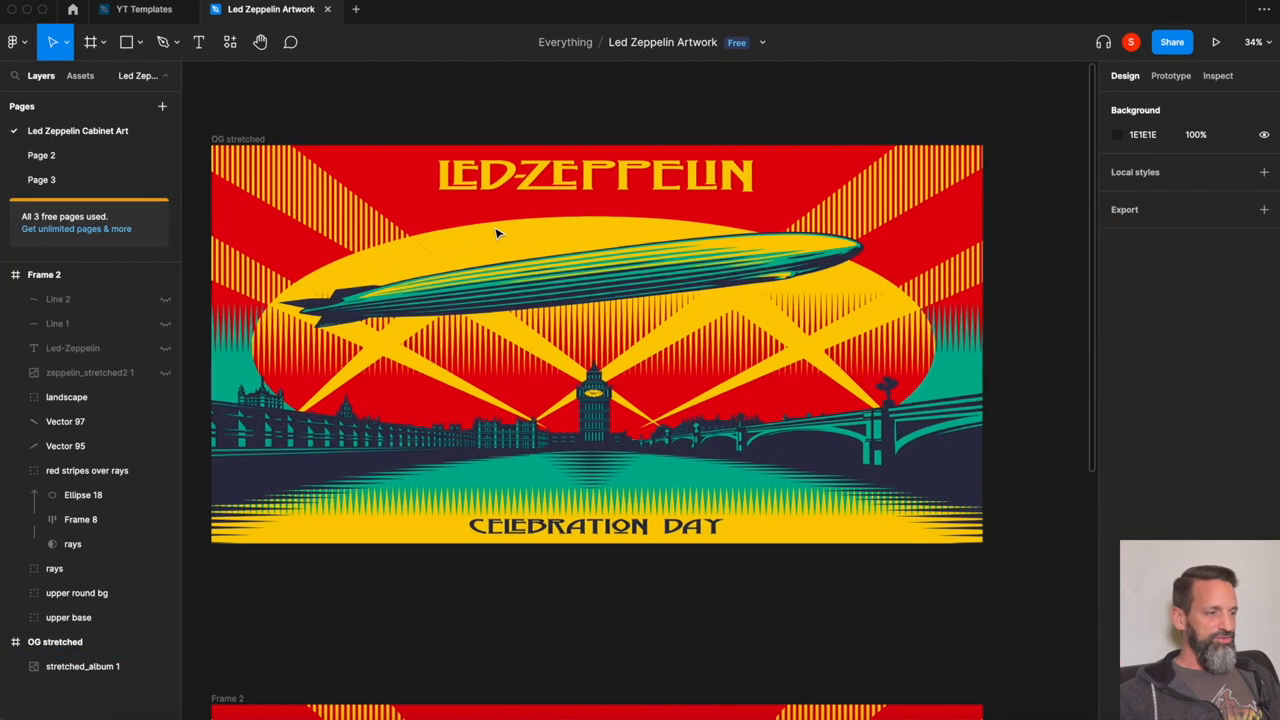
# Select the stretched album image and expand the upper base group in Frame 2.
pyautogui.click(128, 42)
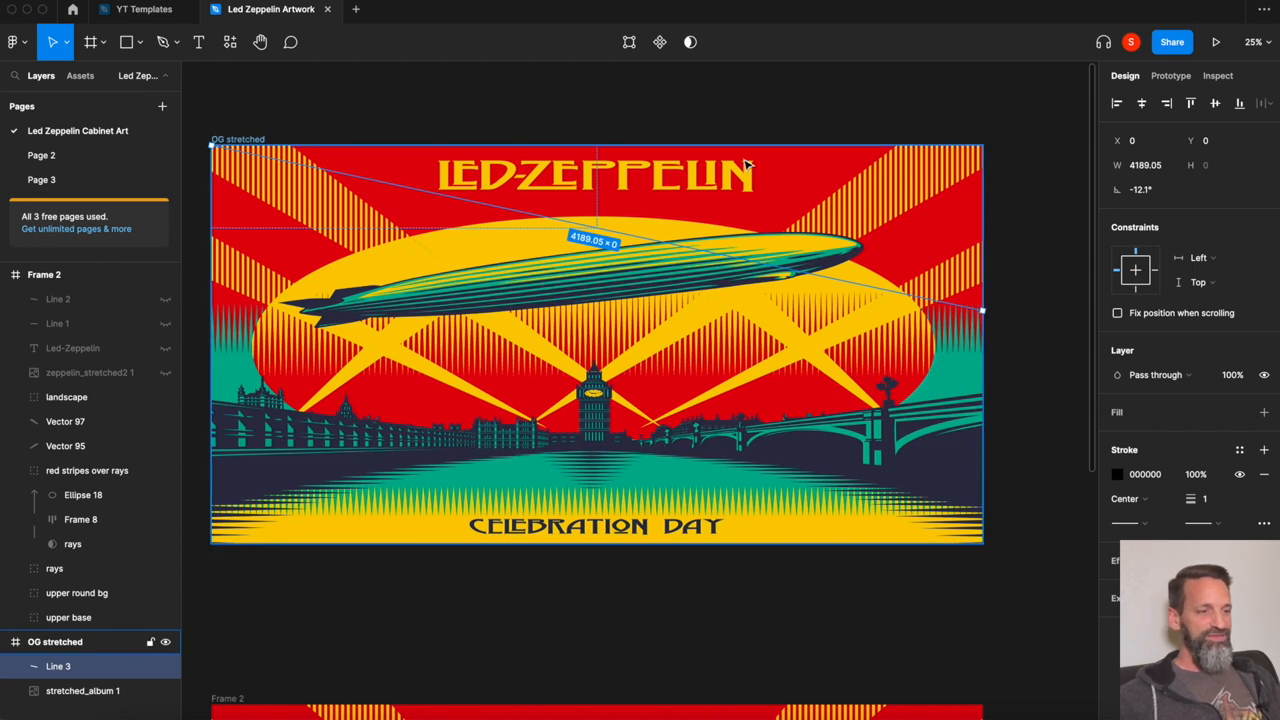
pyautogui.moveTo(810, 220)
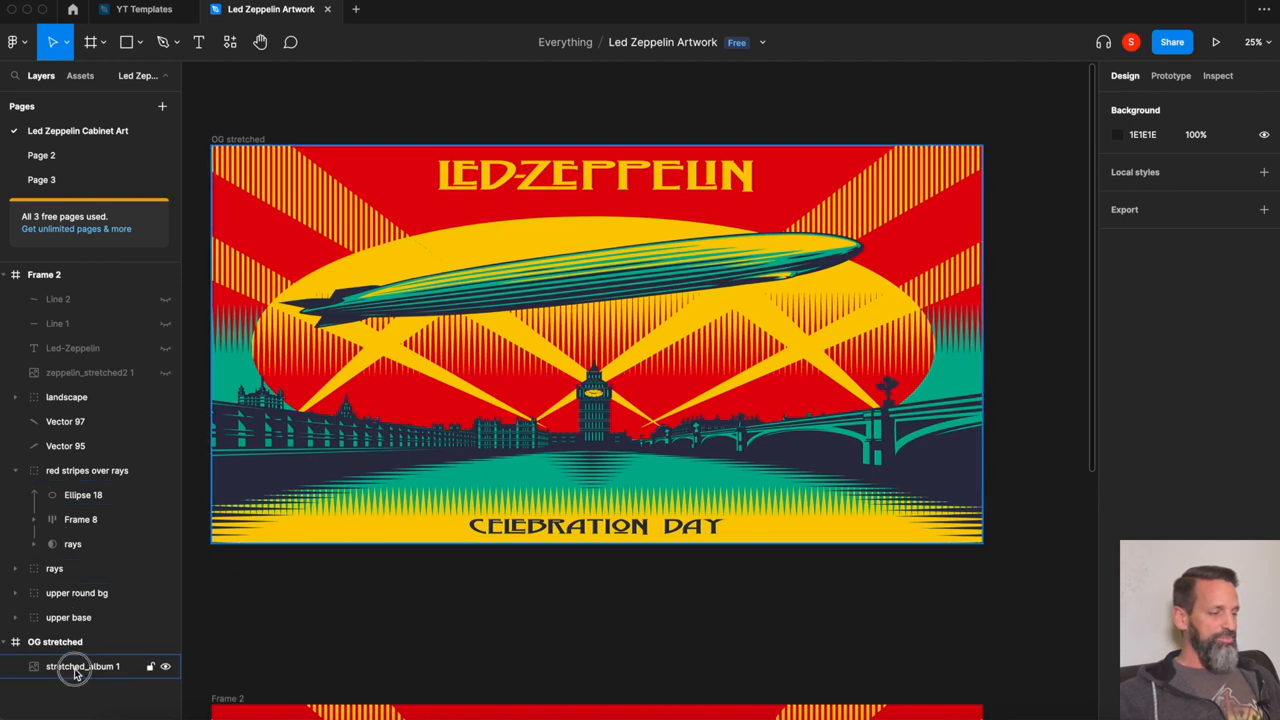
pyautogui.click(78, 668)
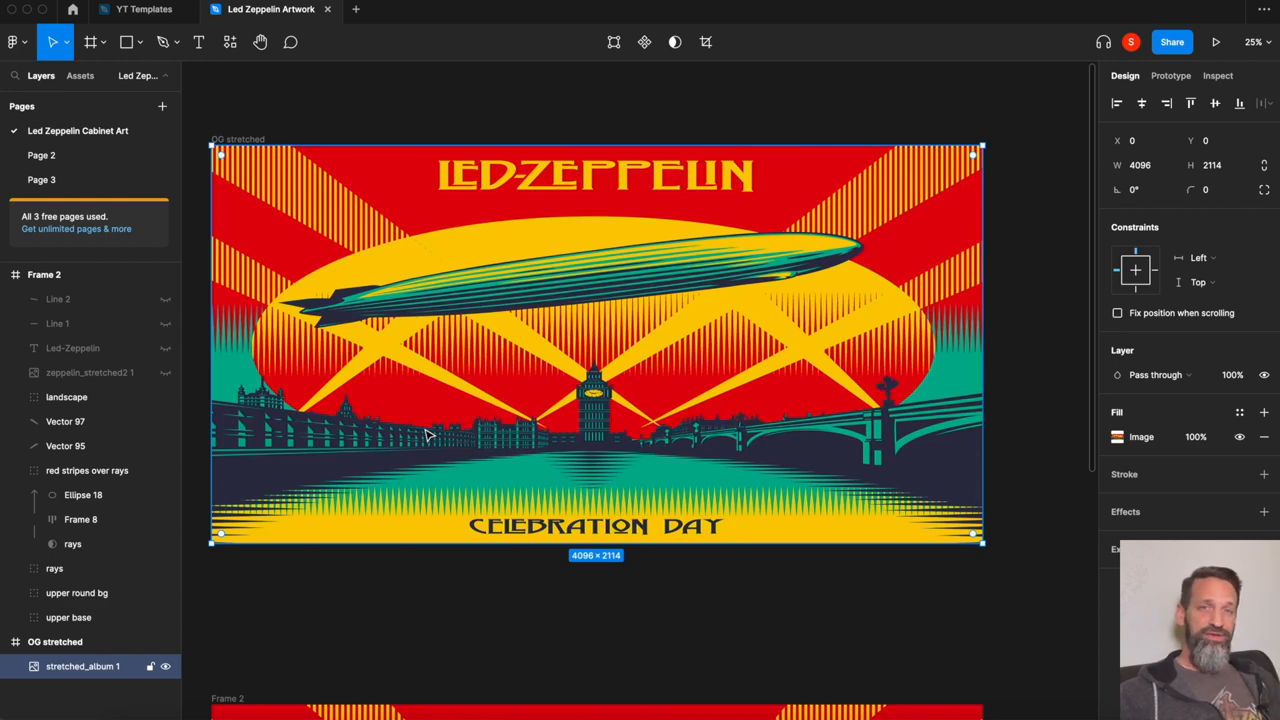
pyautogui.scroll(-3)
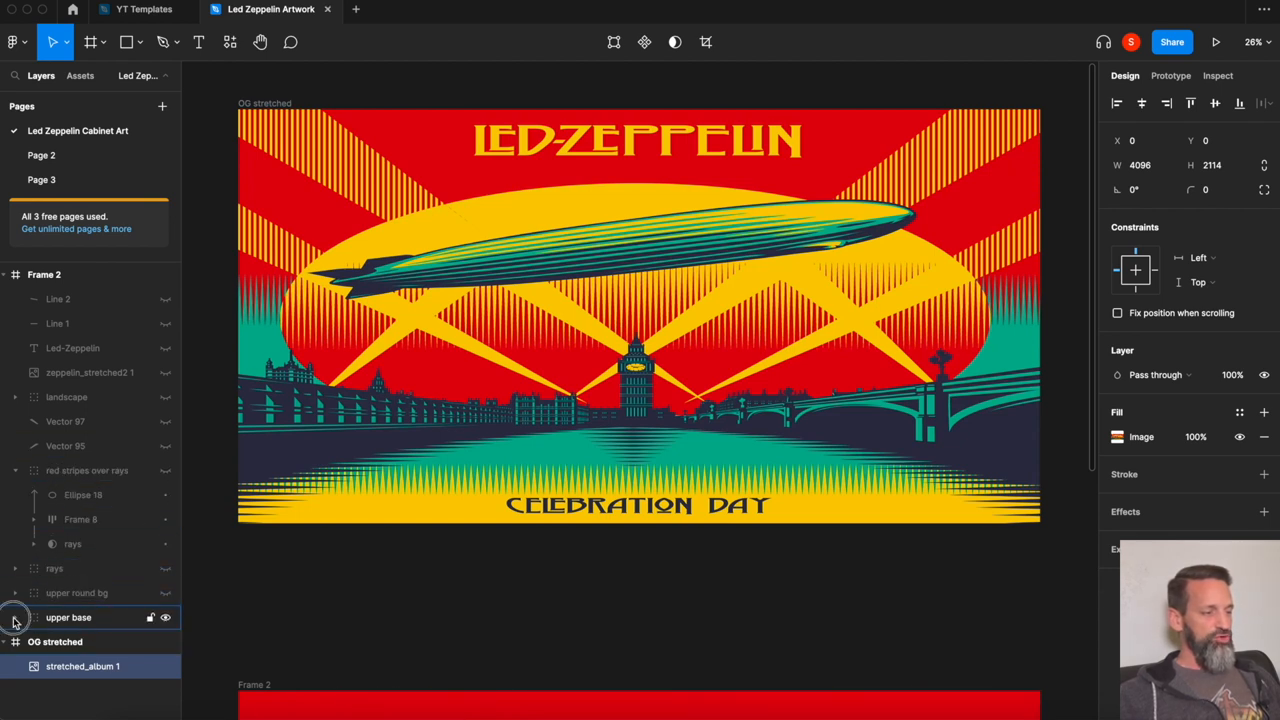
pyautogui.click(16, 616)
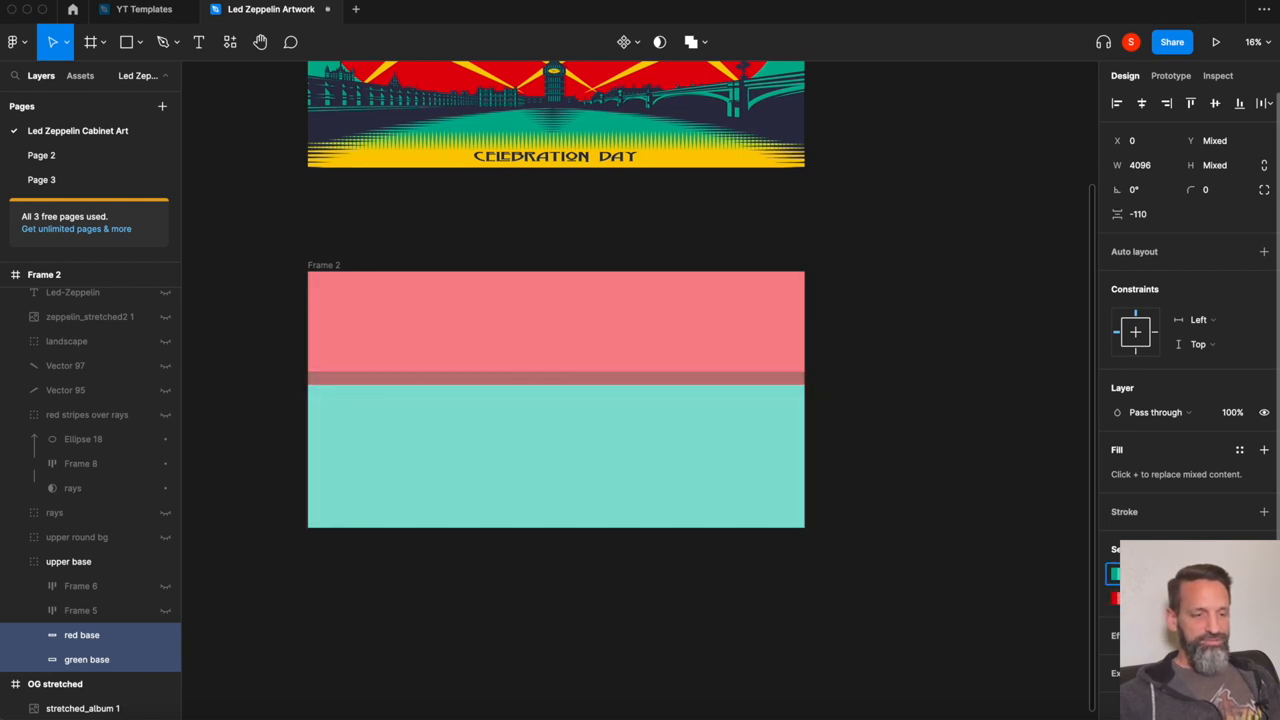
# Hide the stretched_album reference and set the red and green base layers to 100% opacity.
pyautogui.click(538, 414)
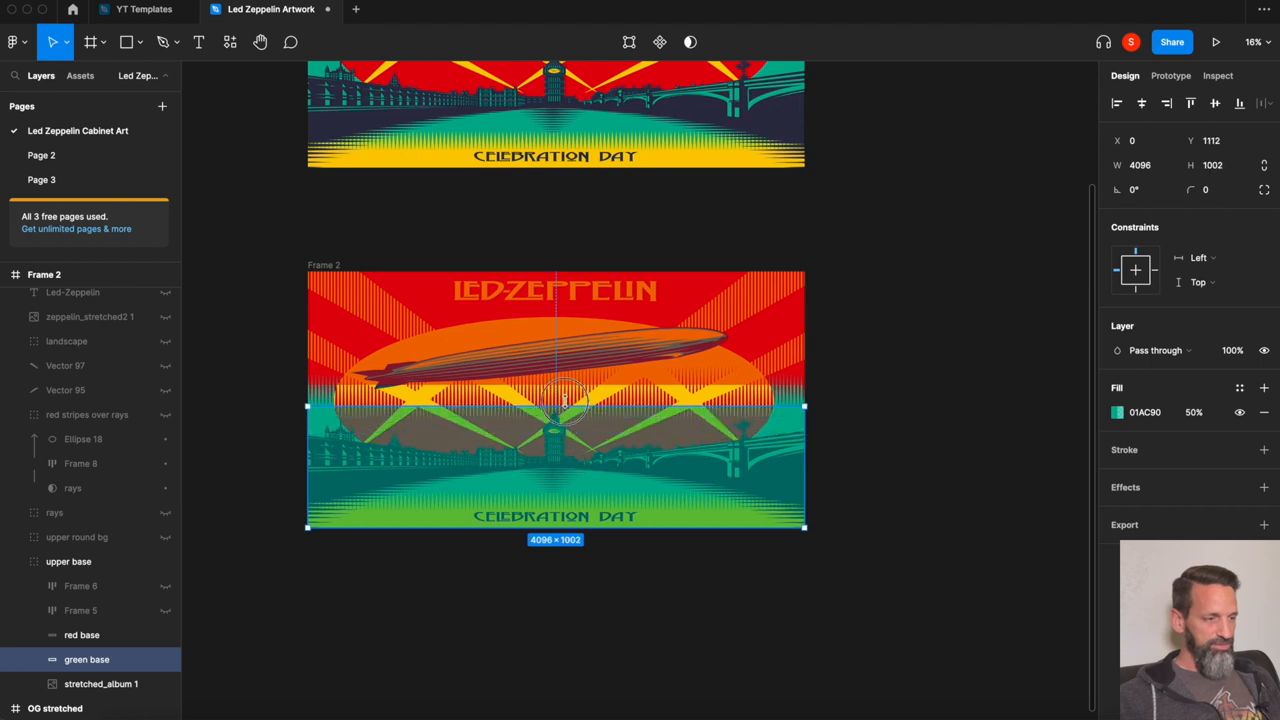
pyautogui.moveTo(568, 404); pyautogui.dragTo(568, 368)
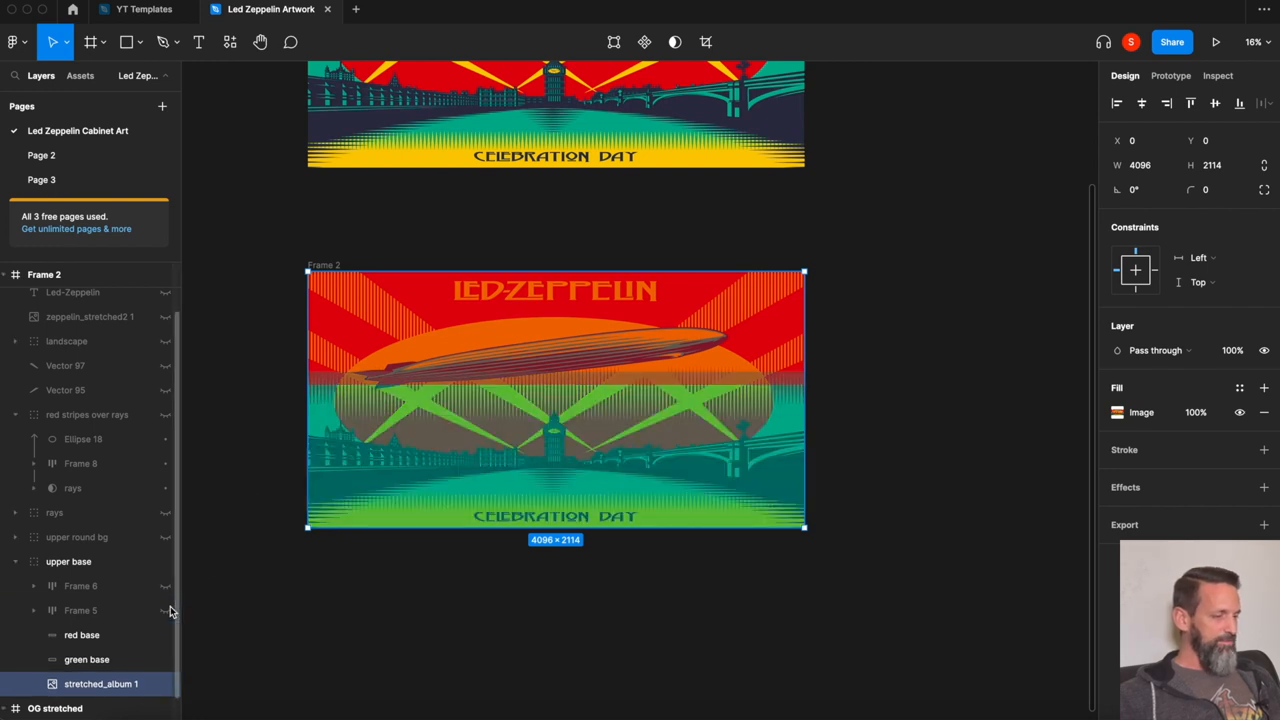
pyautogui.click(164, 660)
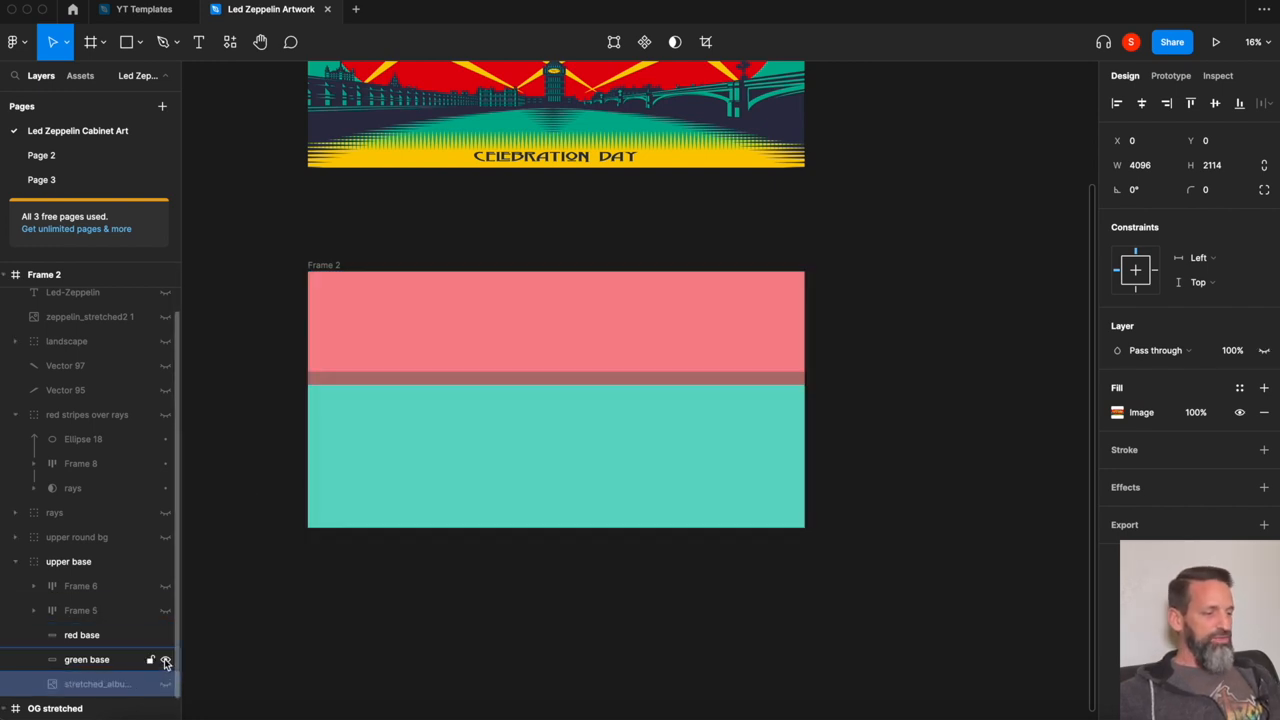
pyautogui.click(88, 660)
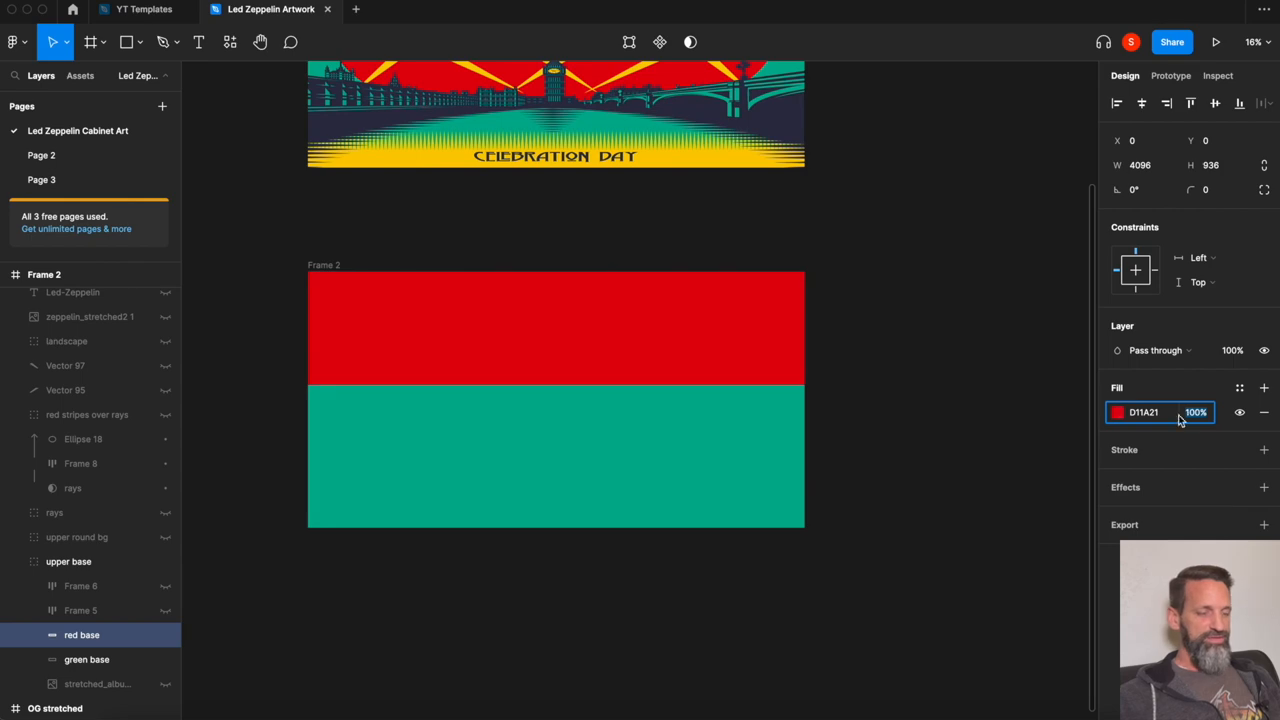
pyautogui.rightClick(608, 500)
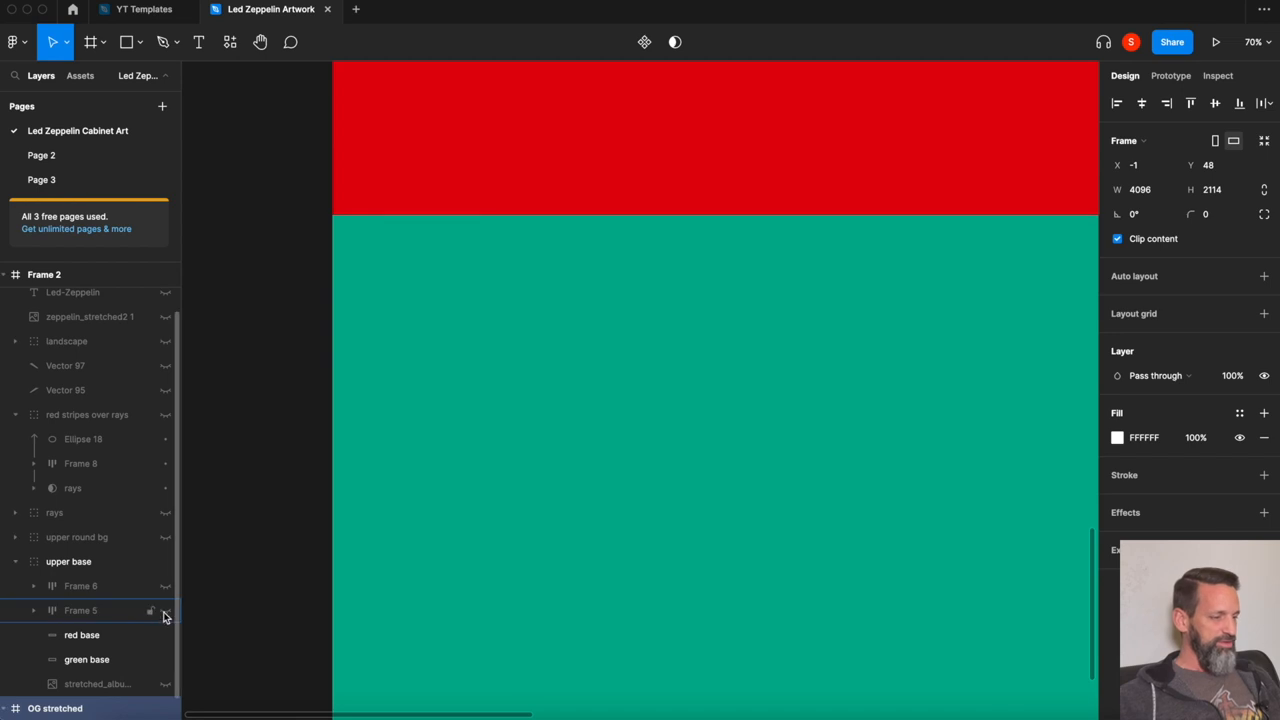
# Unhide the Frame 5 spiky stripe band and the Ellipse 19 rising-sun round background.
pyautogui.click(148, 612)
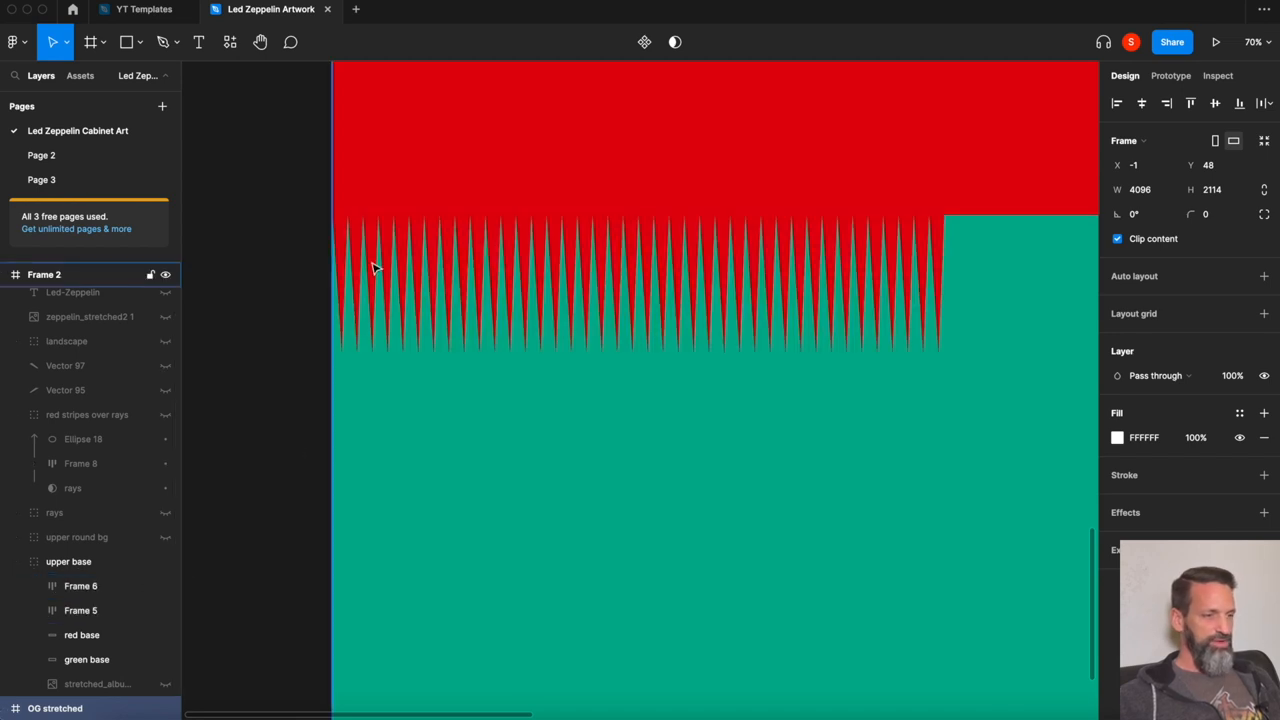
pyautogui.scroll(-3)
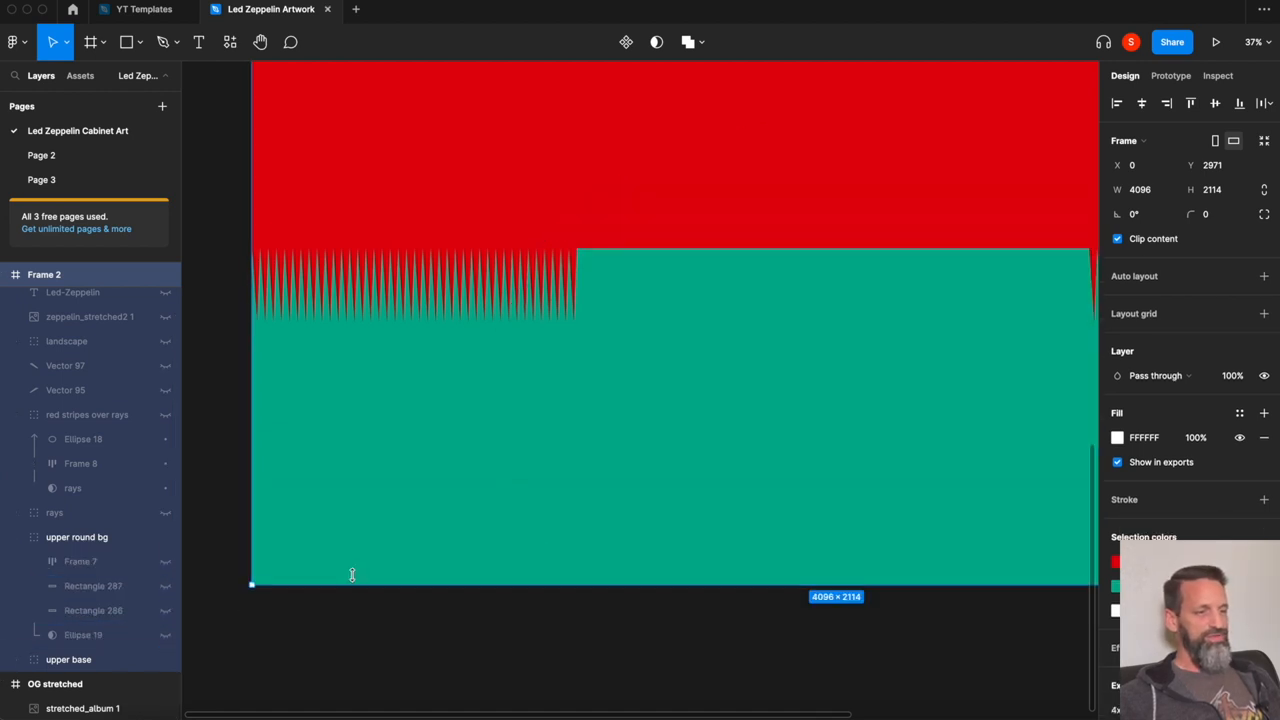
pyautogui.click(84, 636)
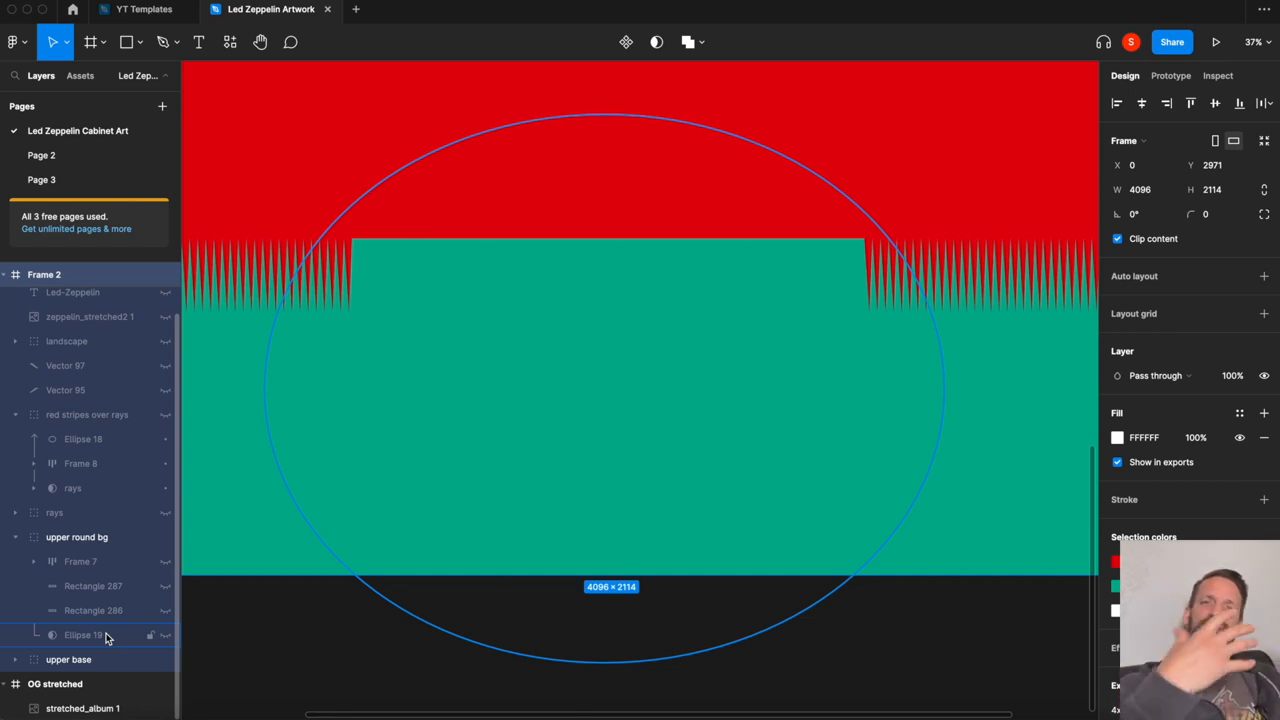
pyautogui.click(150, 636)
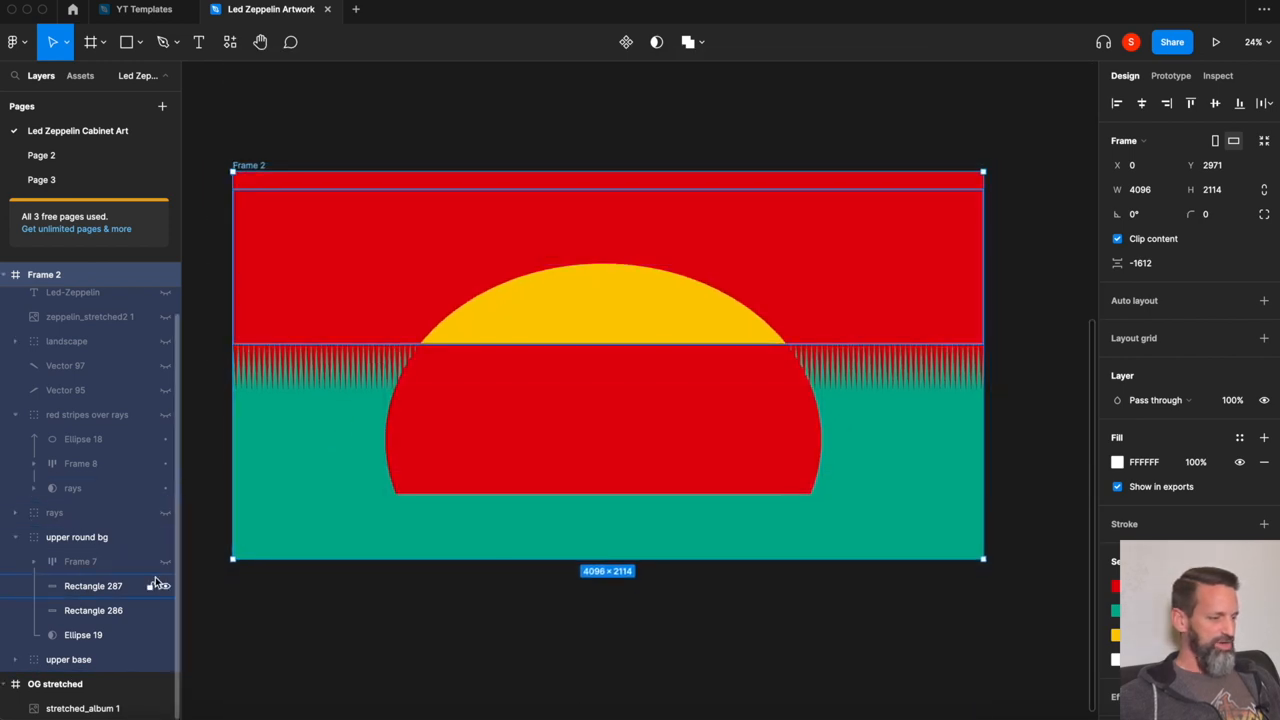
# Show the stripes across the sun and unhide the London skyline landscape group.
pyautogui.click(76, 536)
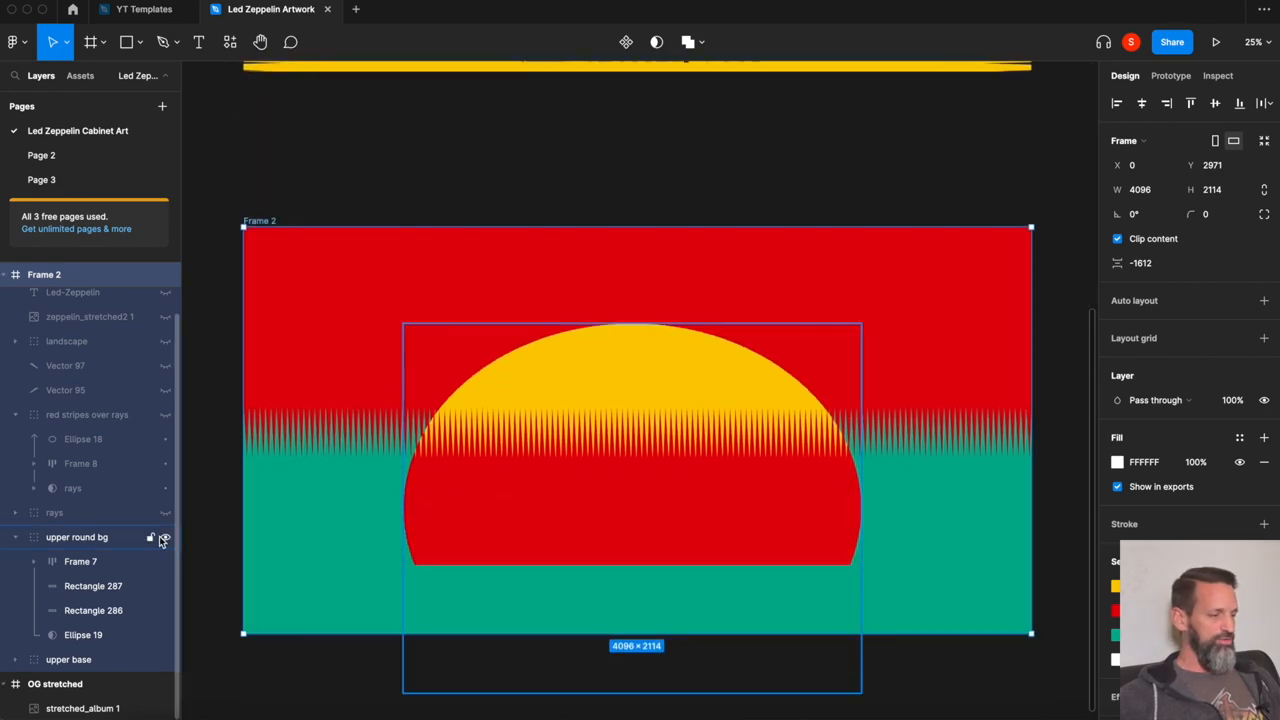
pyautogui.click(166, 512)
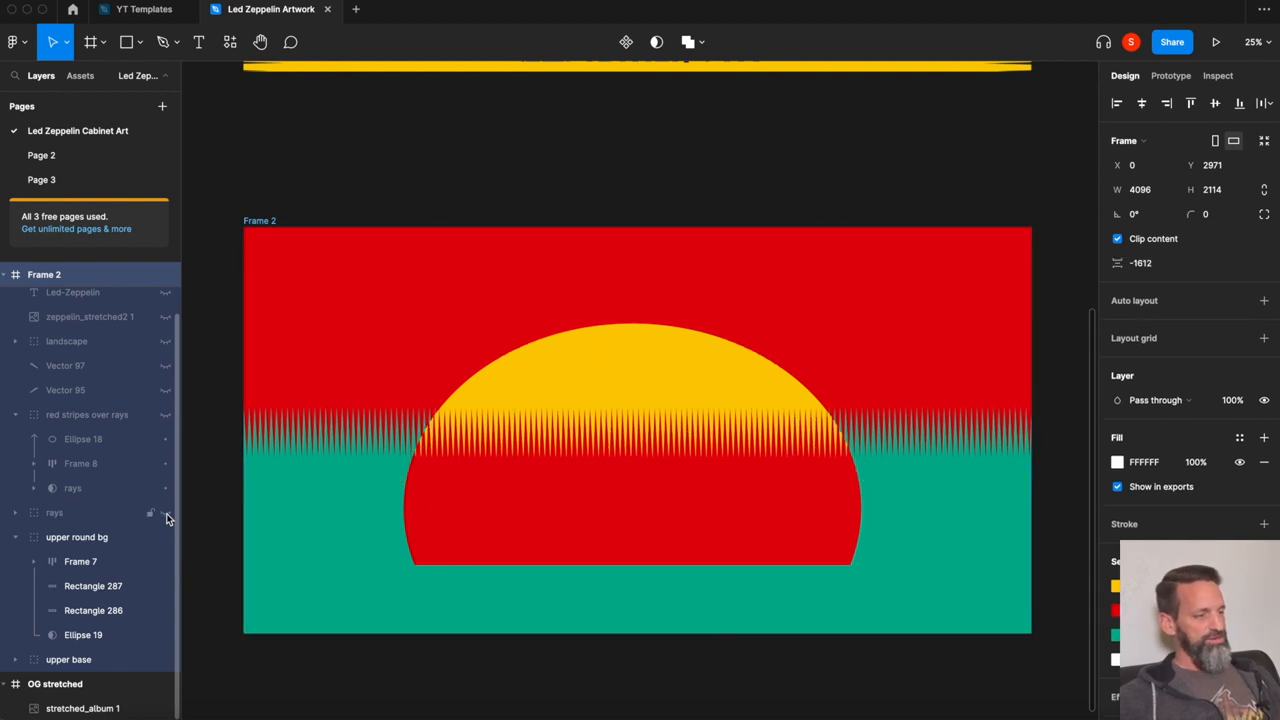
pyautogui.click(166, 340)
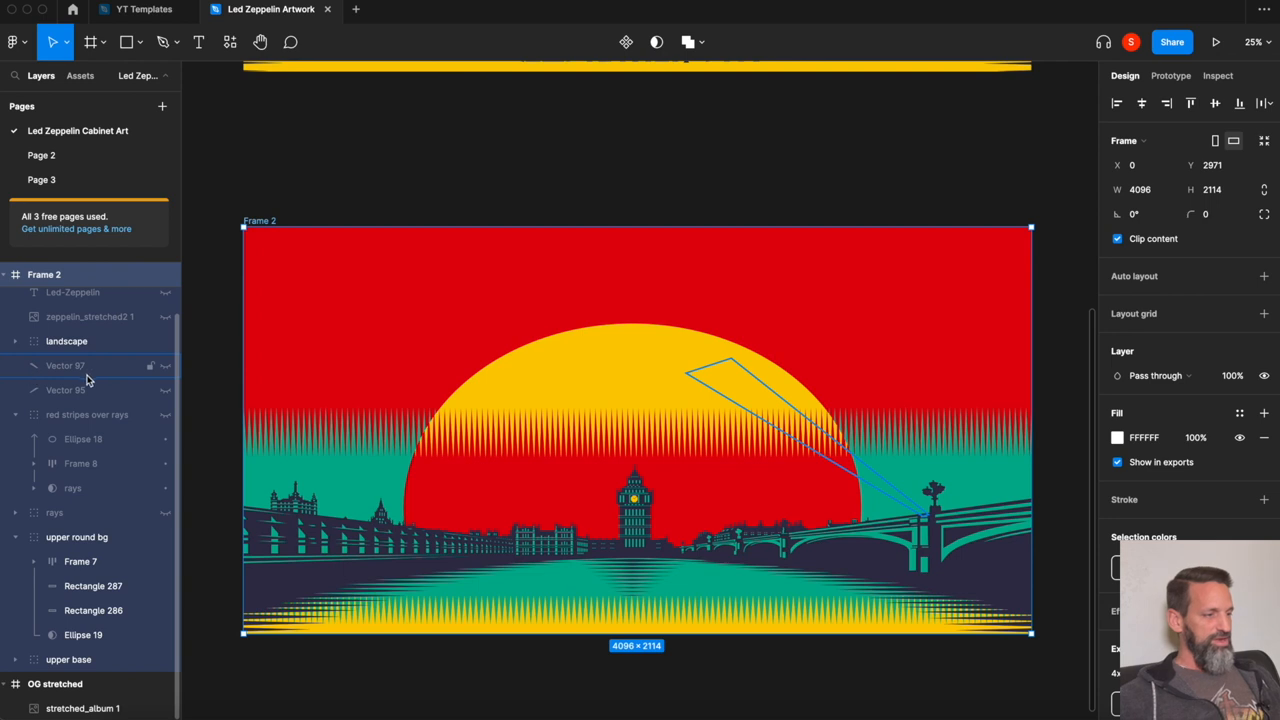
# Inside the landscape group, hide bridge 1 and bridge 2 and re-show Big Ben's windows 4.
pyautogui.click(28, 340)
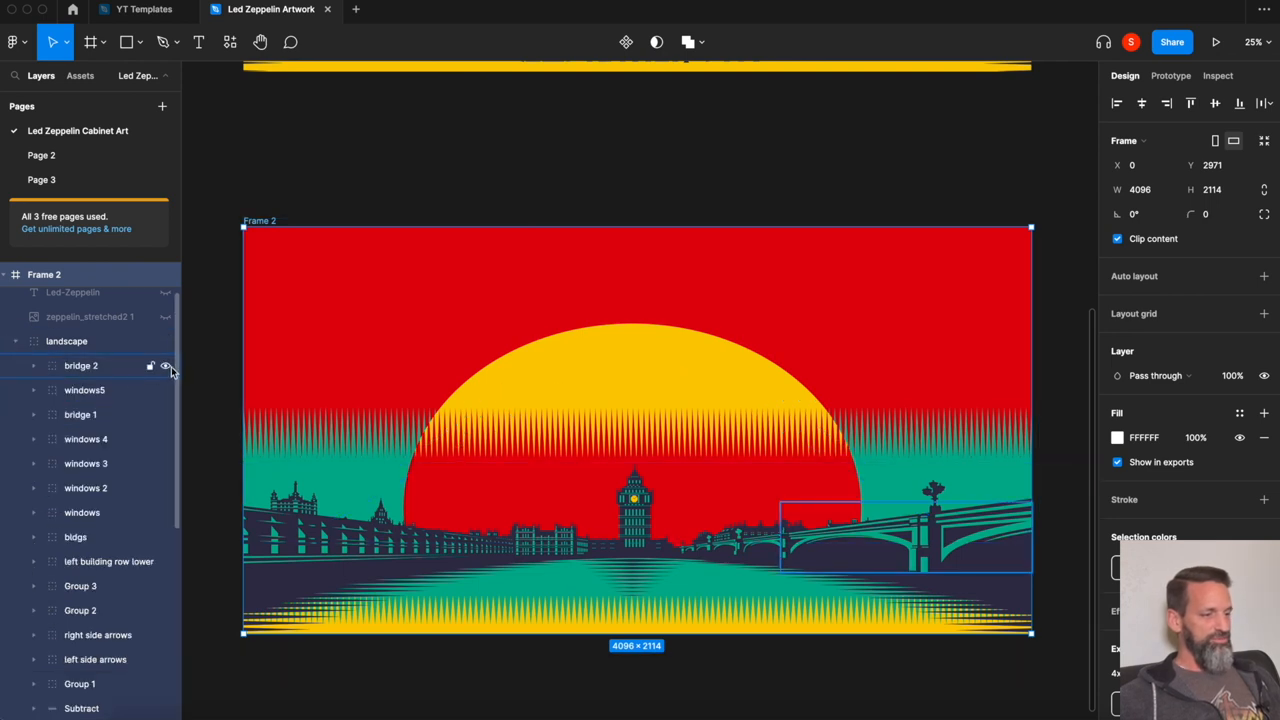
pyautogui.click(170, 366)
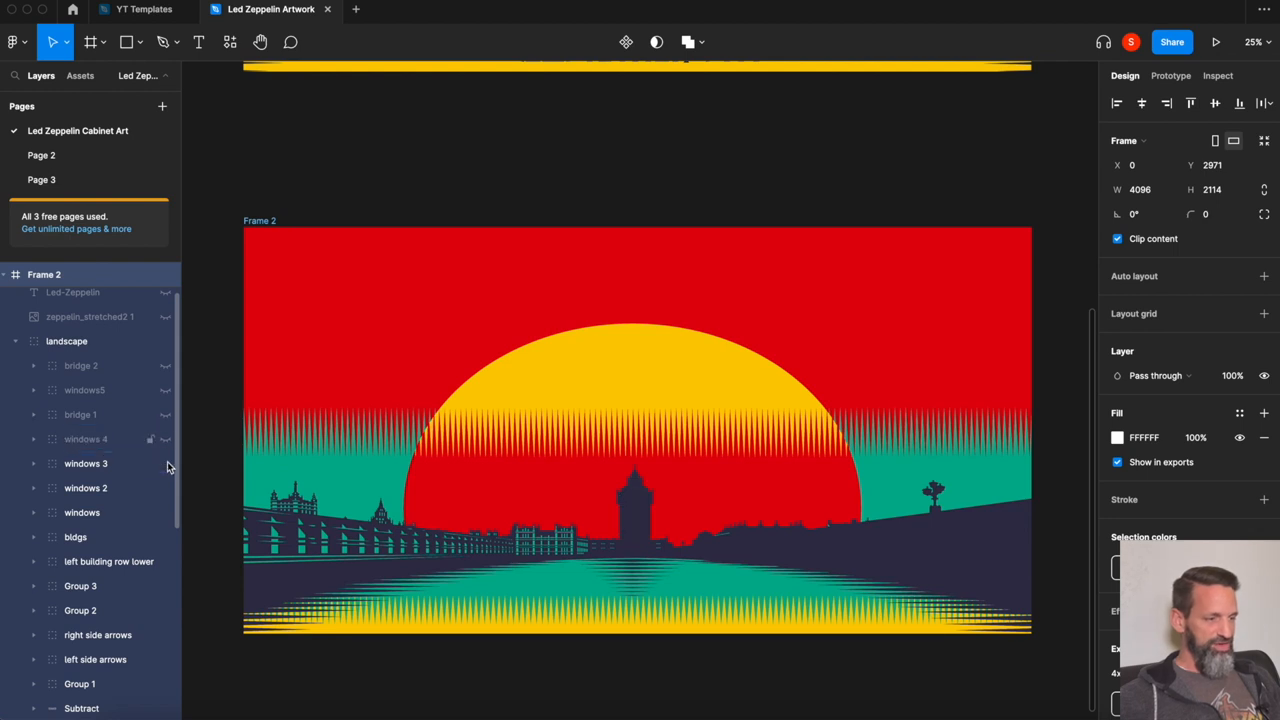
pyautogui.click(166, 440)
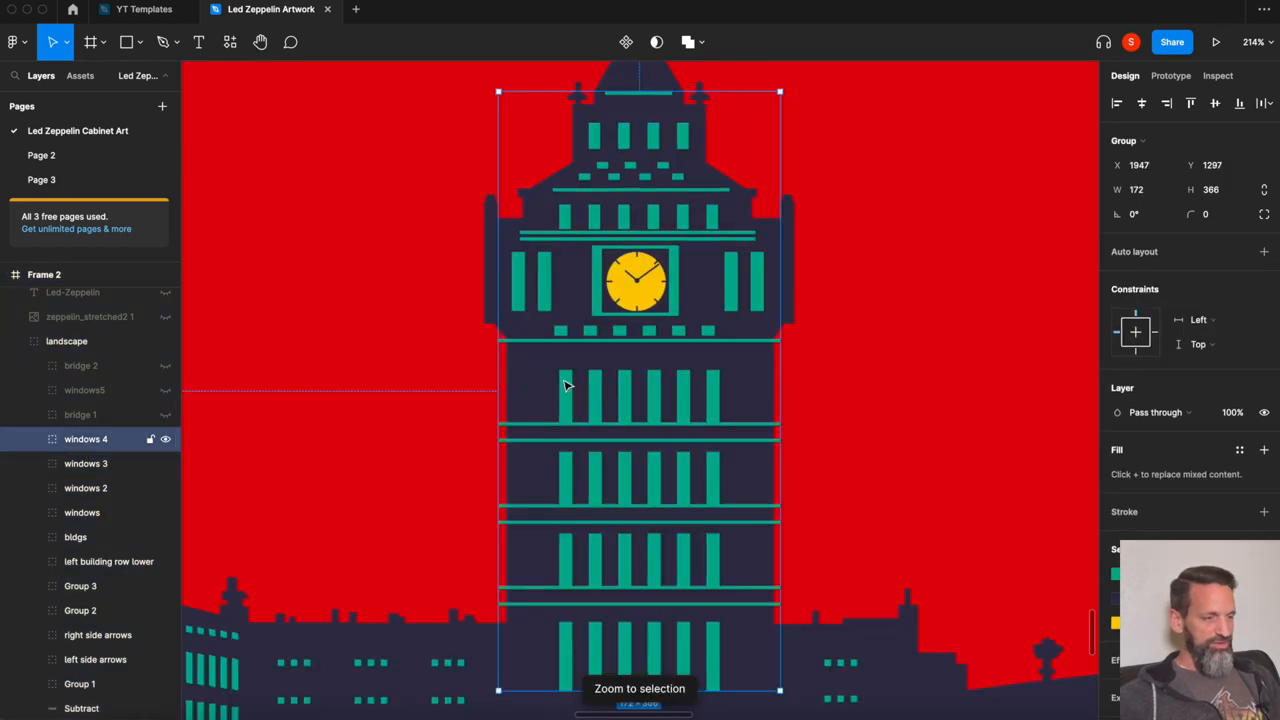
pyautogui.click(32, 440)
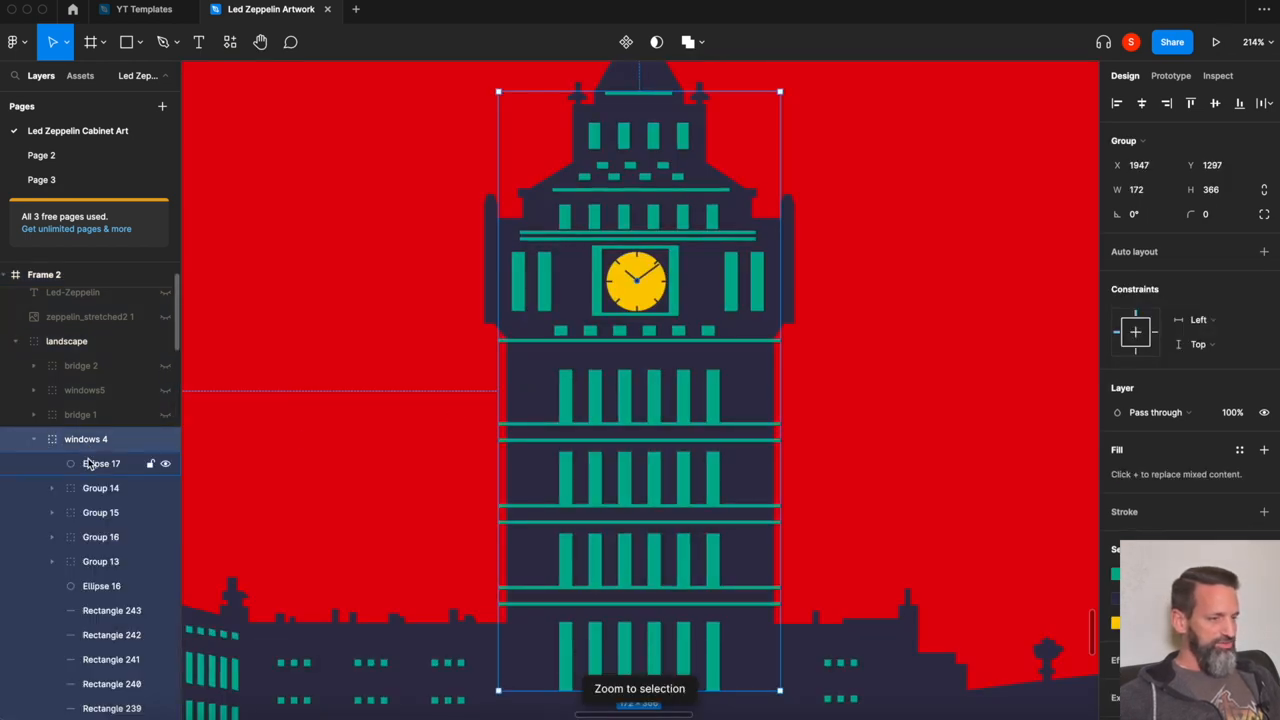
pyautogui.click(100, 488)
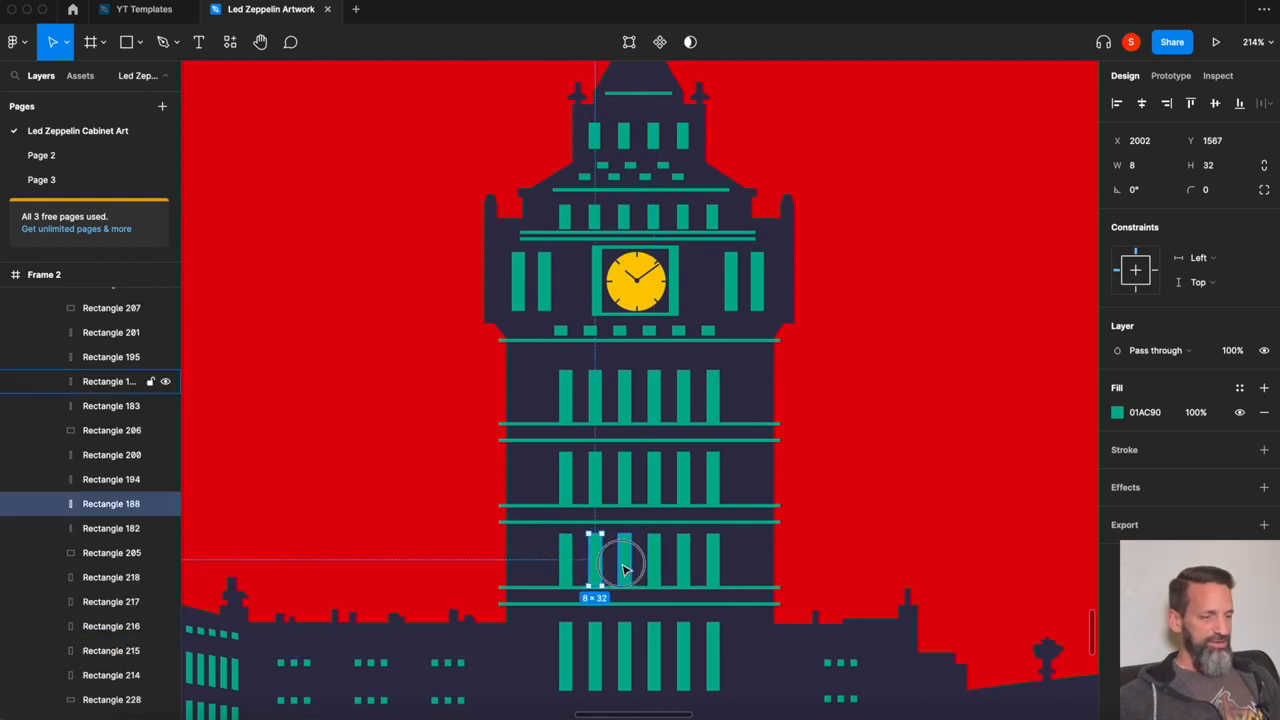
pyautogui.scroll(-3)
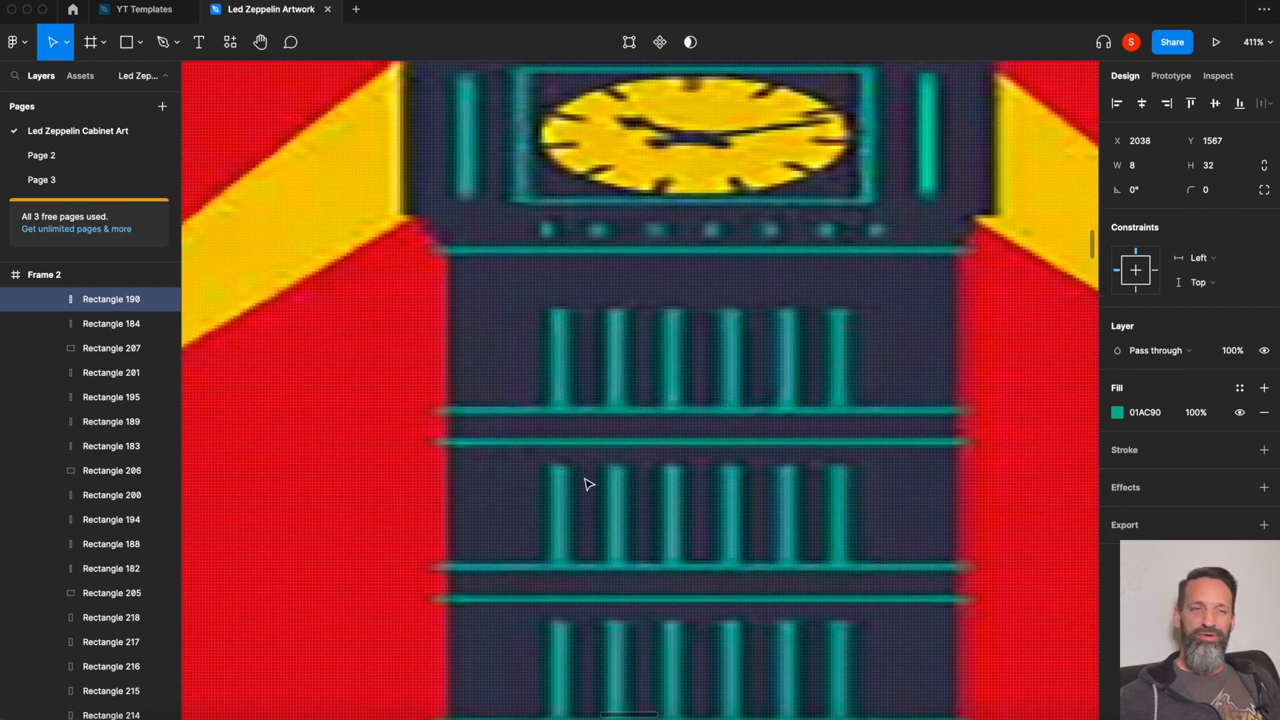
pyautogui.scroll(-3)
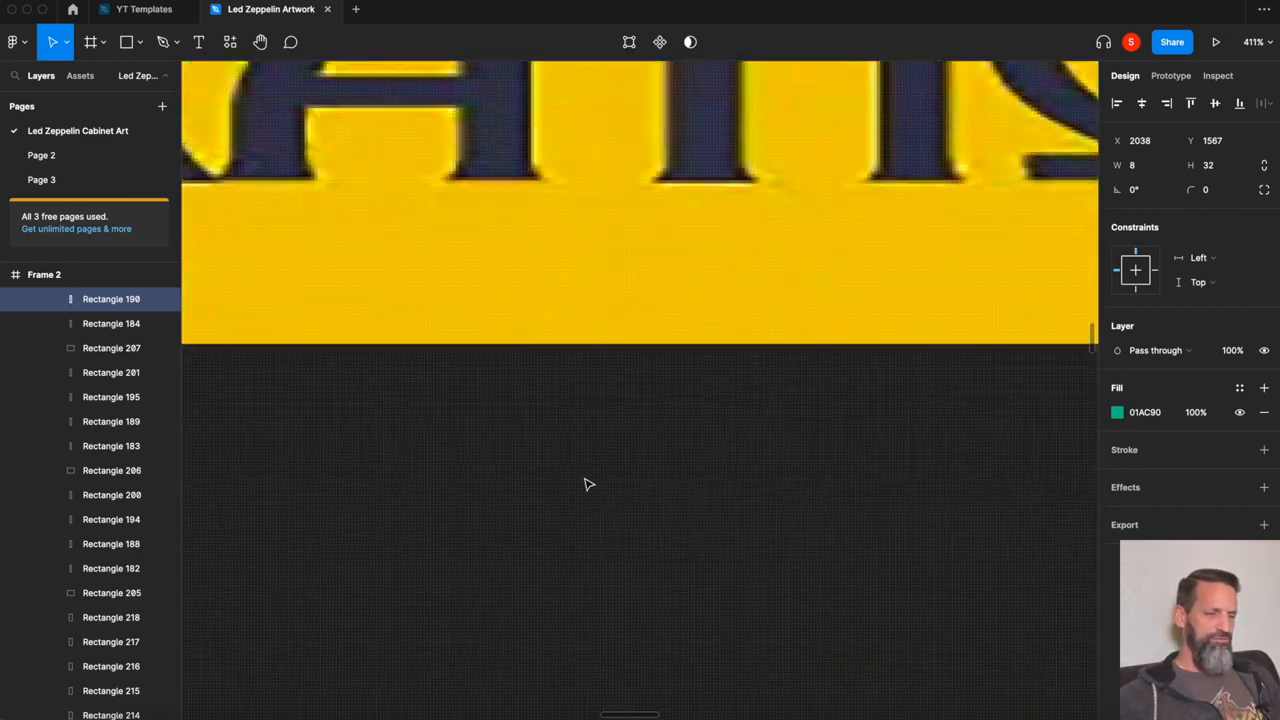
pyautogui.scroll(-3)
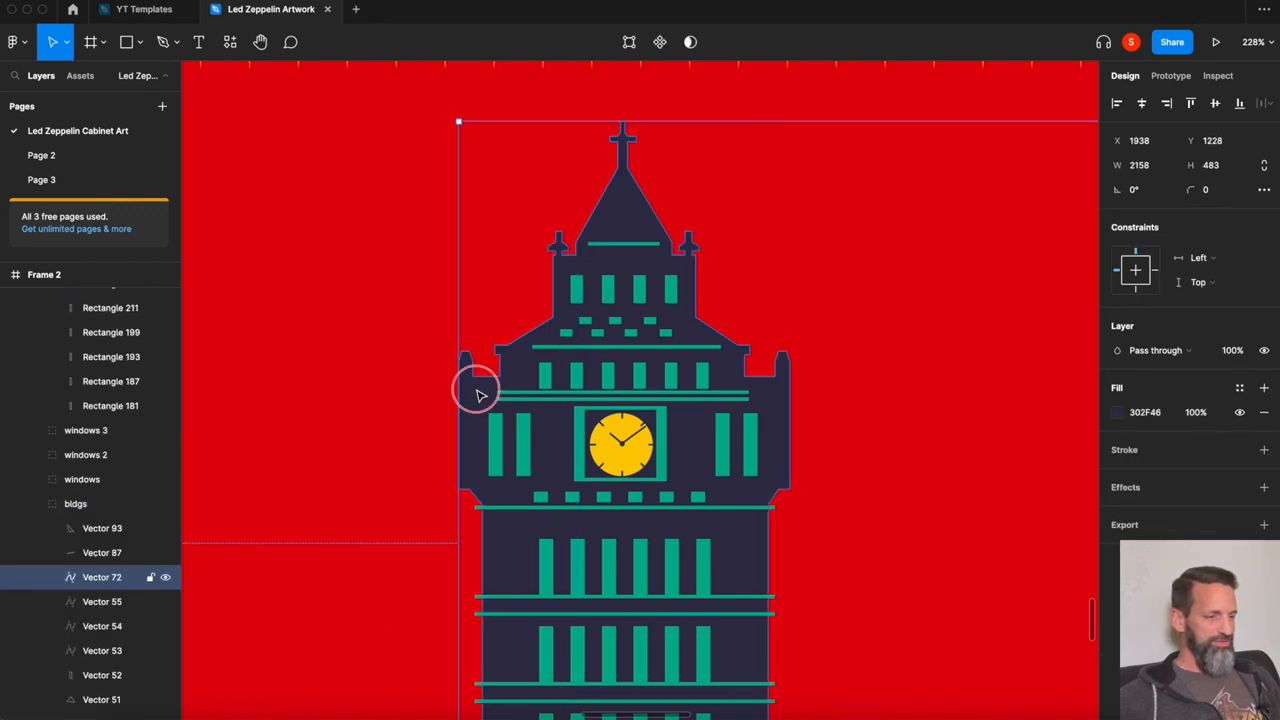
# Edit the Vector 72 tower outline points, exit vector edit and refit Frame 2 in view.
pyautogui.doubleClick(476, 392)
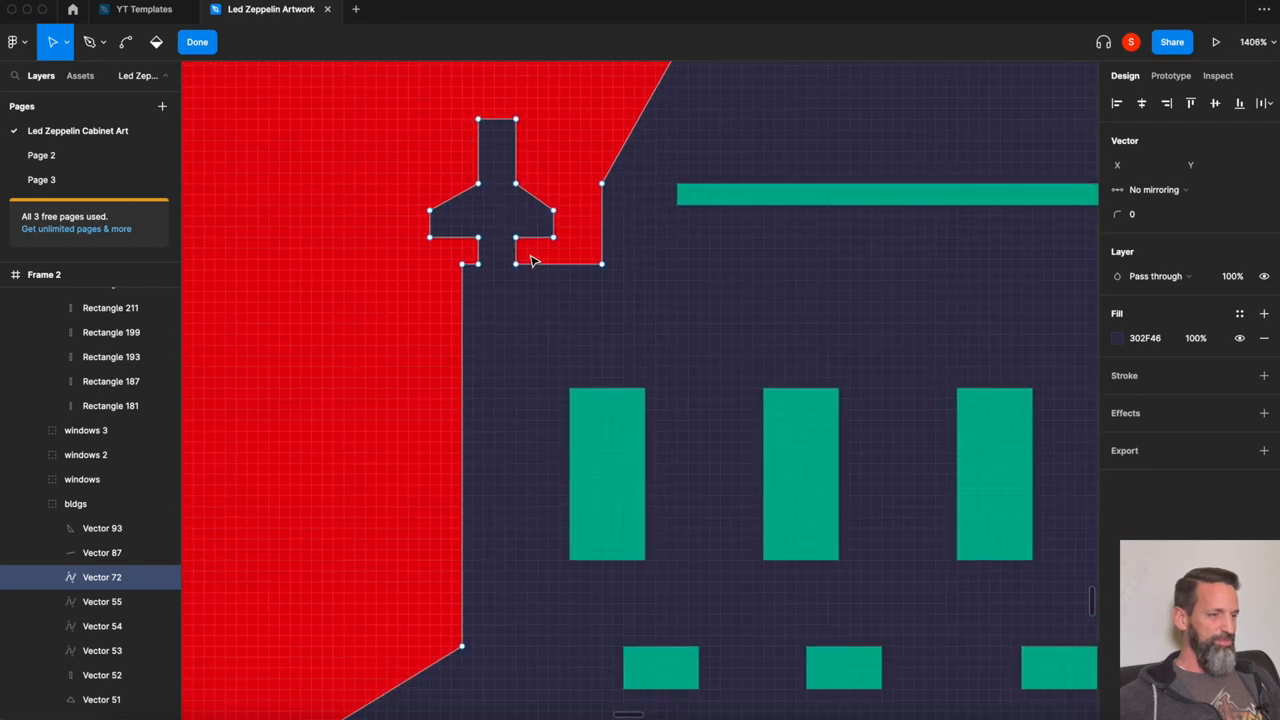
pyautogui.moveTo(434, 218)
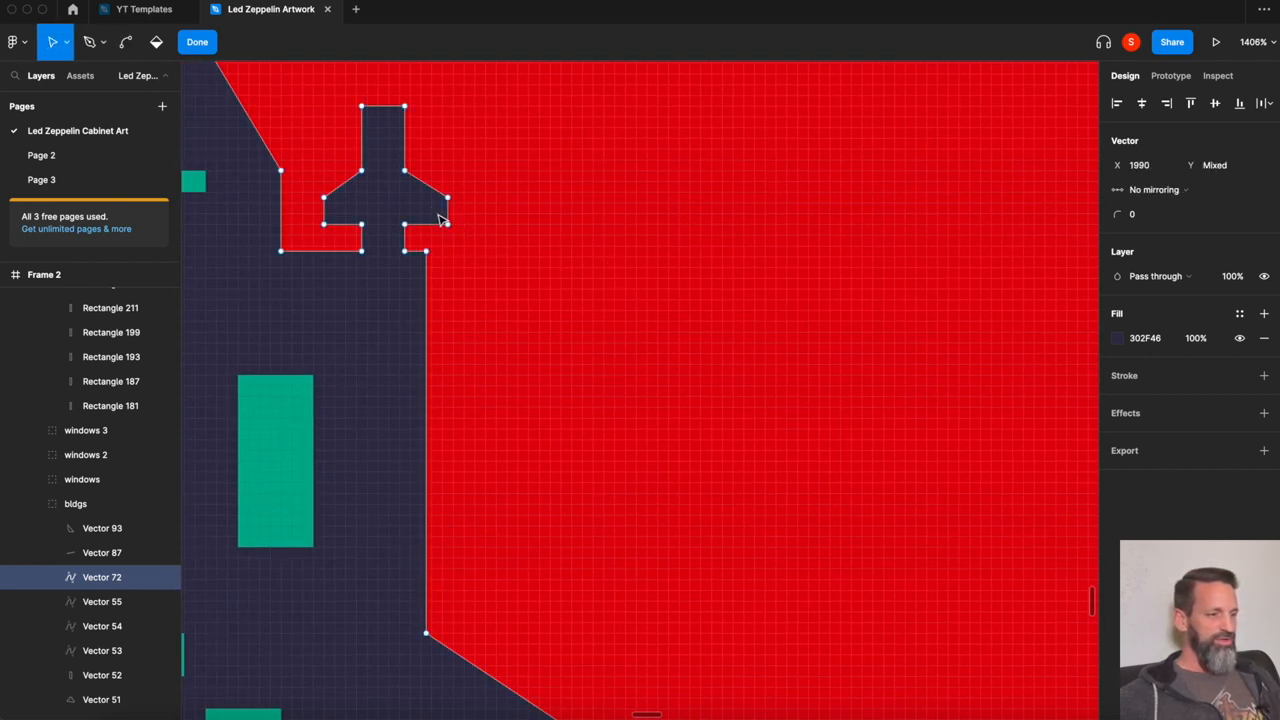
pyautogui.moveTo(448, 200); pyautogui.dragTo(448, 224)
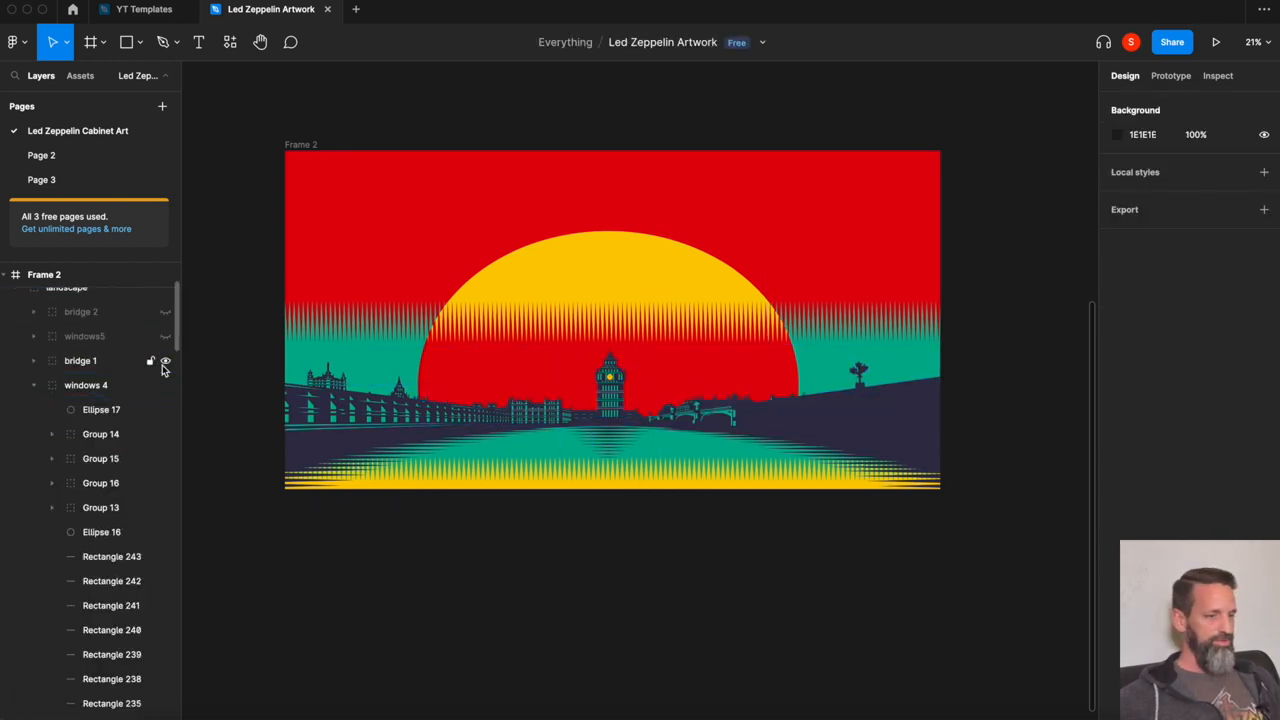
# Show bridge 1, add the rays and red stripes over rays groups, and select the whole artwork group.
pyautogui.click(100, 408)
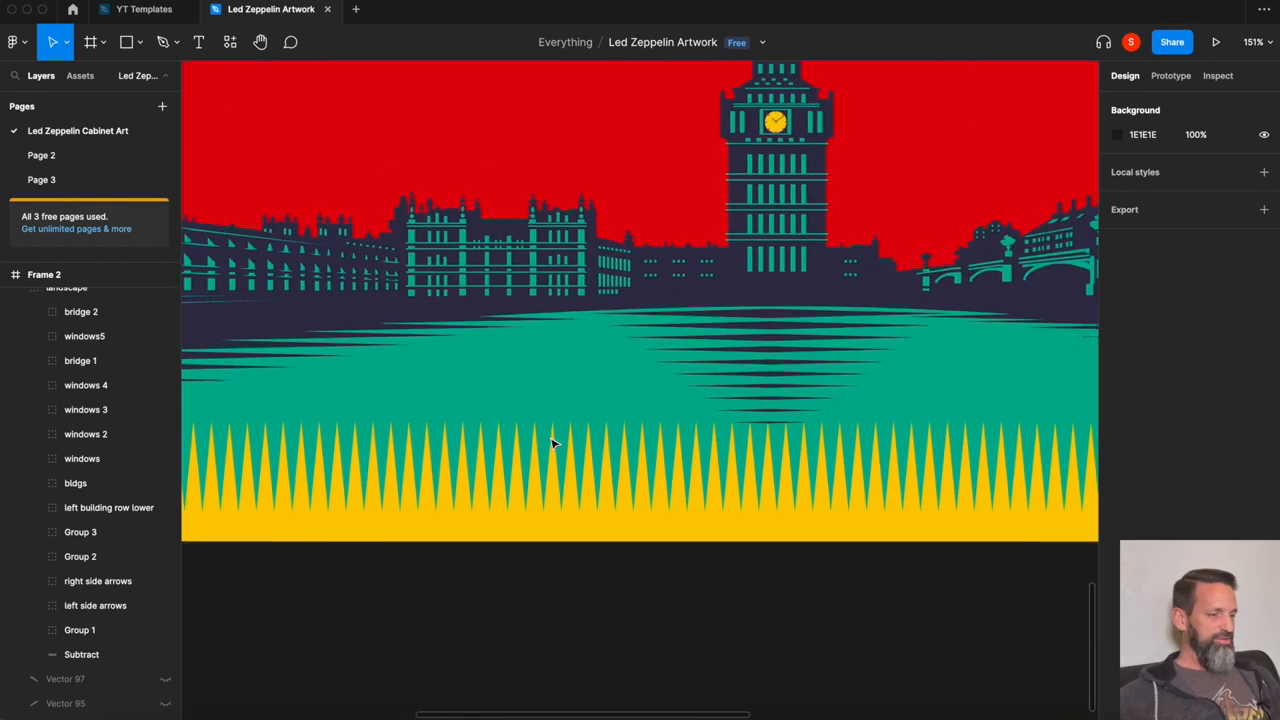
pyautogui.scroll(-3)
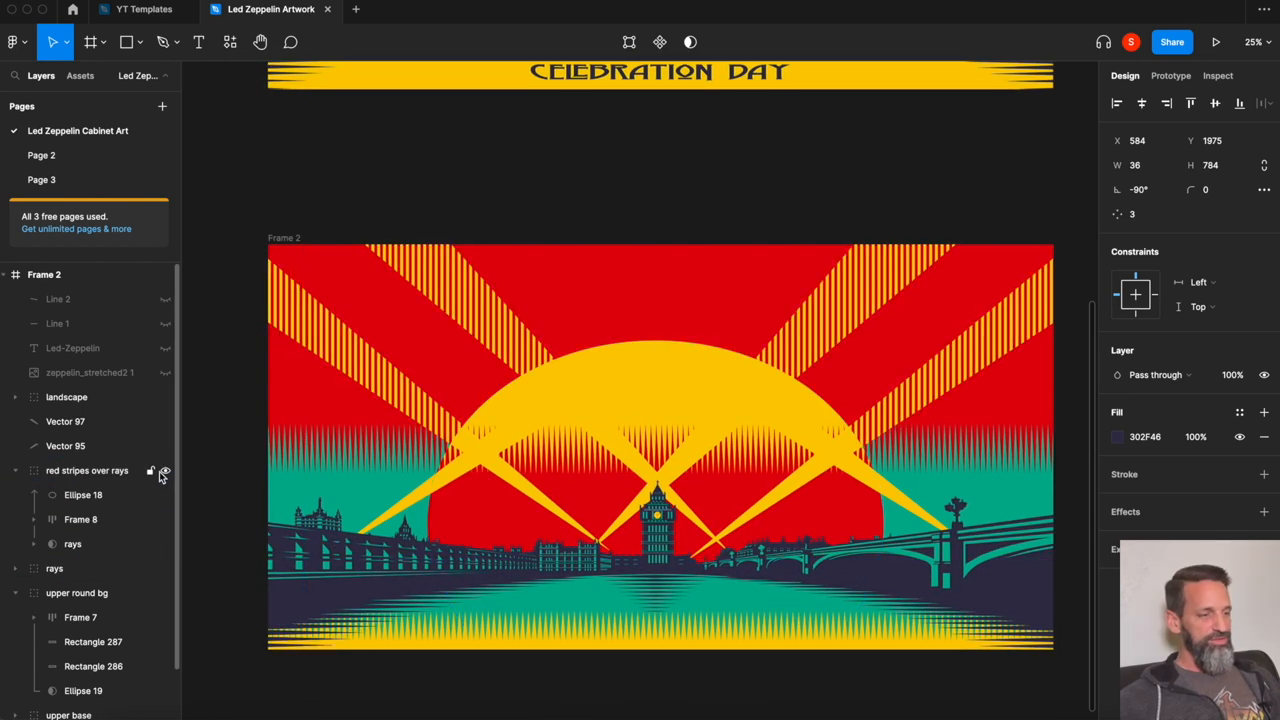
pyautogui.click(84, 472)
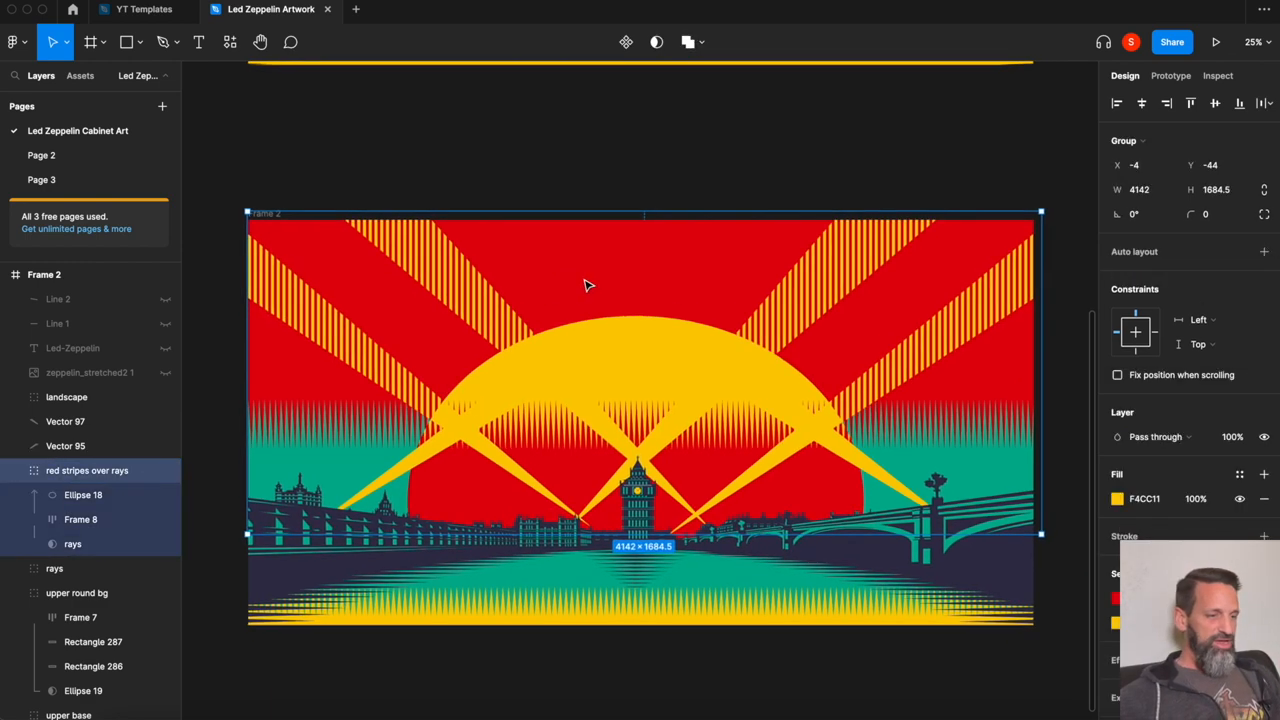
pyautogui.click(610, 164)
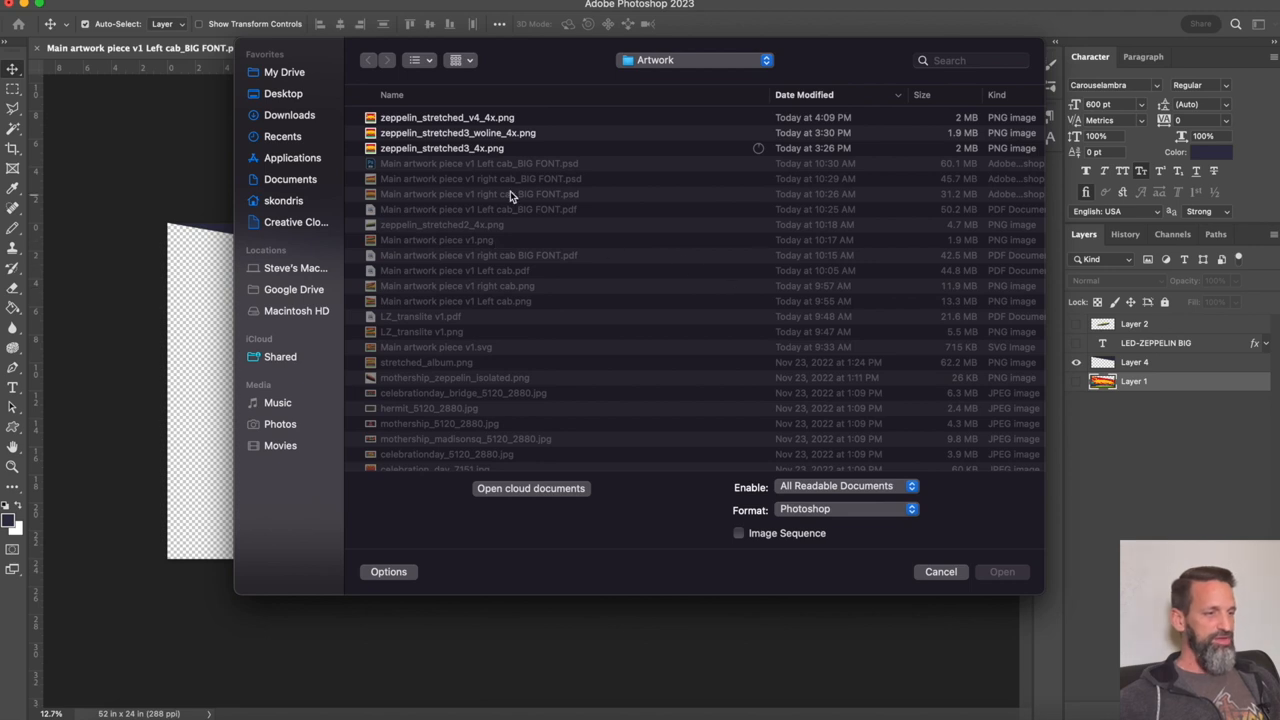
# Open zeppelin_stretched_v4_4x.png, start Duplicate Layer on Layer 1 and dismiss it.
pyautogui.click(1002, 572)
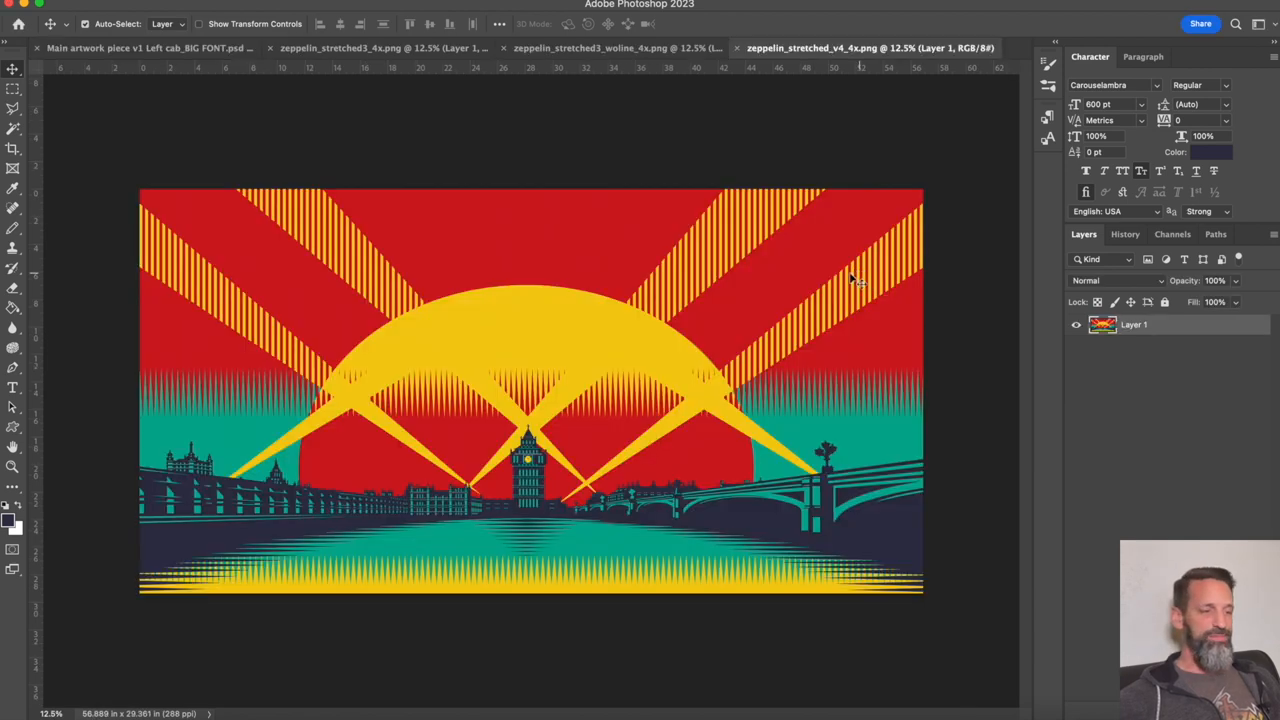
pyautogui.moveTo(516, 230)
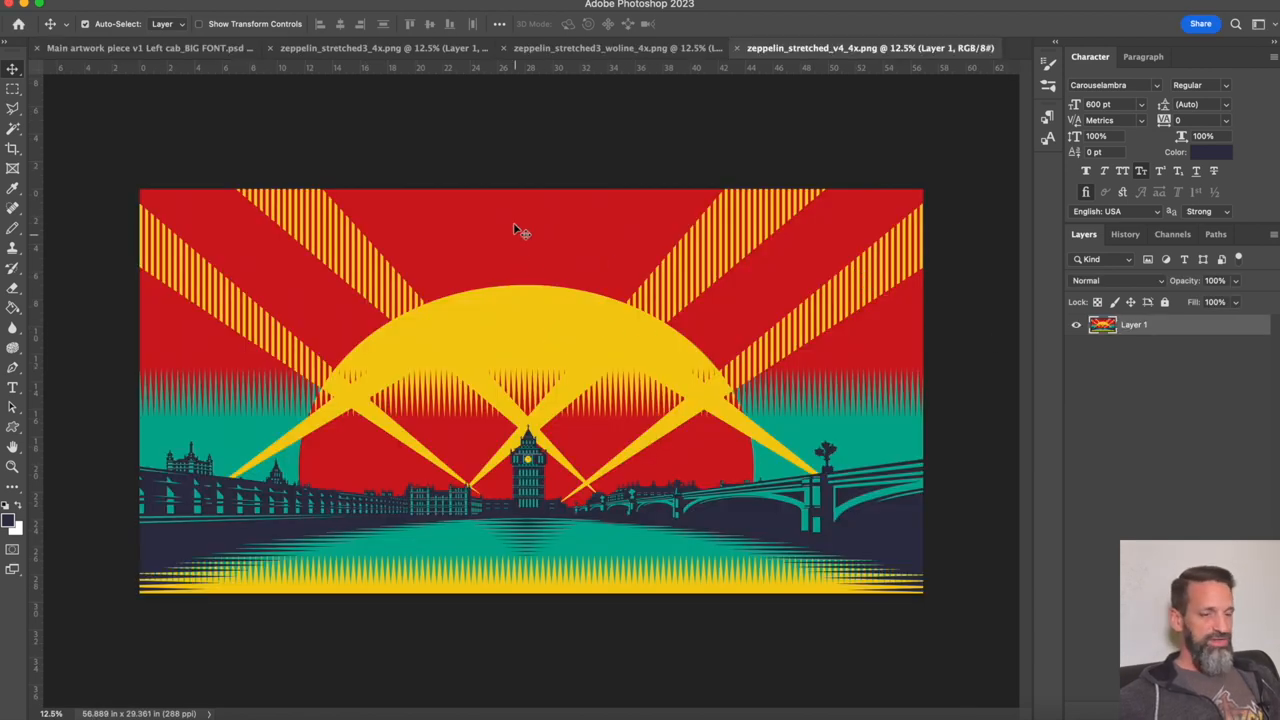
pyautogui.rightClick(1132, 324)
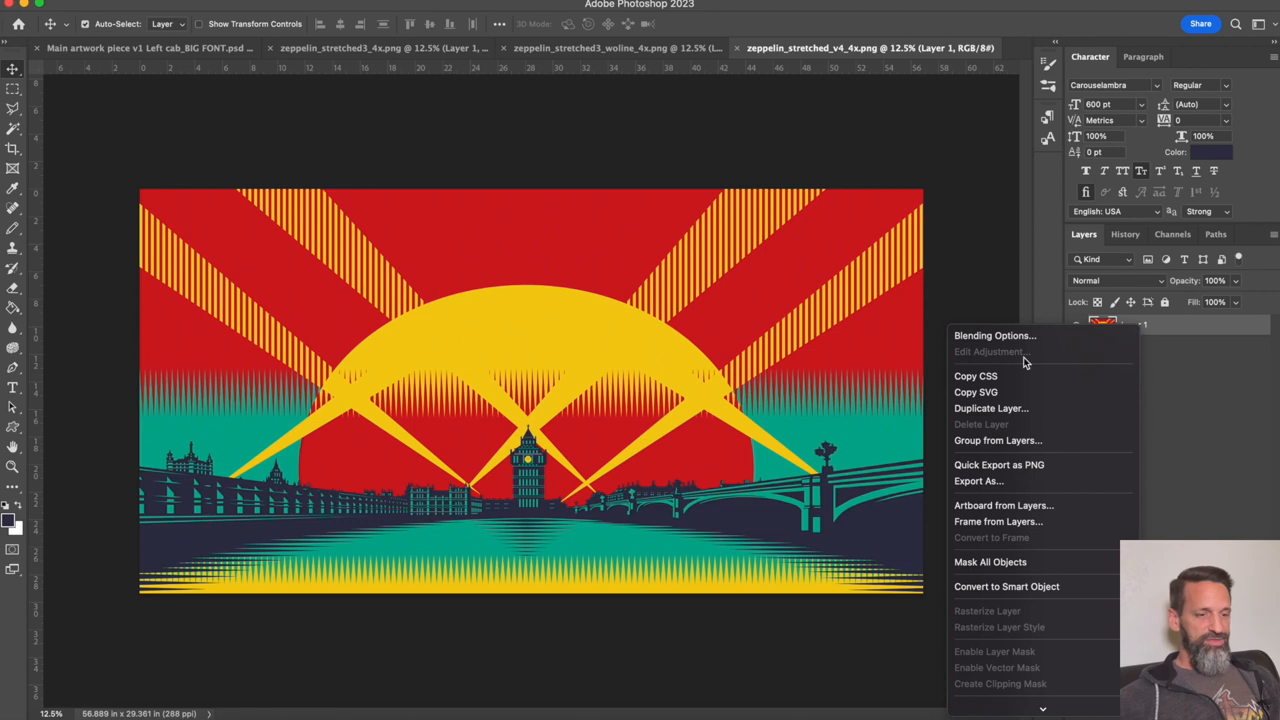
pyautogui.click(992, 408)
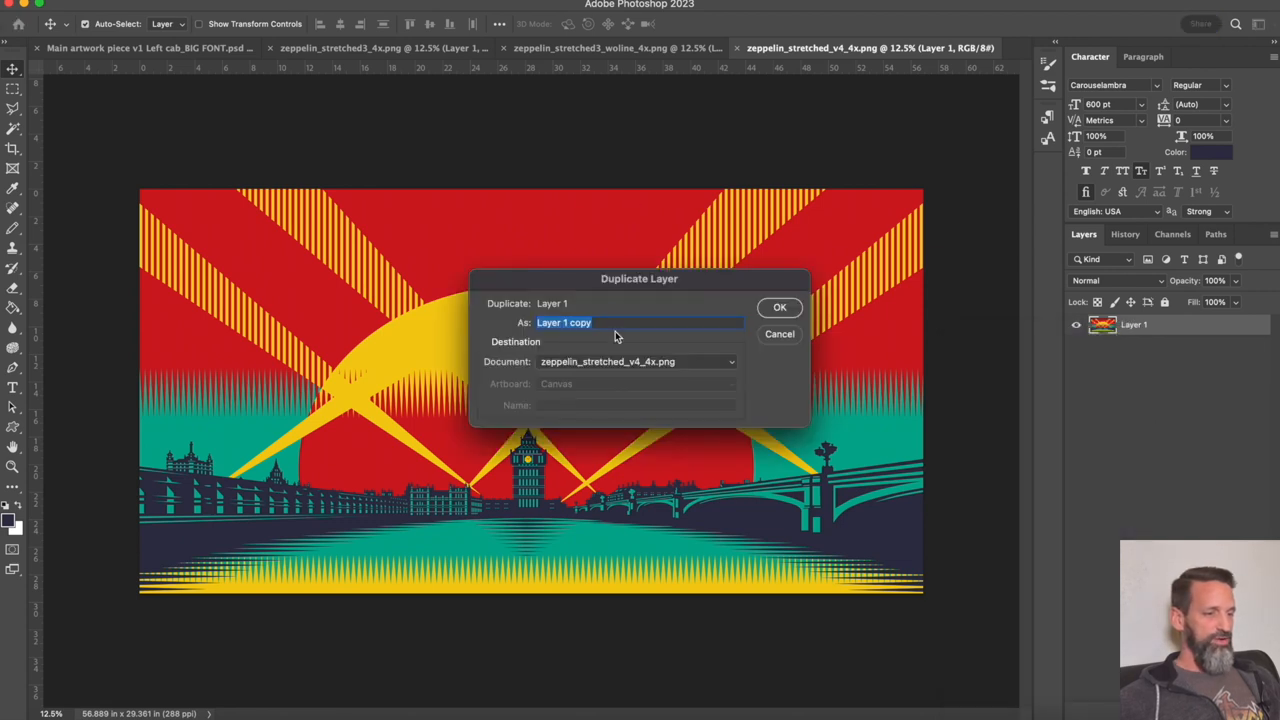
pyautogui.click(636, 362)
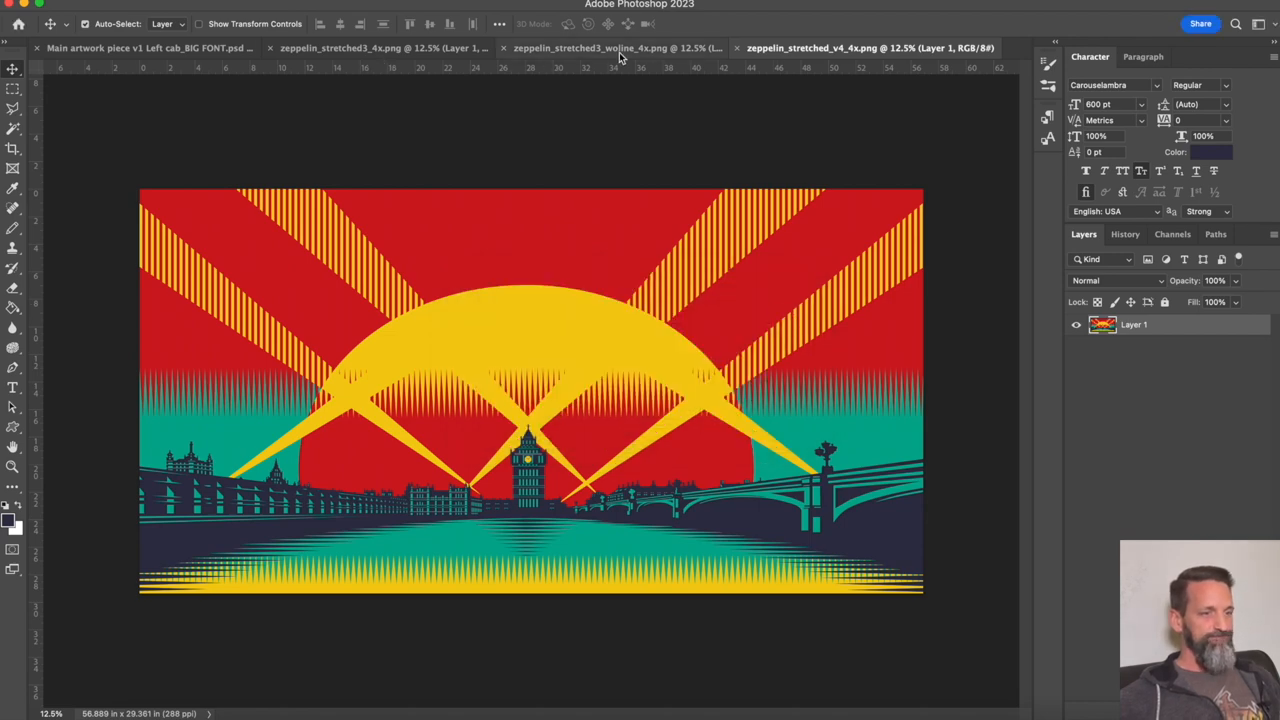
# Hide the old sunset artwork Layer 5 in the main cabinet PSD.
pyautogui.click(150, 48)
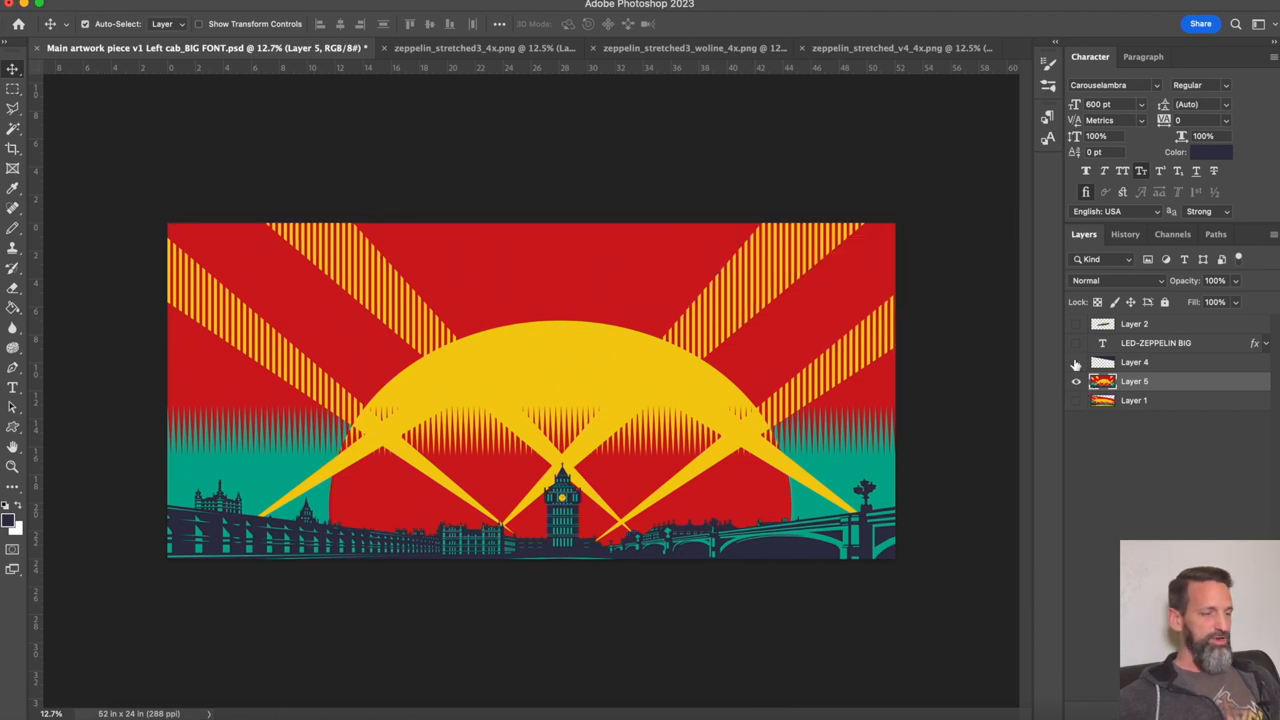
pyautogui.click(1076, 362)
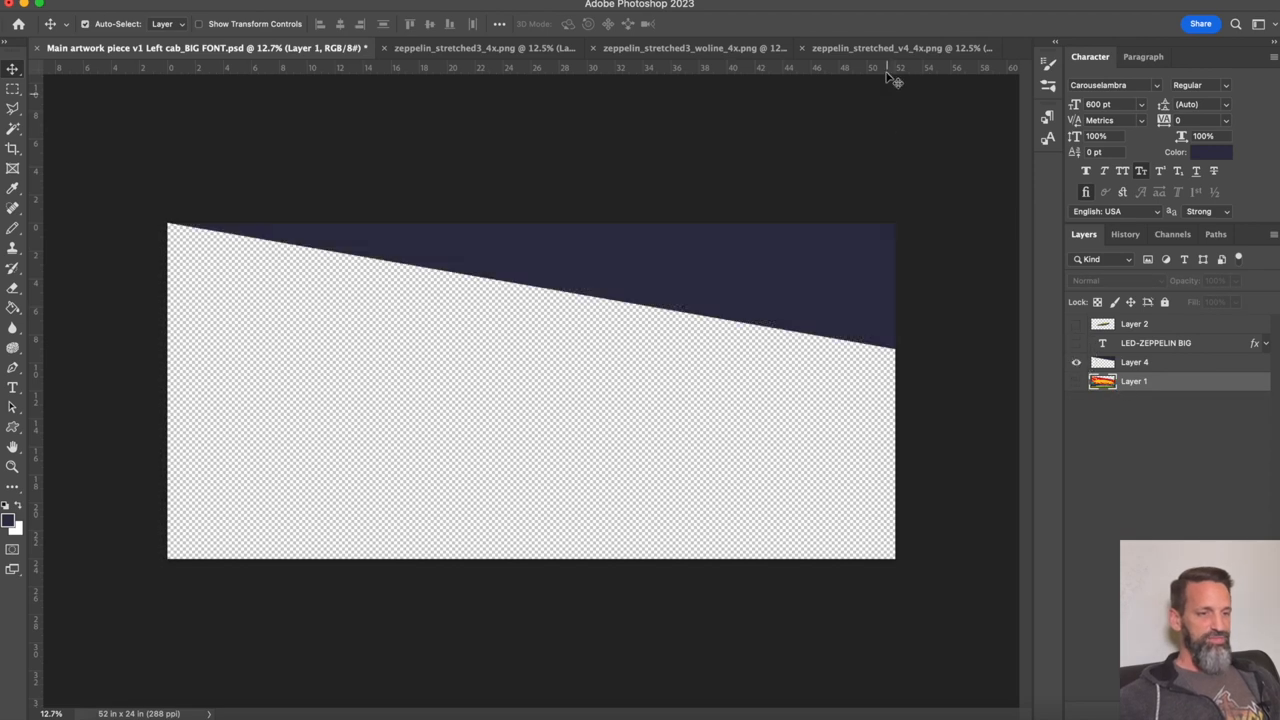
# Close the old zeppelin_stretched3 image documents without saving.
pyautogui.click(884, 48)
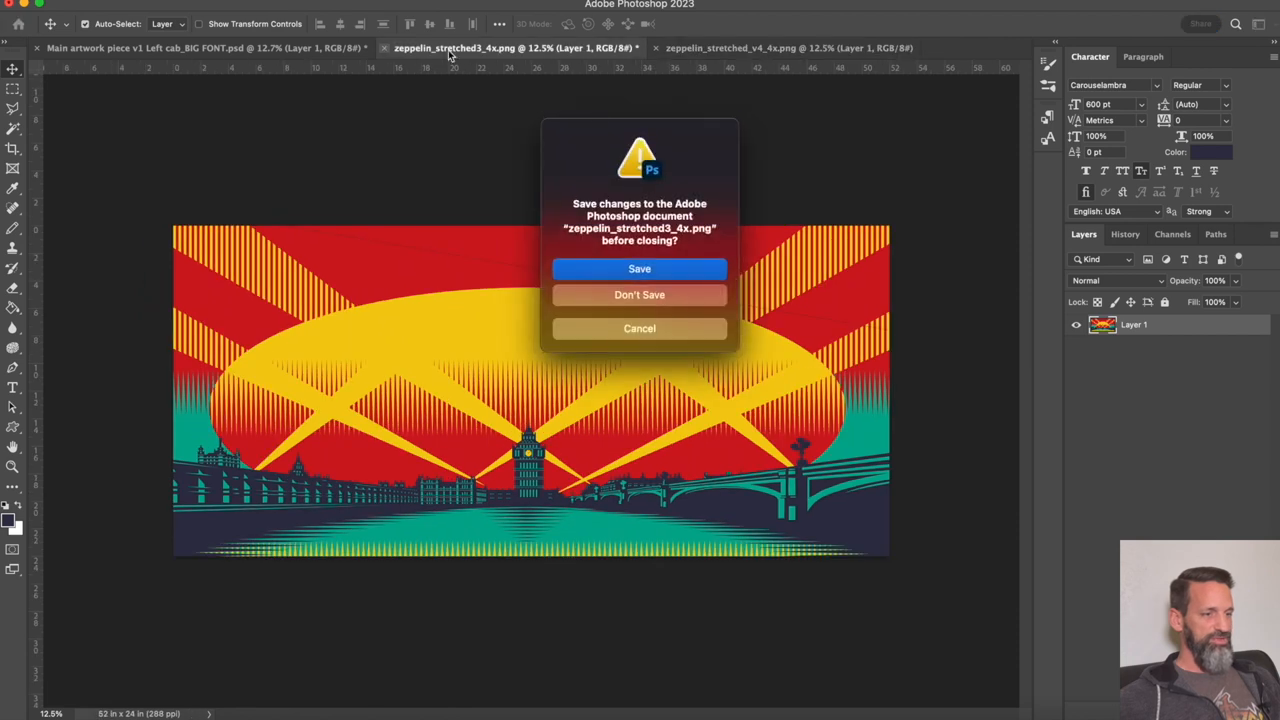
pyautogui.click(640, 294)
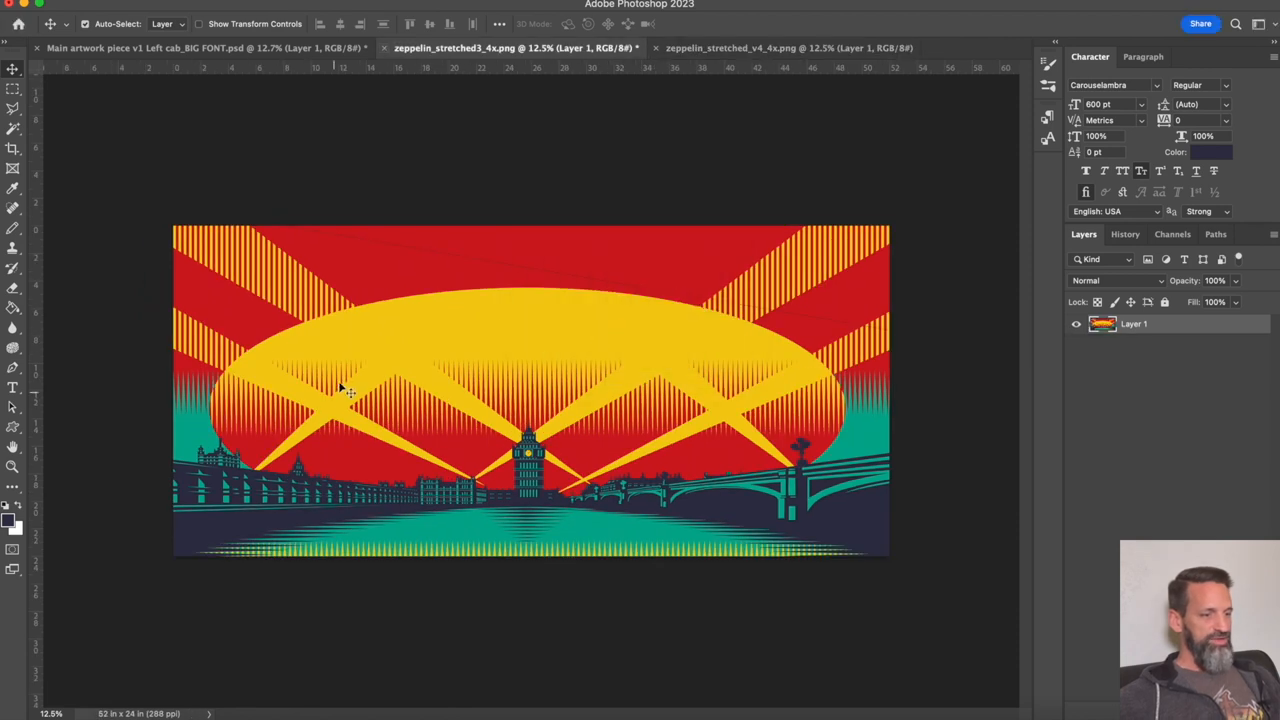
pyautogui.moveTo(308, 358)
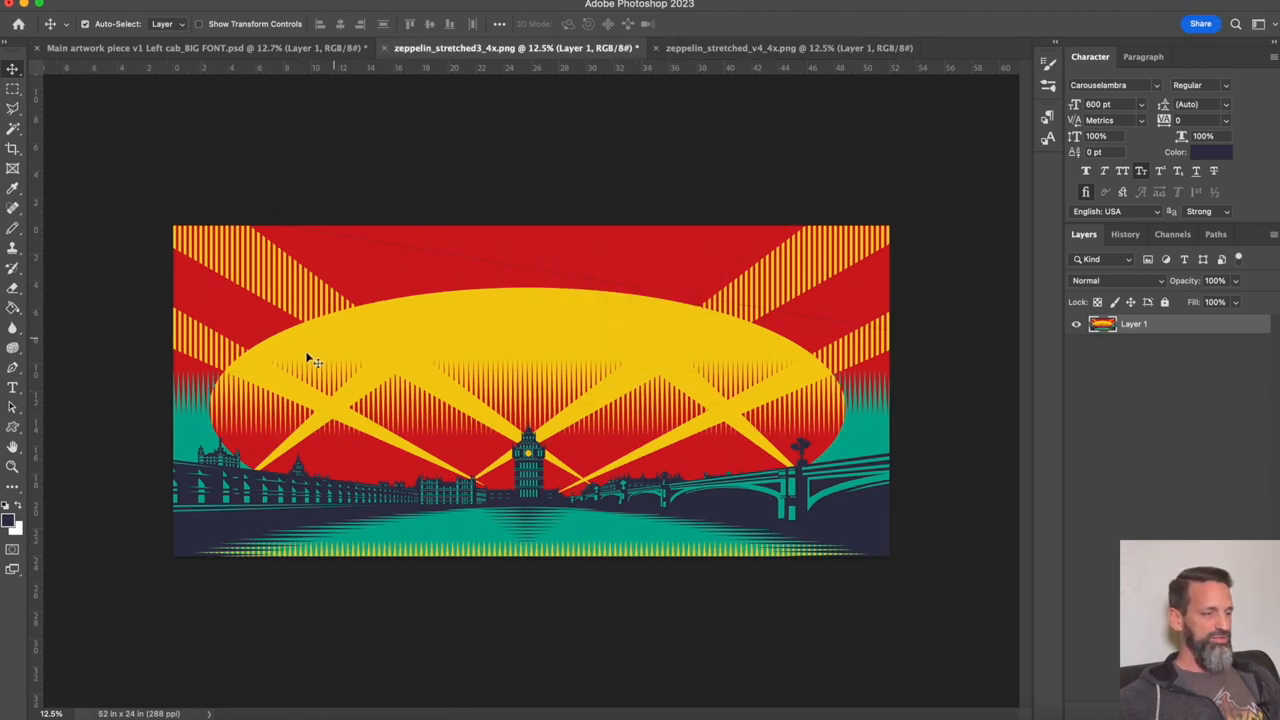
pyautogui.moveTo(488, 340)
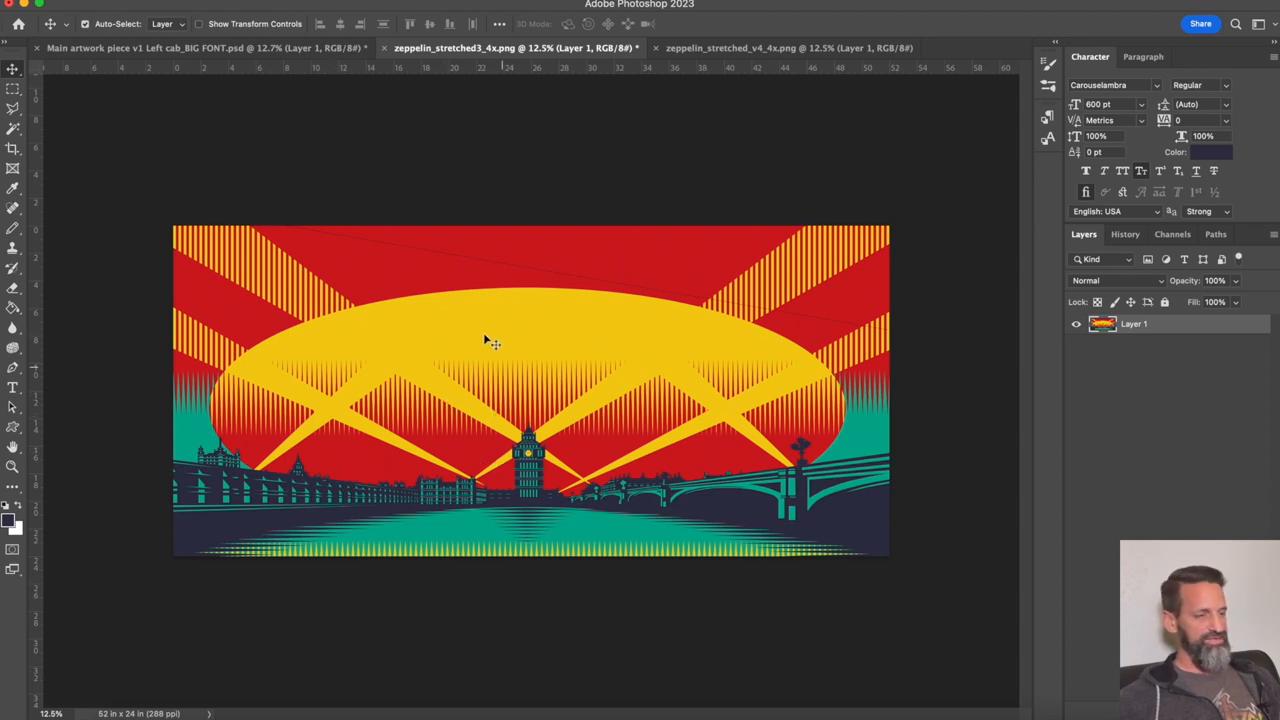
pyautogui.click(380, 48)
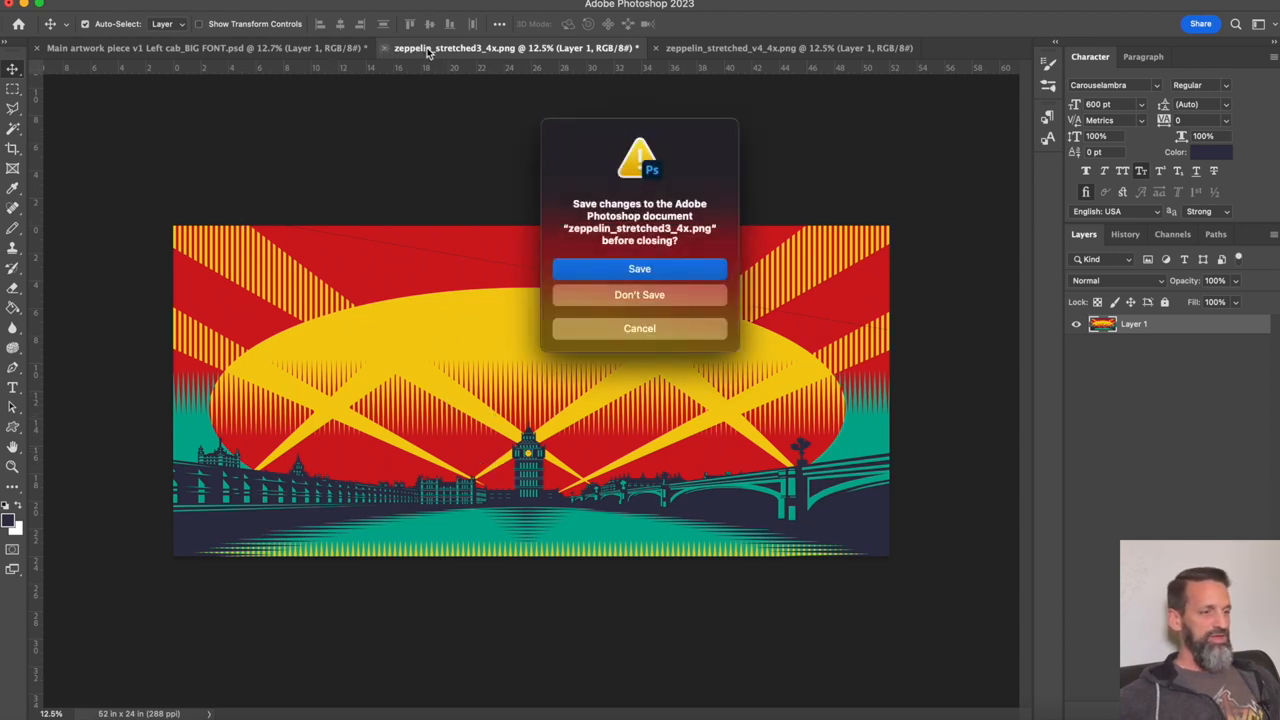
pyautogui.click(640, 294)
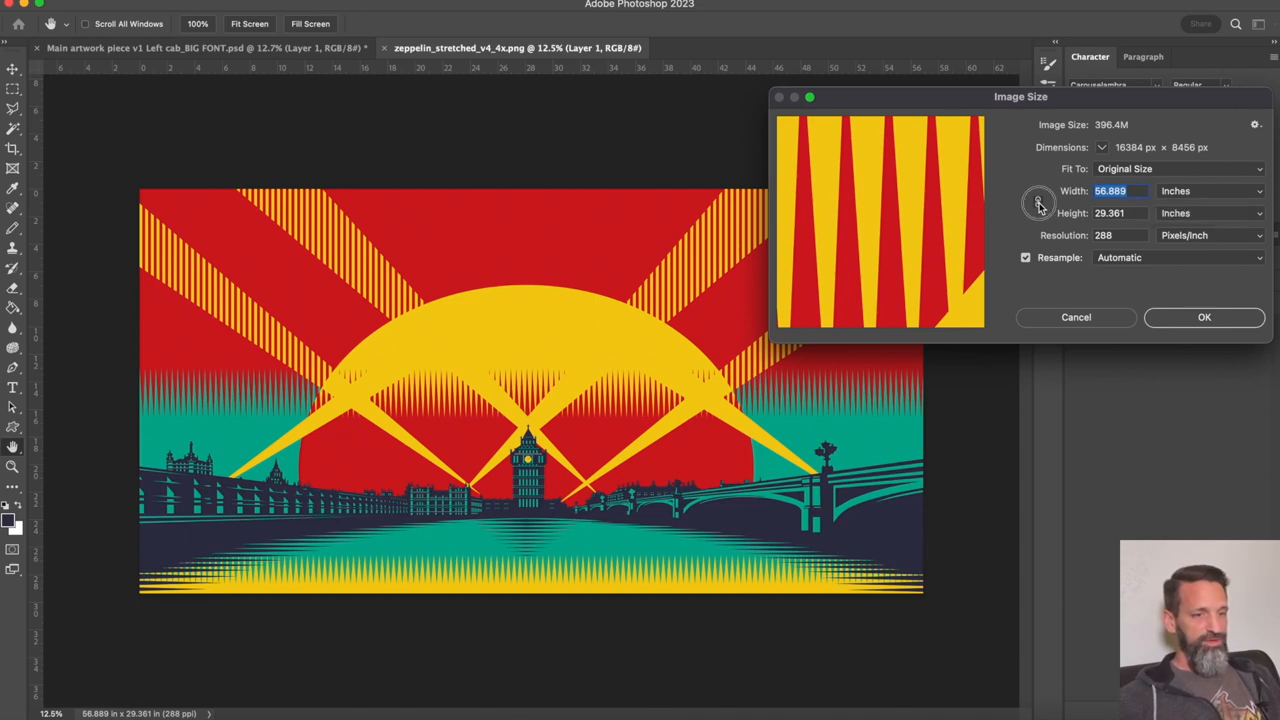
# Set Image Size width to 52 inches with constrained proportions, giving about 52.5 × 27.1 inches at 288 ppi.
pyautogui.write('52.5')
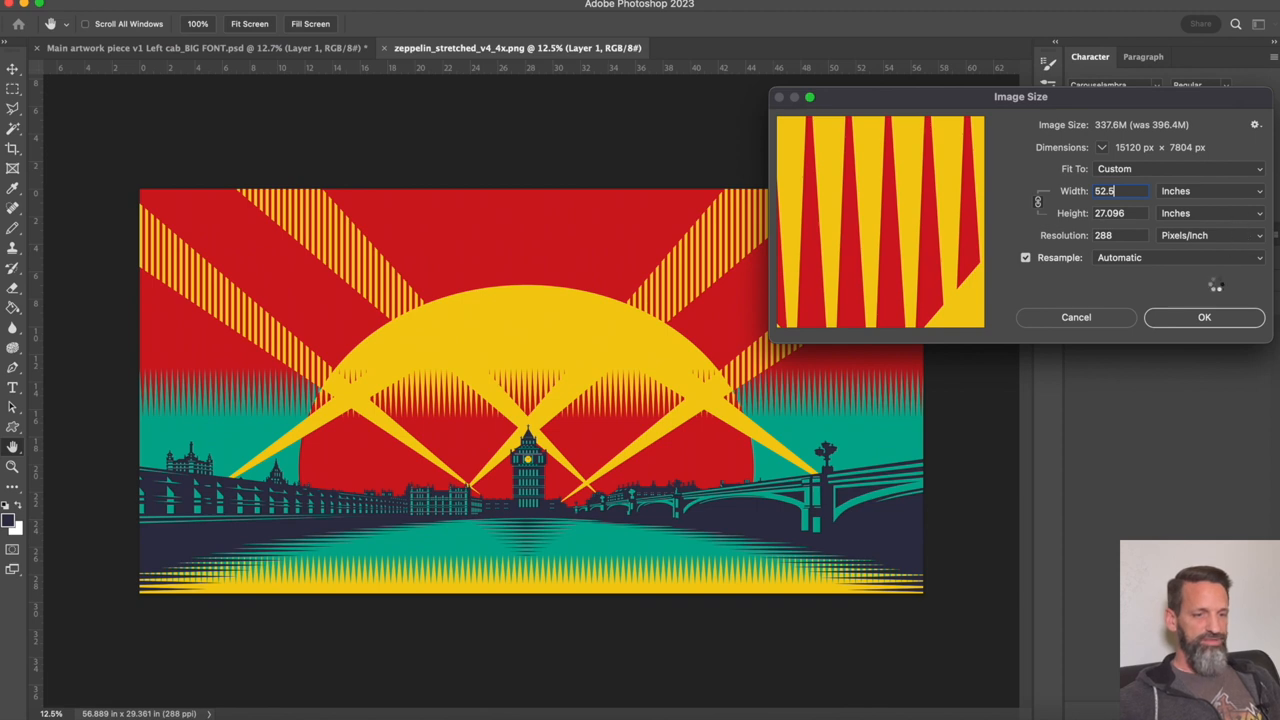
pyautogui.click(1204, 316)
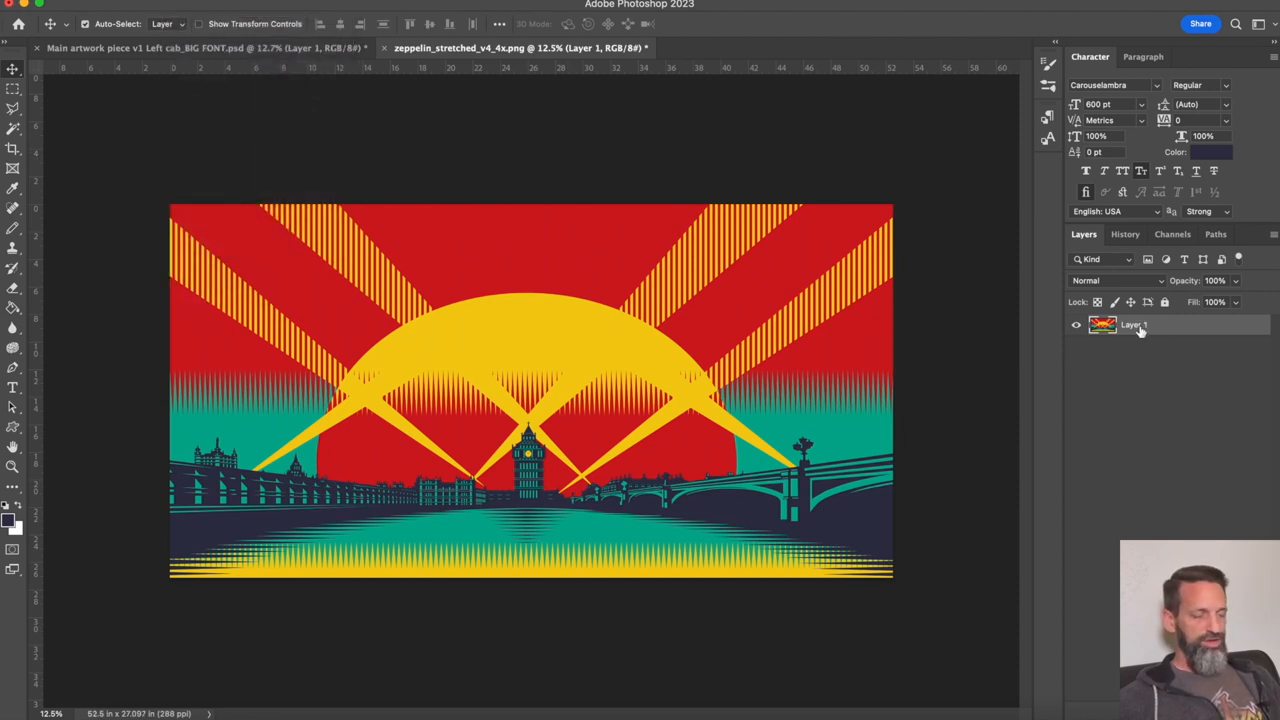
# Duplicate Layer 1 into Main artwork piece v1 Left cab_BIG FONT.psd.
pyautogui.rightClick(1136, 324)
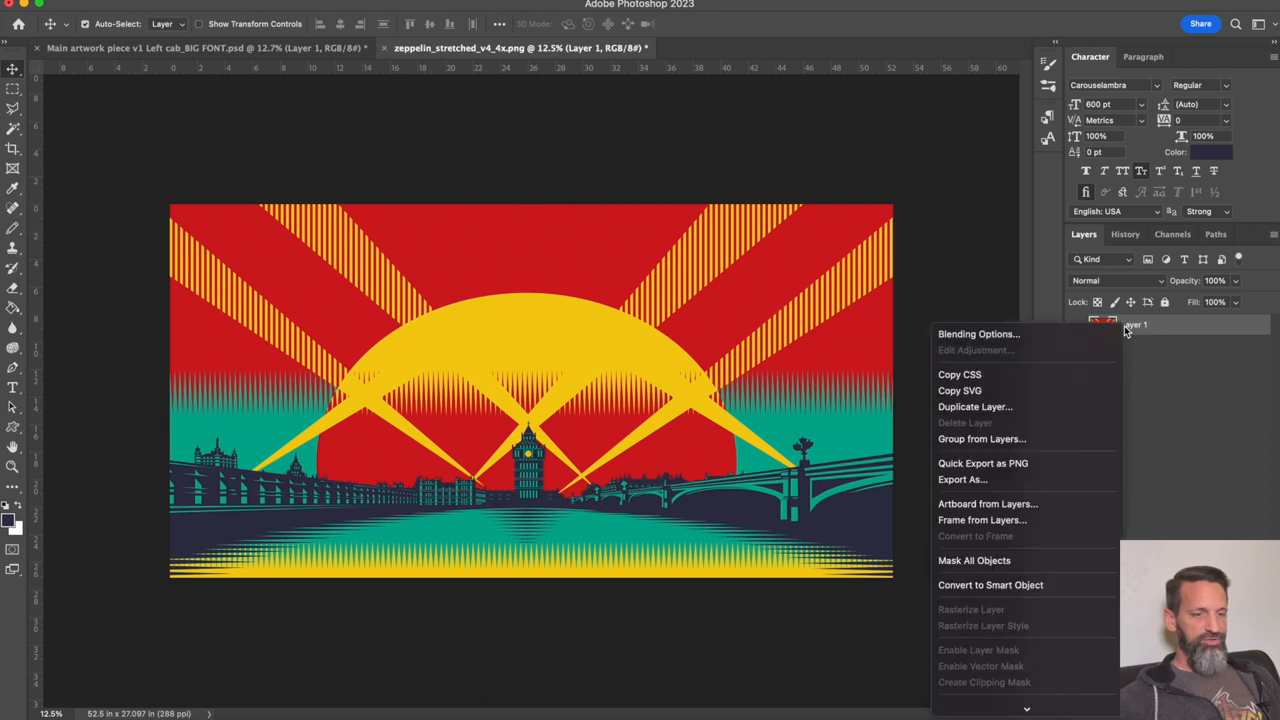
pyautogui.click(976, 408)
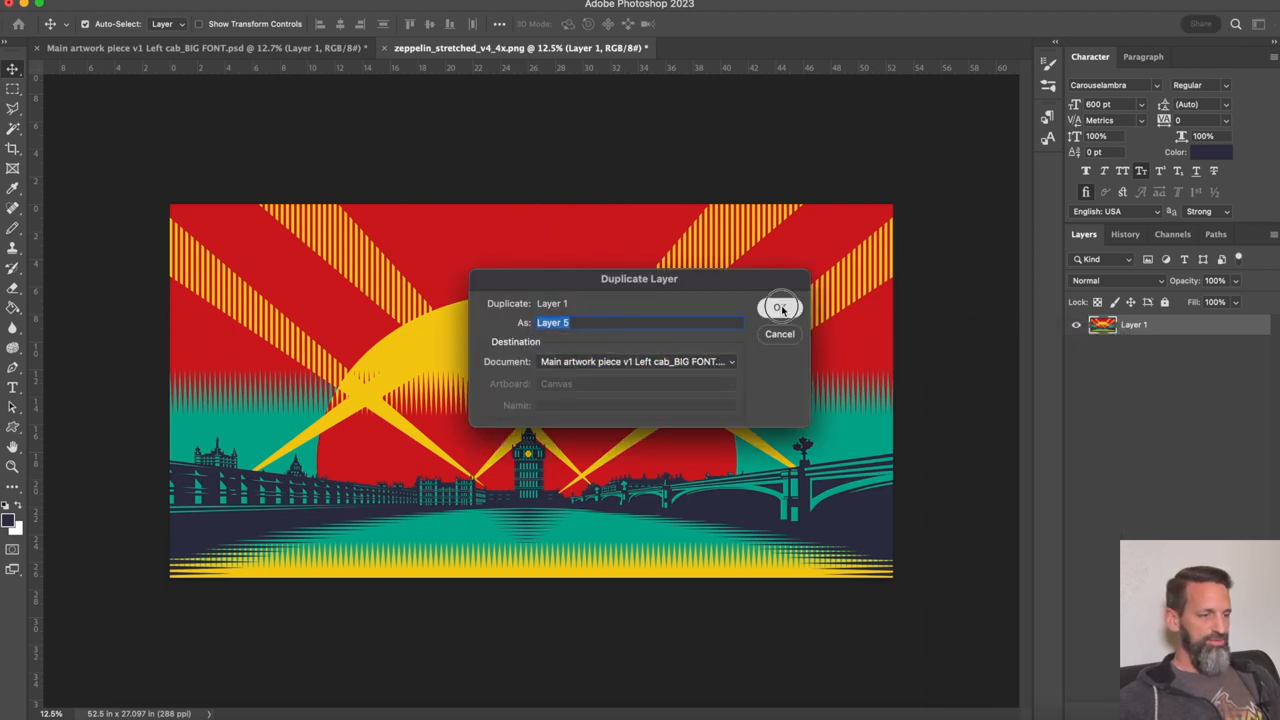
pyautogui.click(780, 306)
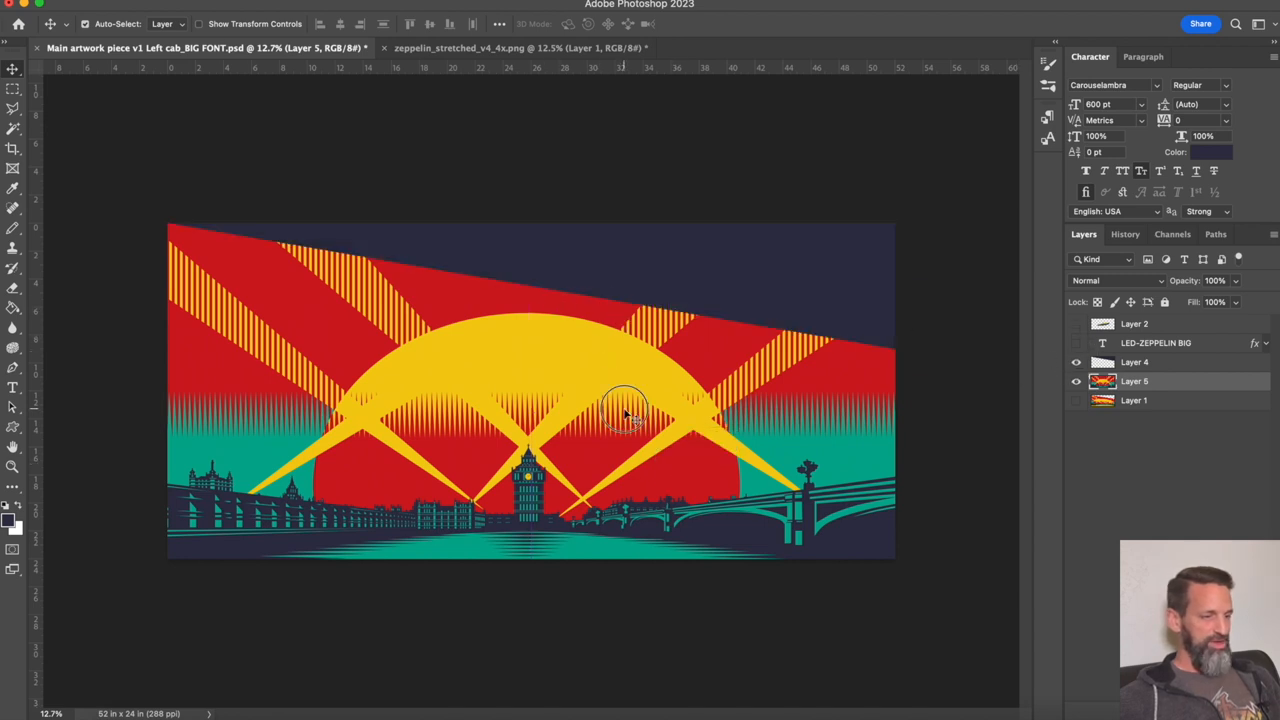
# Drag the new Layer 5 sunset artwork into place inside the slanted cabinet outline.
pyautogui.moveTo(624, 414); pyautogui.dragTo(628, 384)
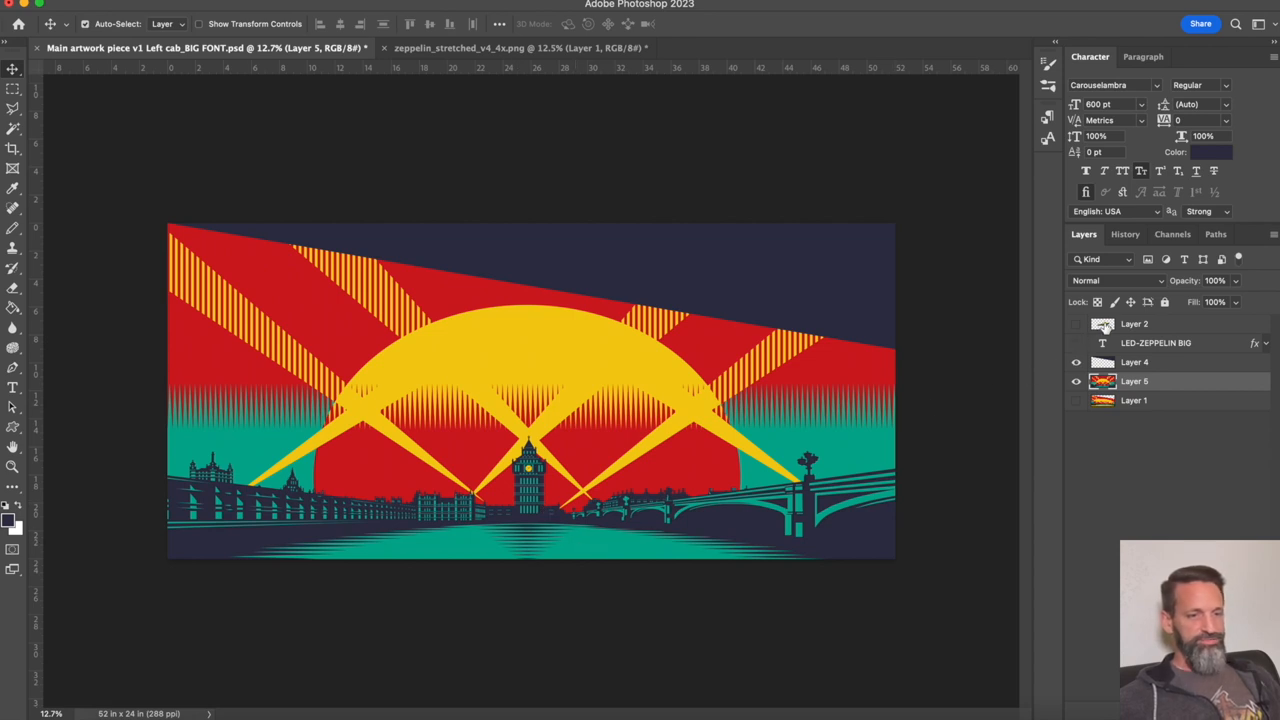
# Move the zeppelin layer so it sits over the sun, slightly lower and right.
pyautogui.click(1076, 324)
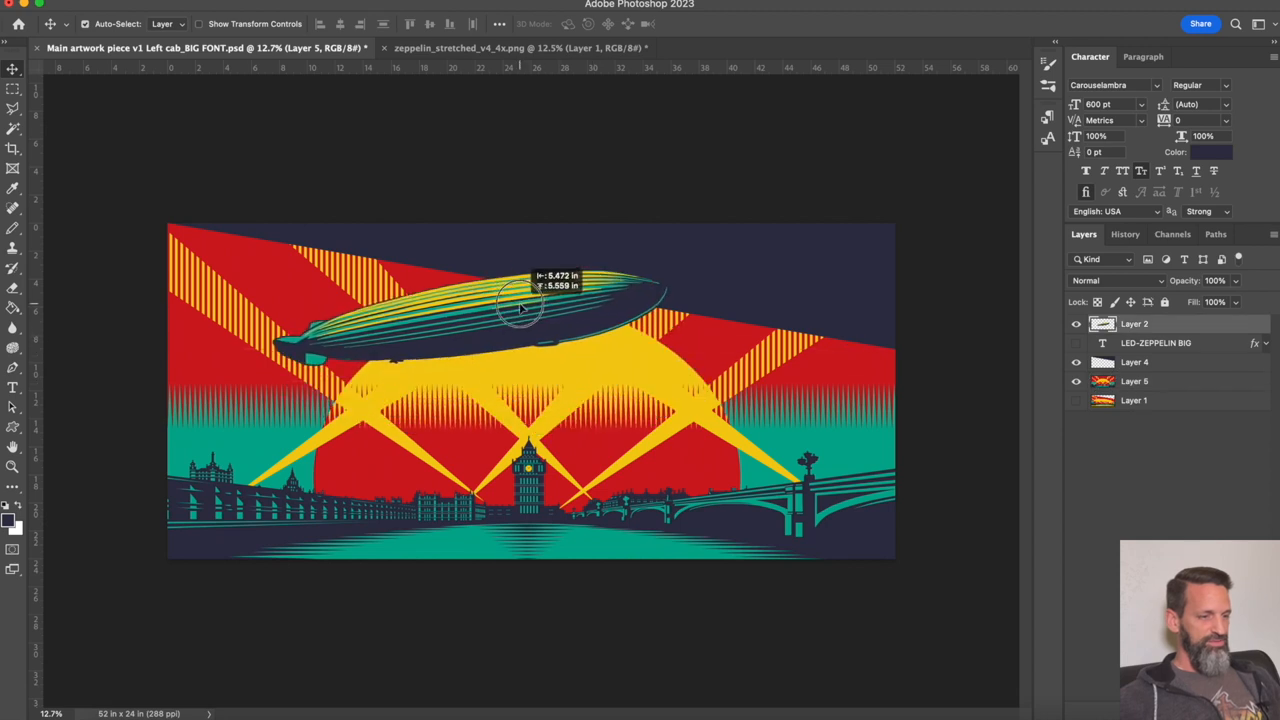
pyautogui.moveTo(520, 304); pyautogui.dragTo(564, 364)
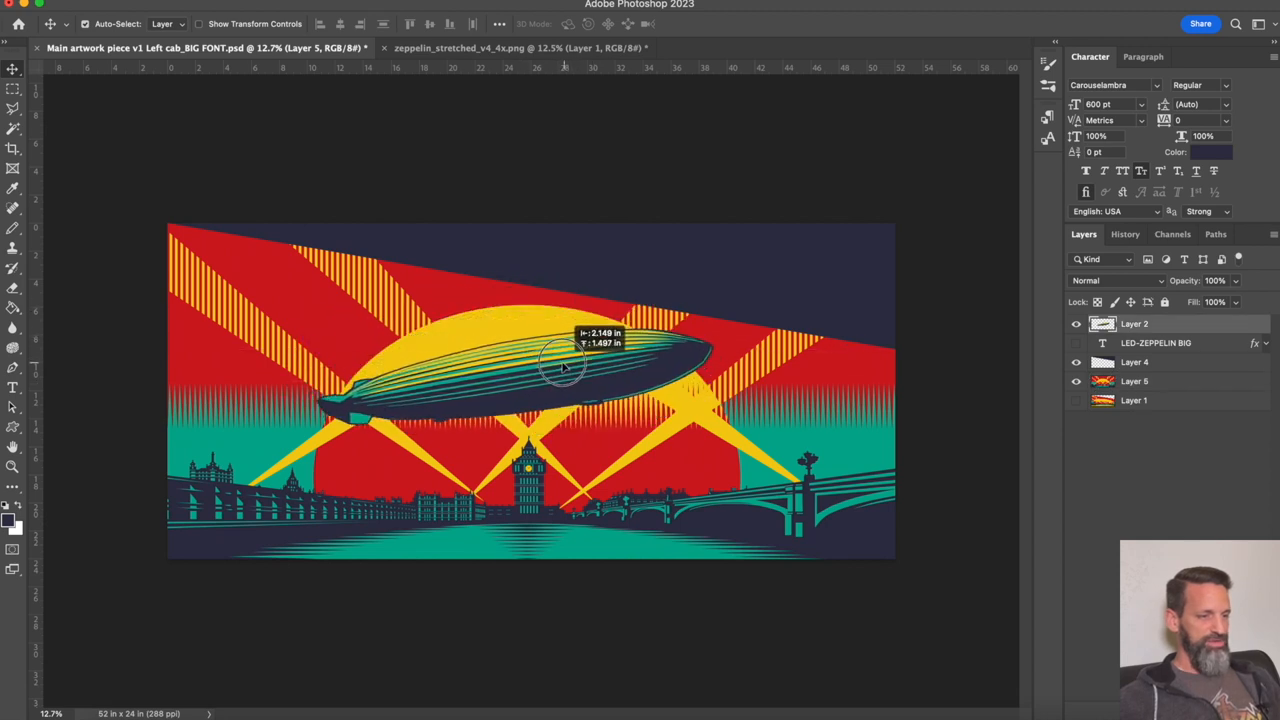
pyautogui.moveTo(564, 364); pyautogui.dragTo(600, 396)
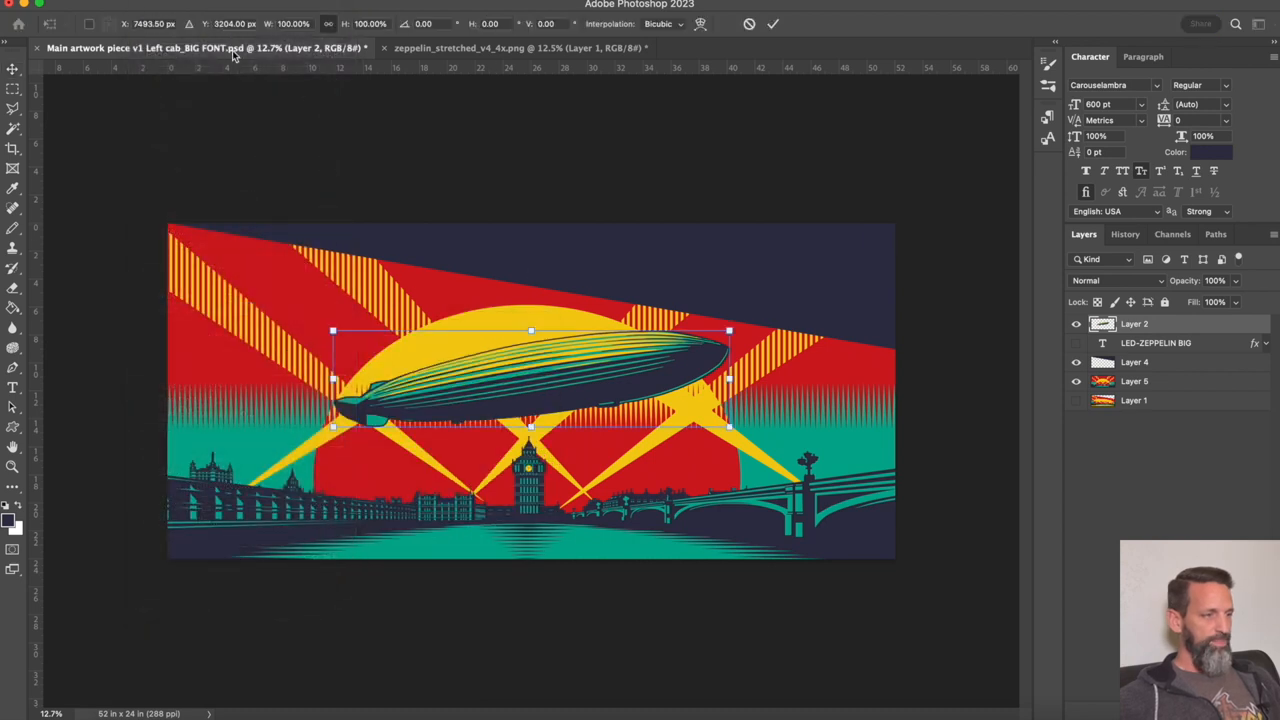
pyautogui.moveTo(734, 324)
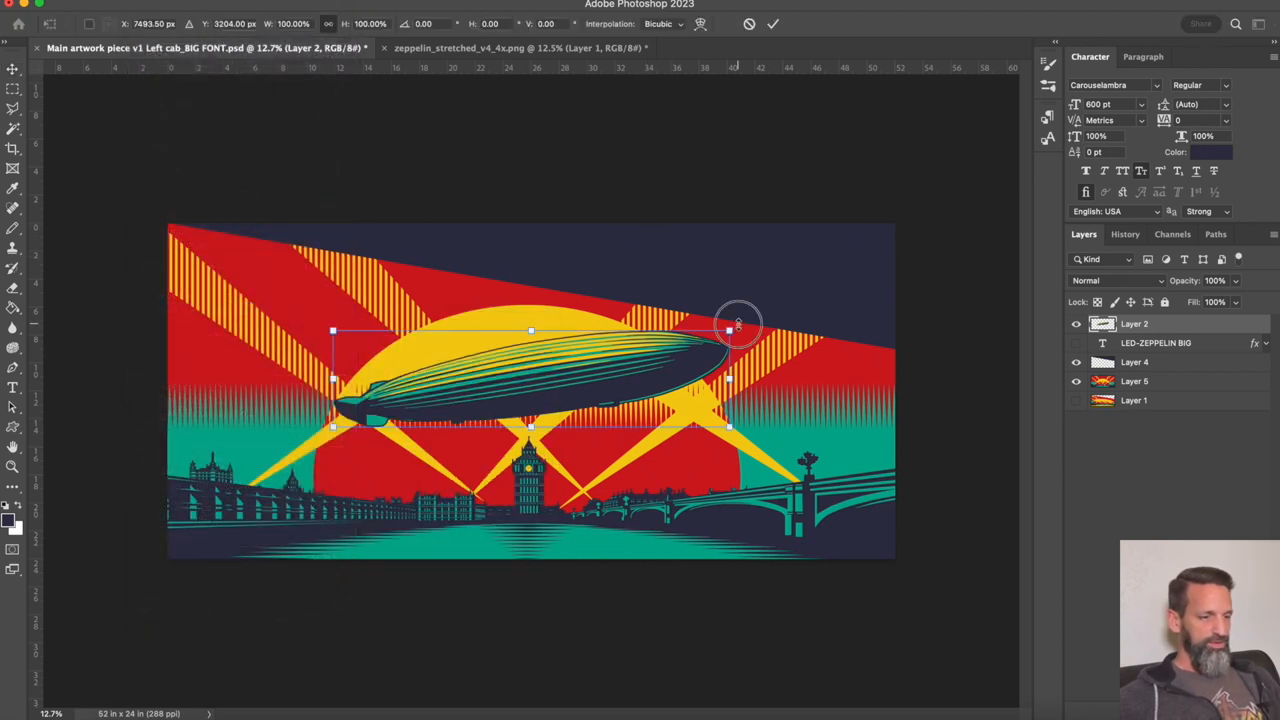
# Free-transform the zeppelin to a gentle tilt of about -1.6°.
pyautogui.moveTo(740, 320); pyautogui.dragTo(740, 336)
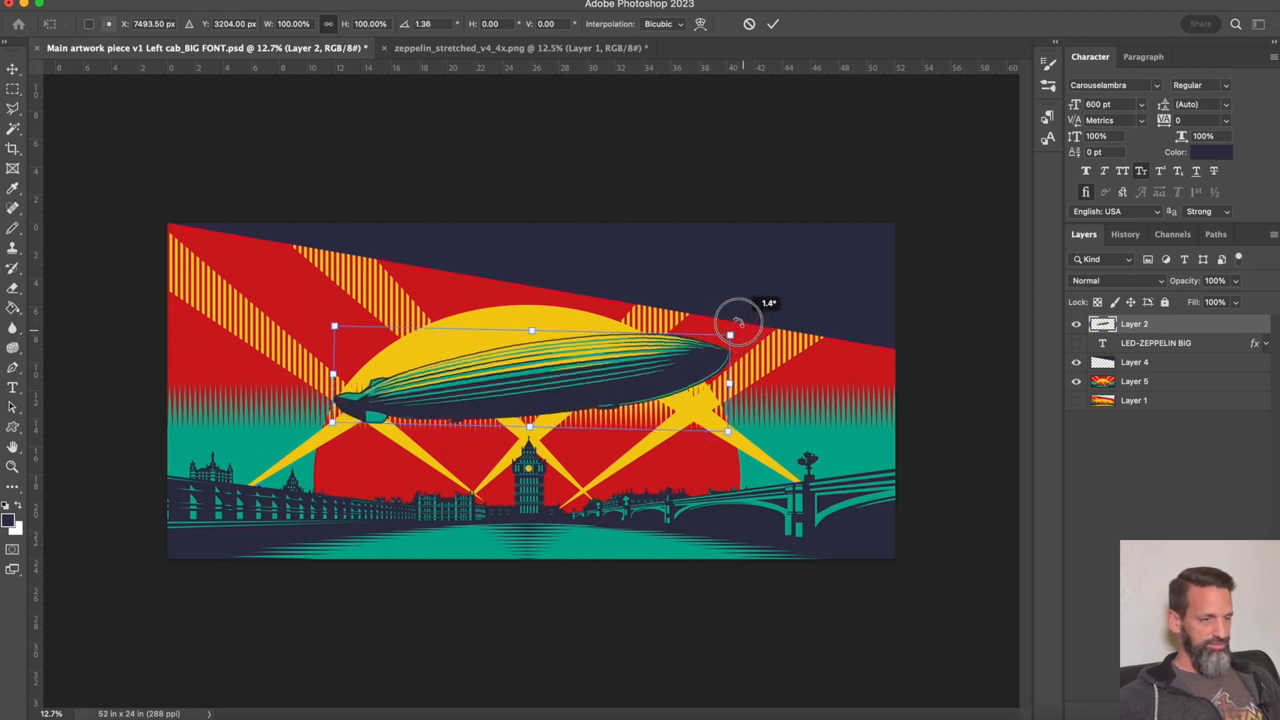
pyautogui.moveTo(736, 320); pyautogui.dragTo(704, 298)
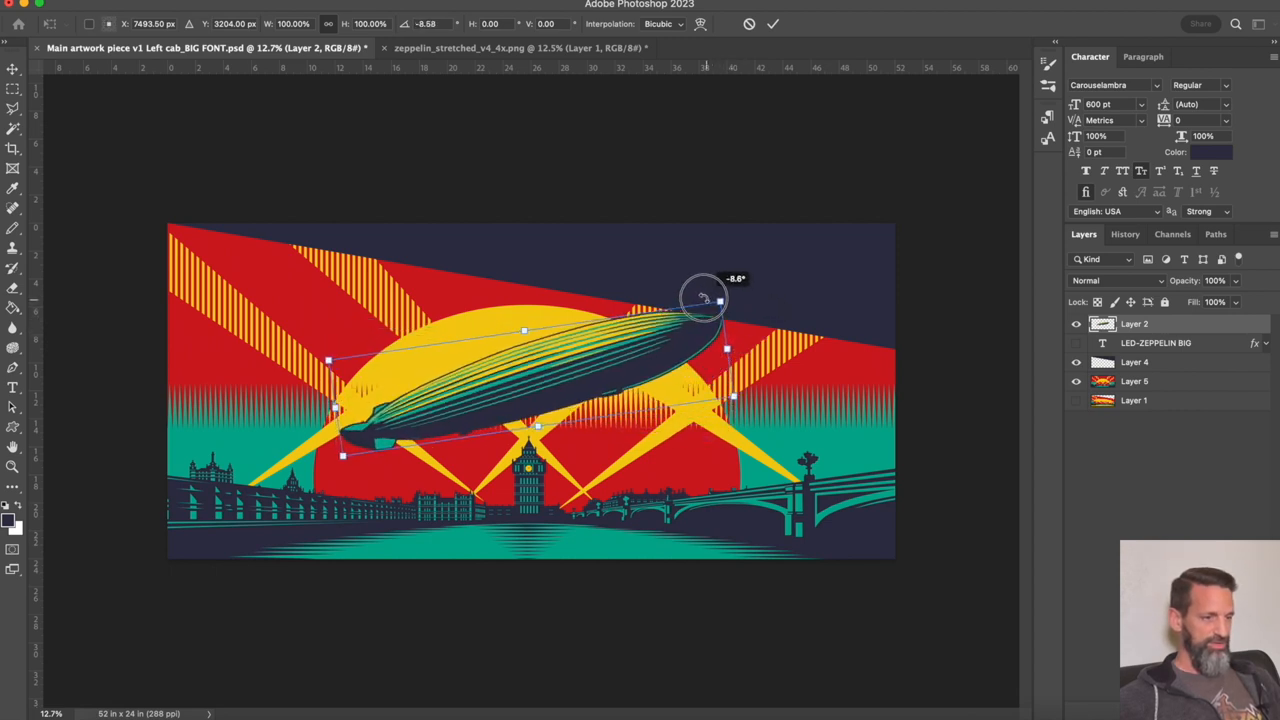
pyautogui.moveTo(704, 298); pyautogui.dragTo(730, 310)
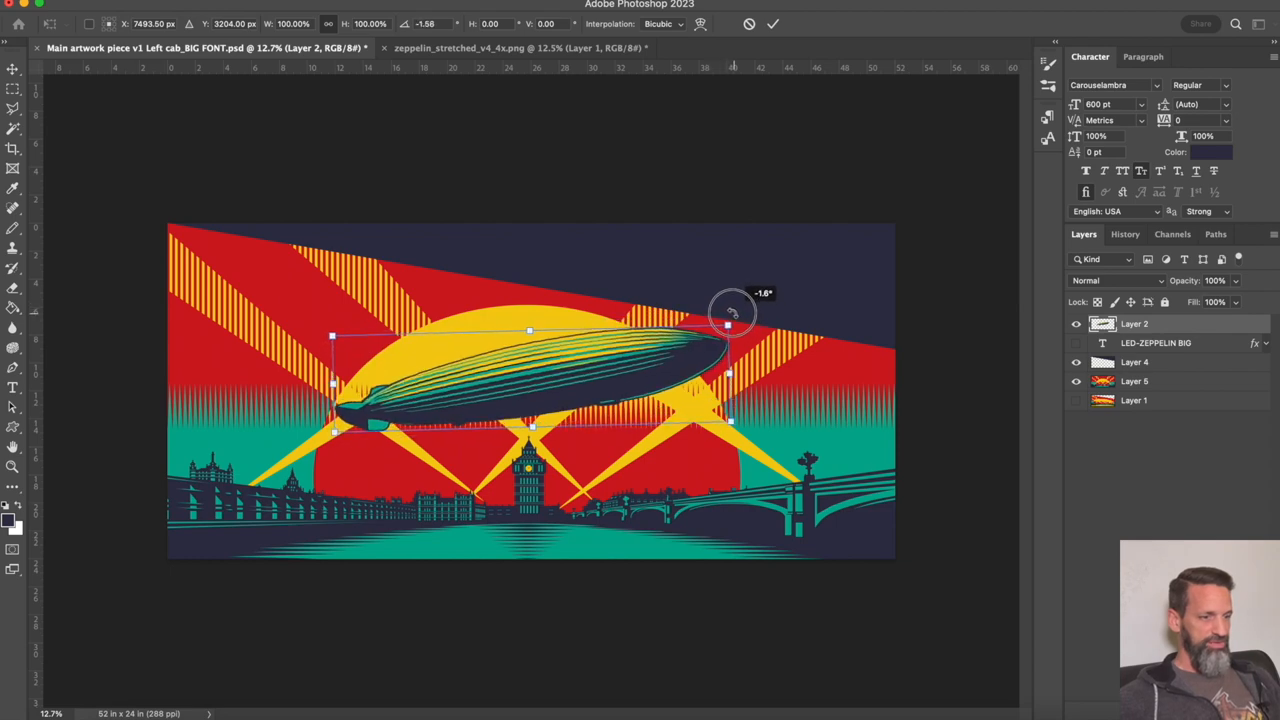
pyautogui.moveTo(730, 320); pyautogui.dragTo(664, 356)
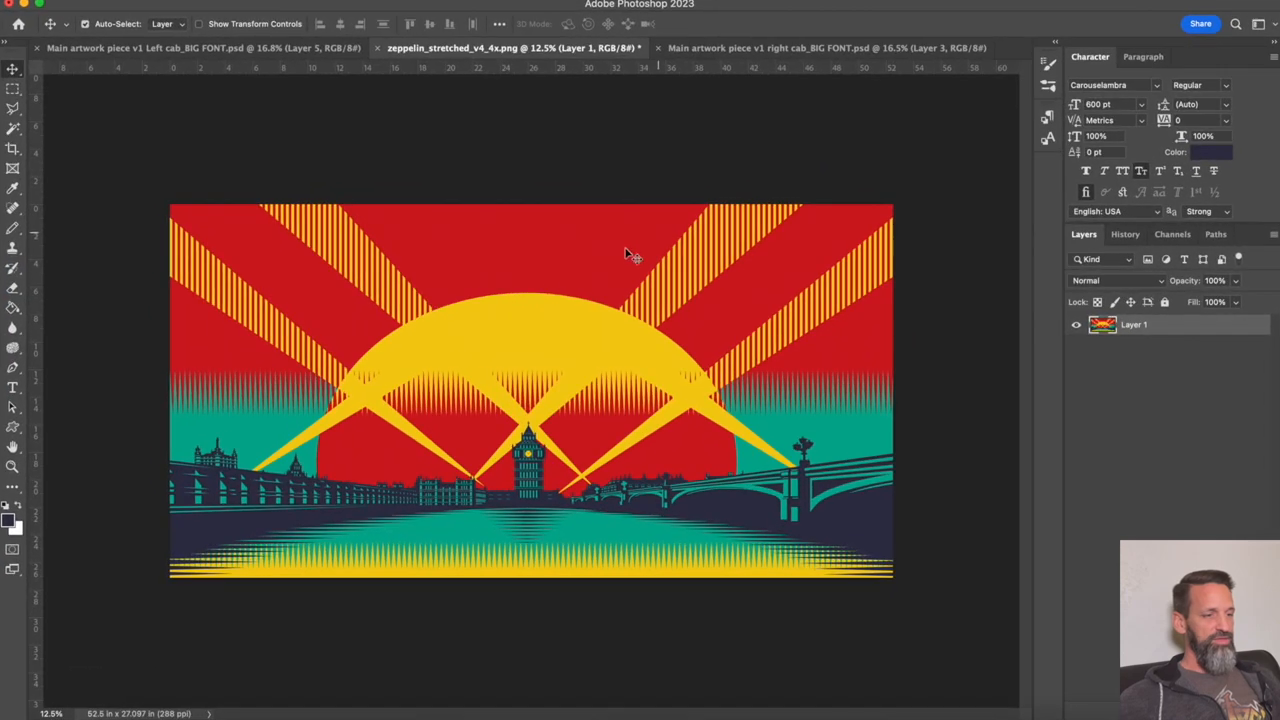
pyautogui.moveTo(304, 288)
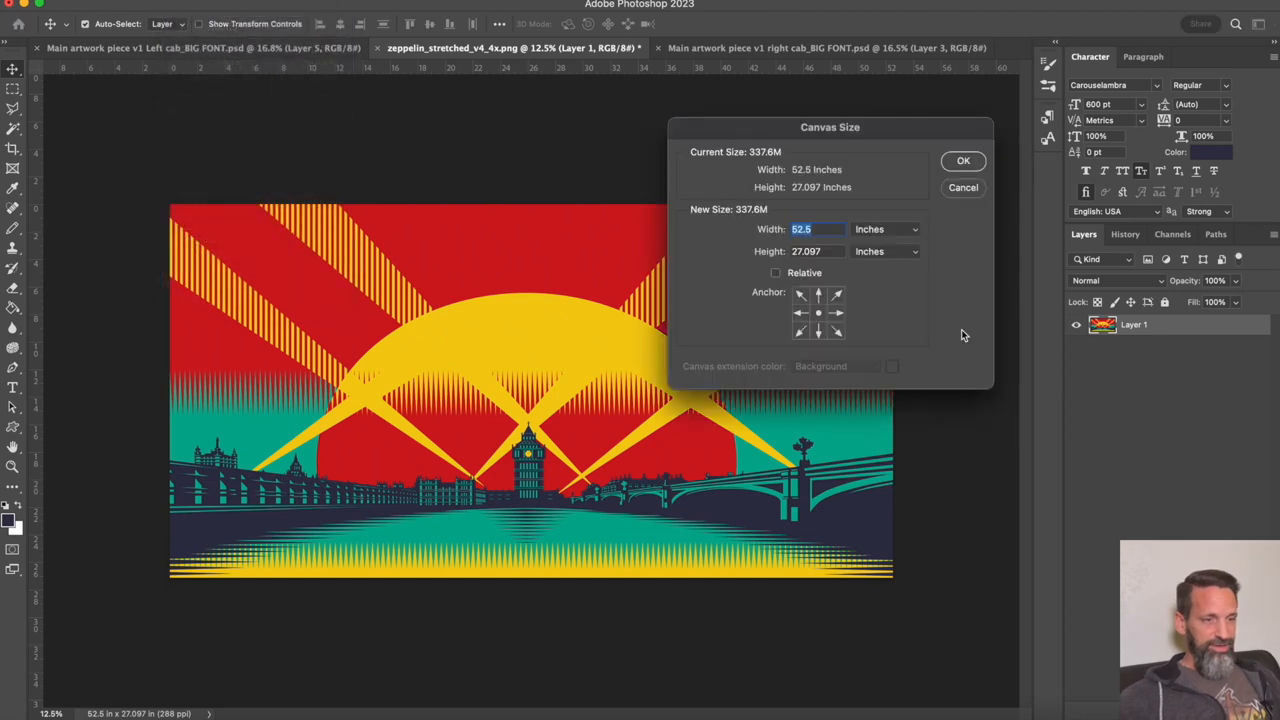
pyautogui.moveTo(732, 236)
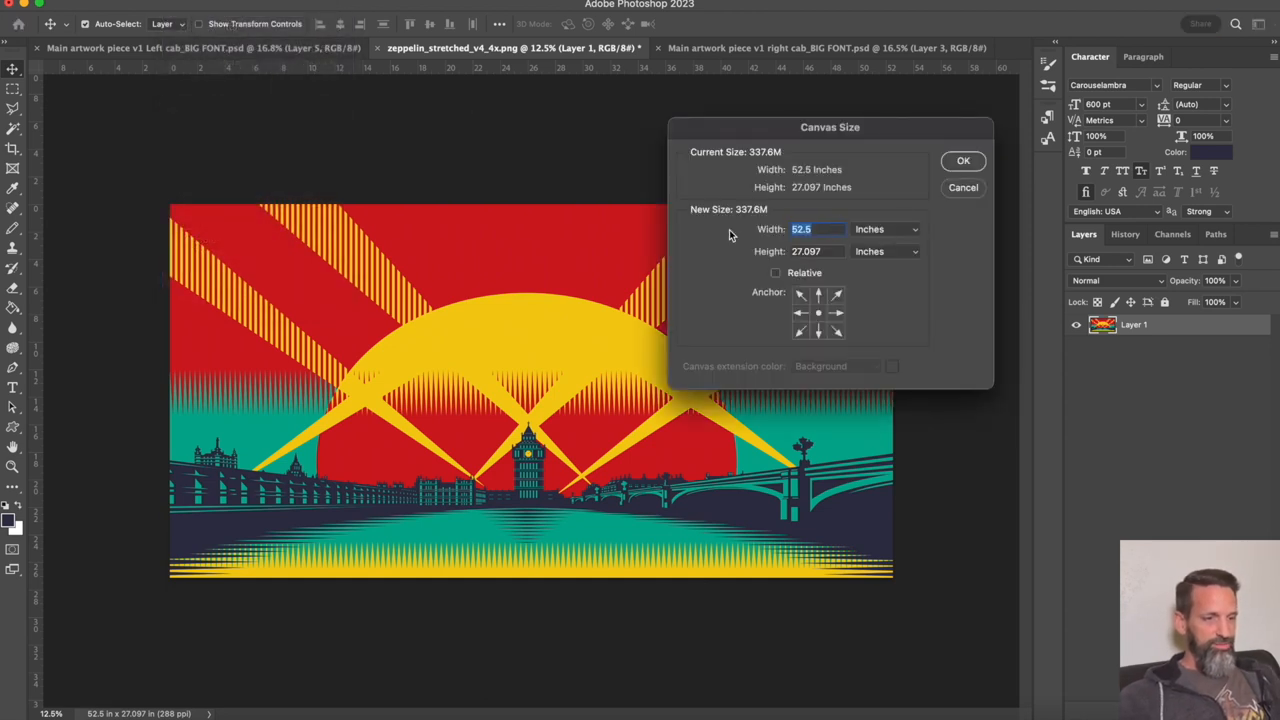
pyautogui.write('26')
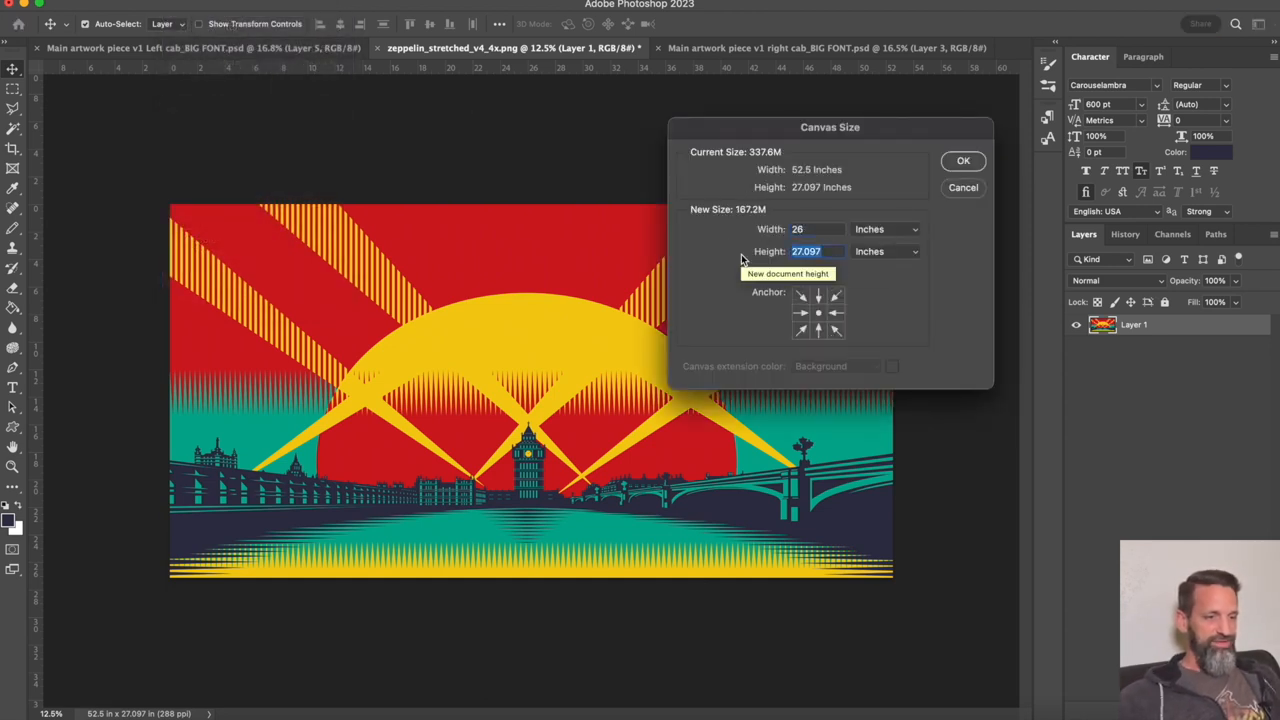
pyautogui.click(964, 160)
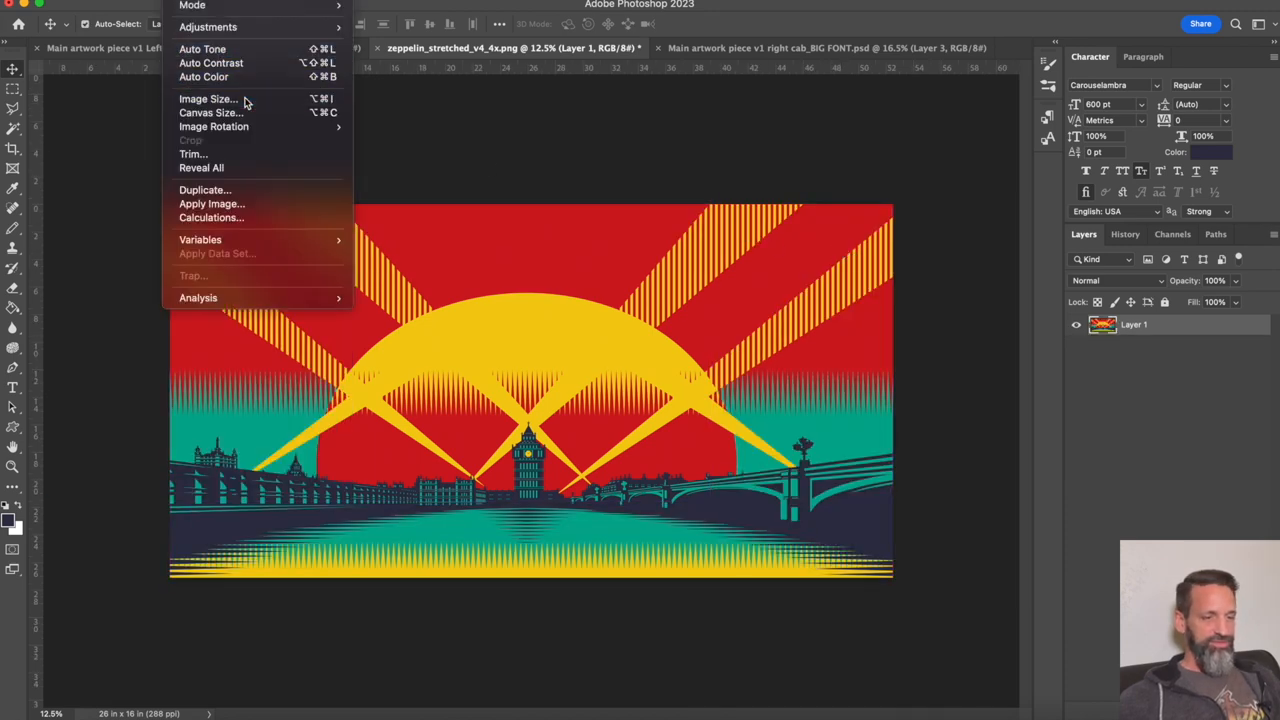
# Resize the Big Ben scene to 16 inches high (31 × 16 in, proportions linked).
pyautogui.click(210, 100)
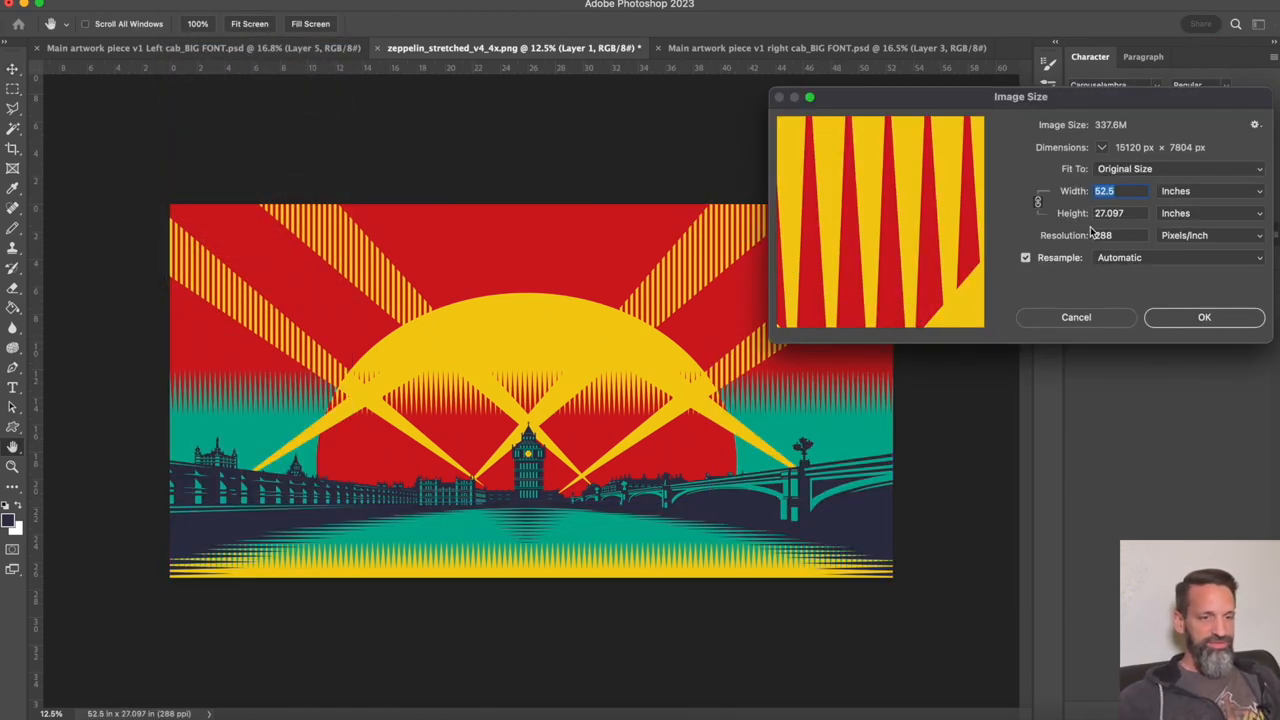
pyautogui.write('26')
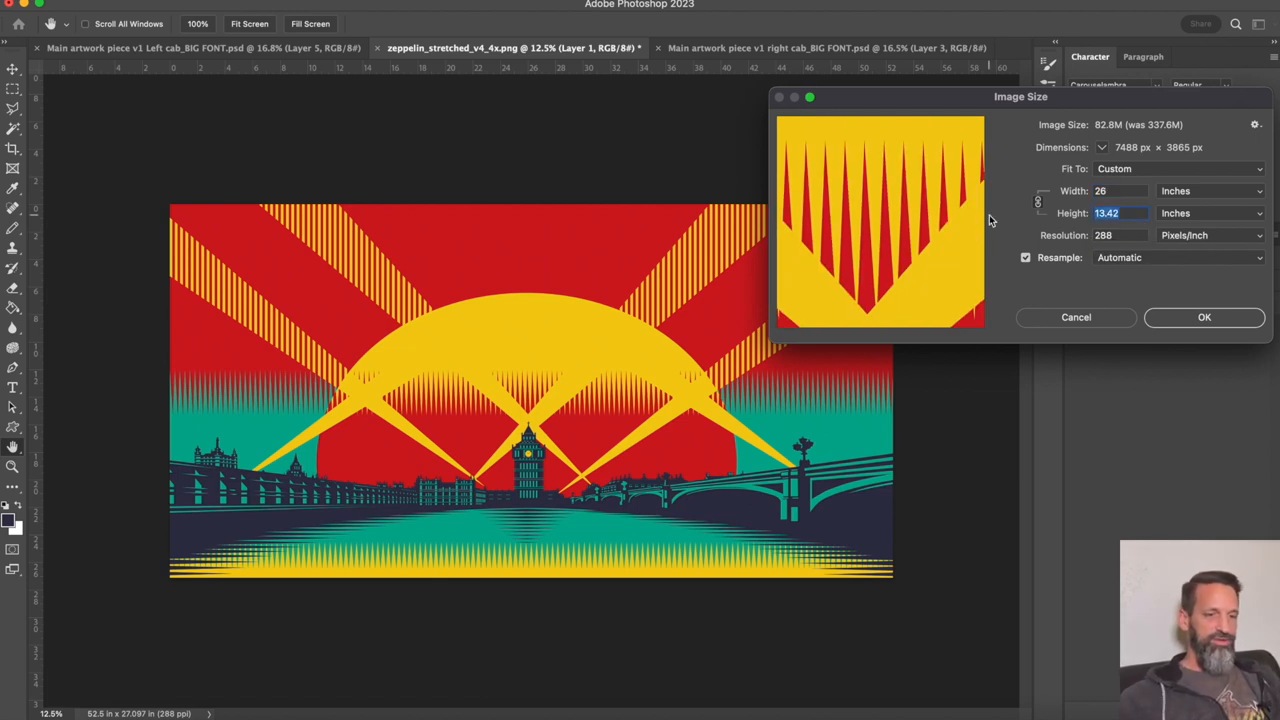
pyautogui.write('16')
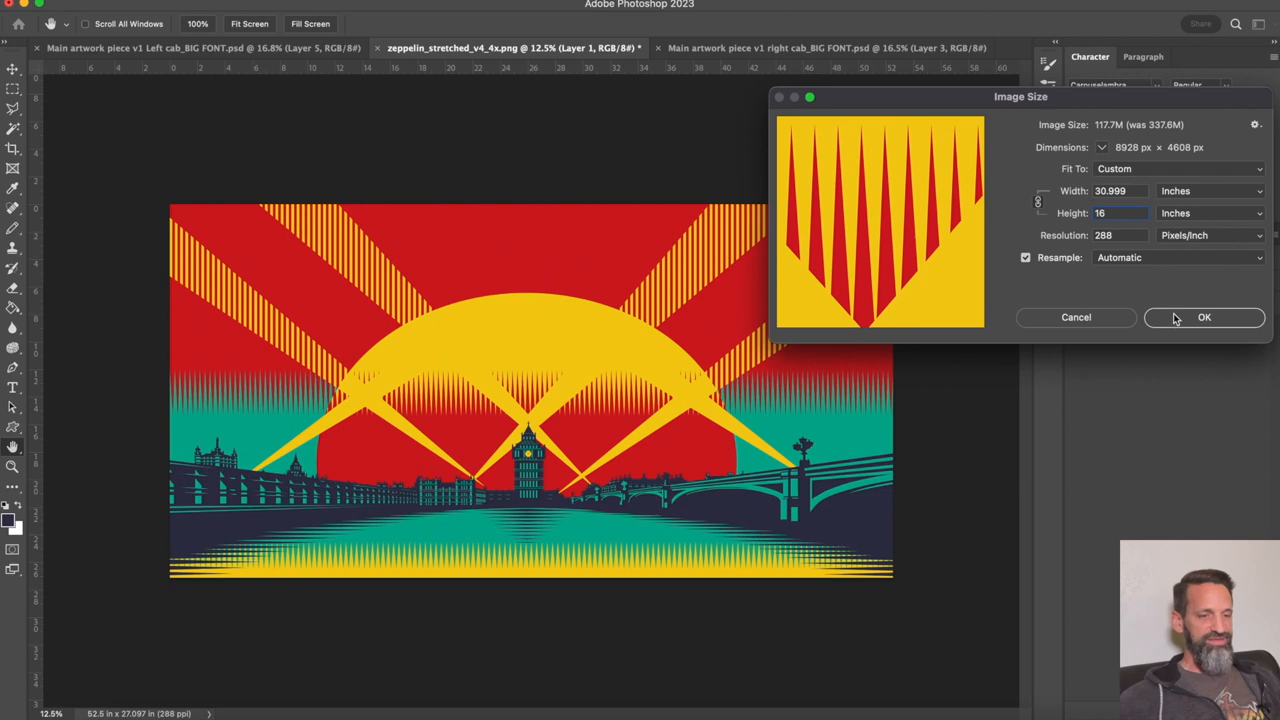
pyautogui.click(1206, 318)
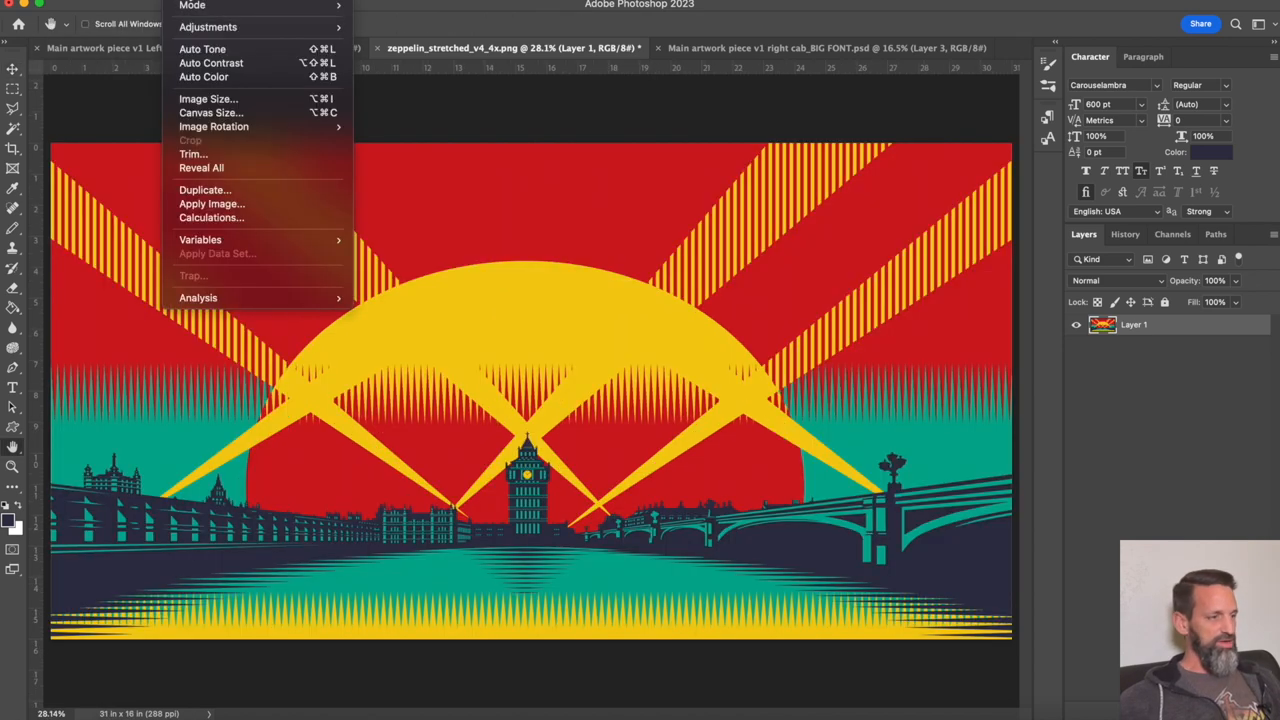
# Reopen Image Size, unlink proportions and narrow the width to 26 inches.
pyautogui.click(592, 256)
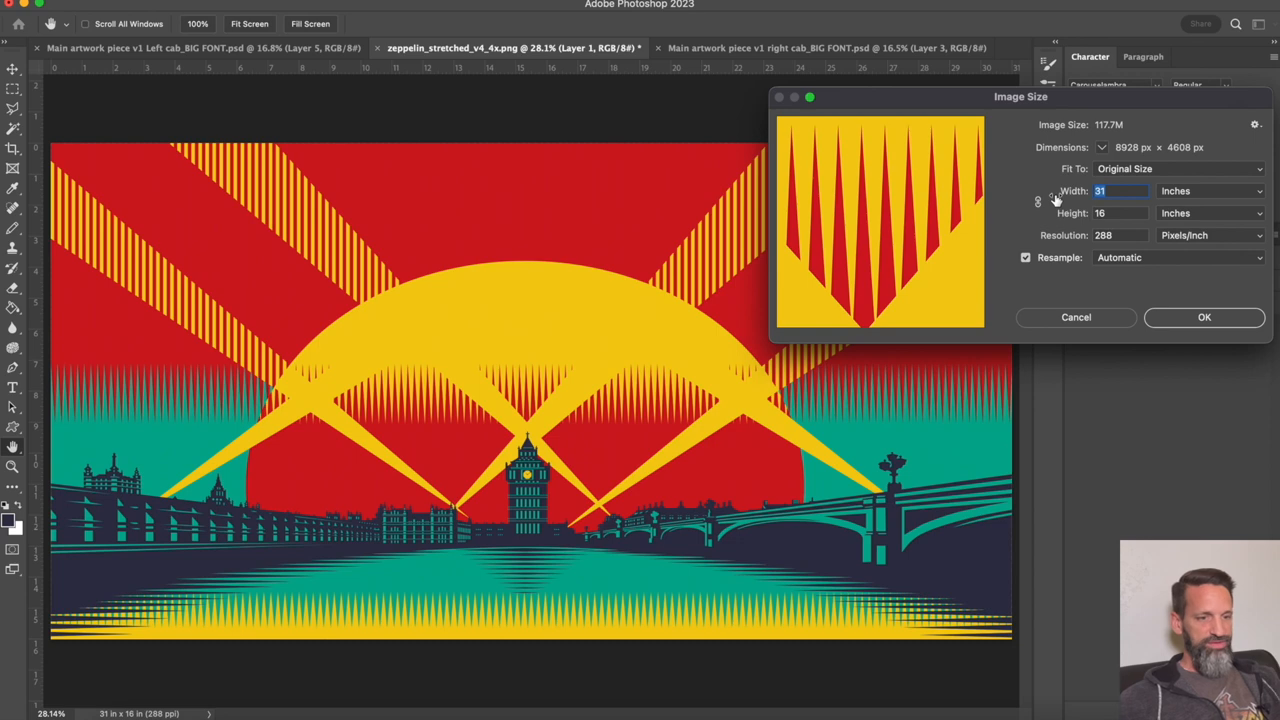
pyautogui.write('26')
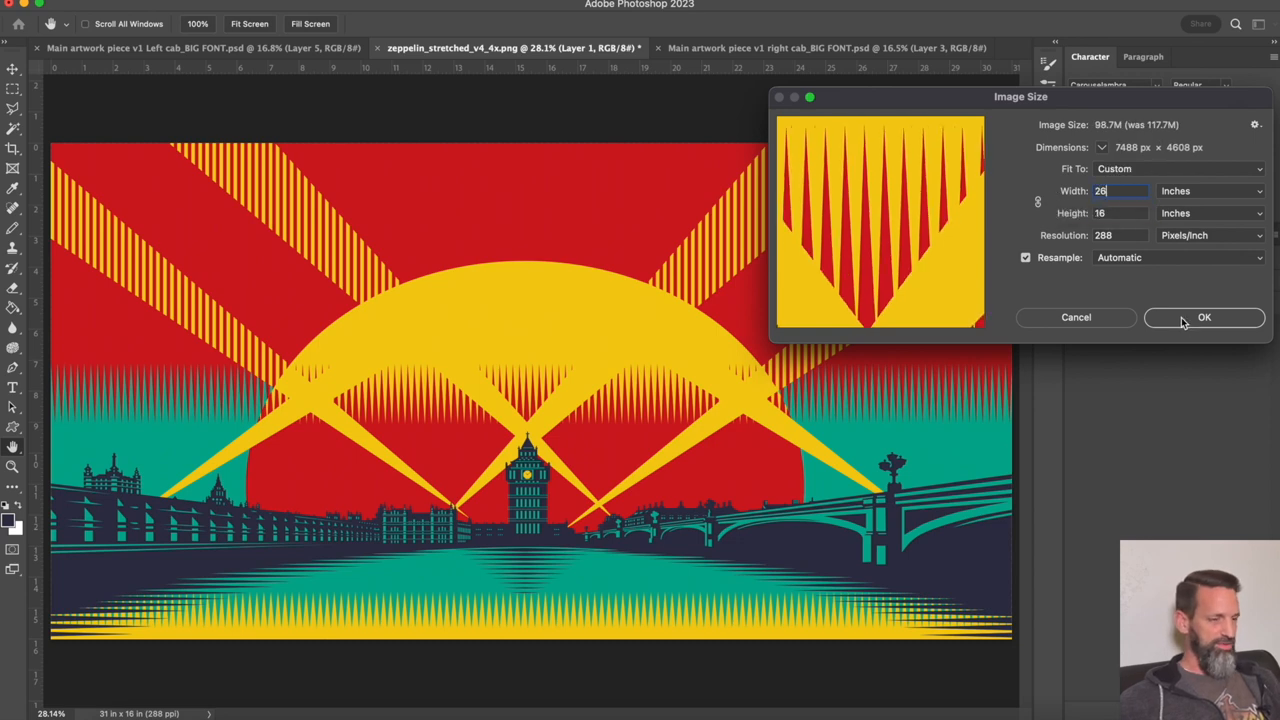
pyautogui.click(1204, 316)
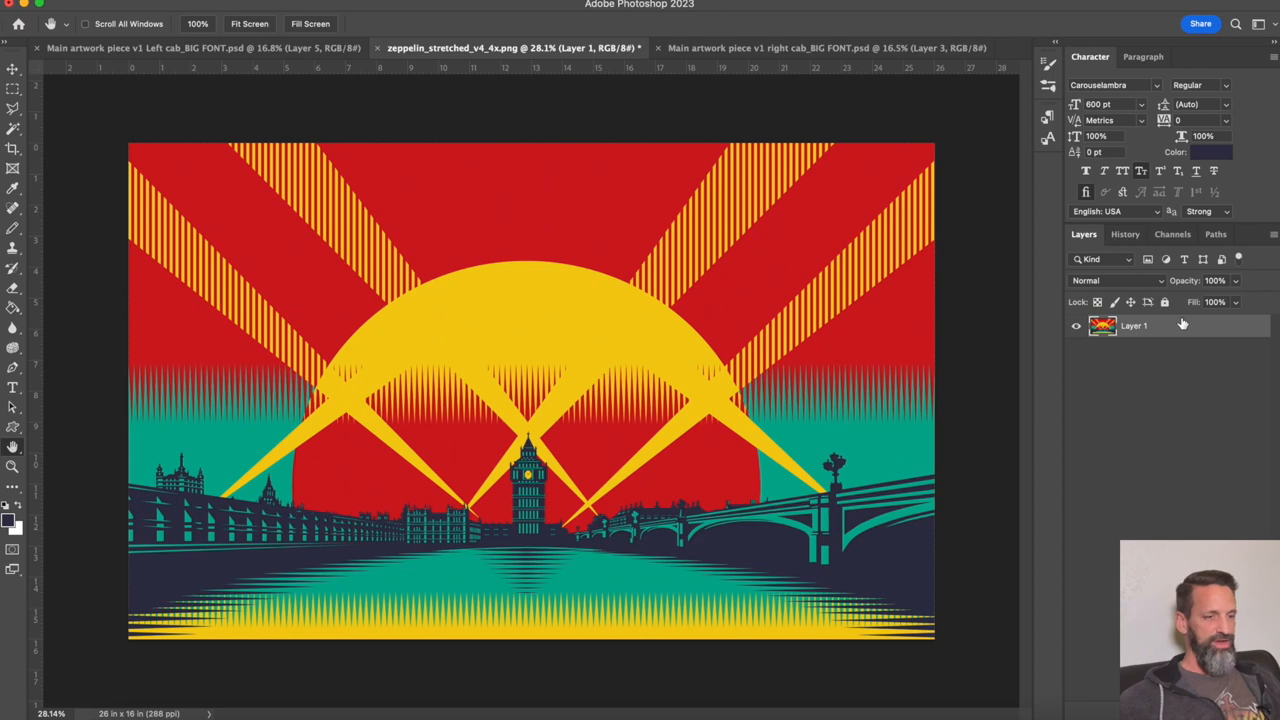
# Duplicate the LED-ZEPPELIN BIG layer into zeppelin_stretched_v4_4x.png and select the zeppelin layer.
pyautogui.click(180, 48)
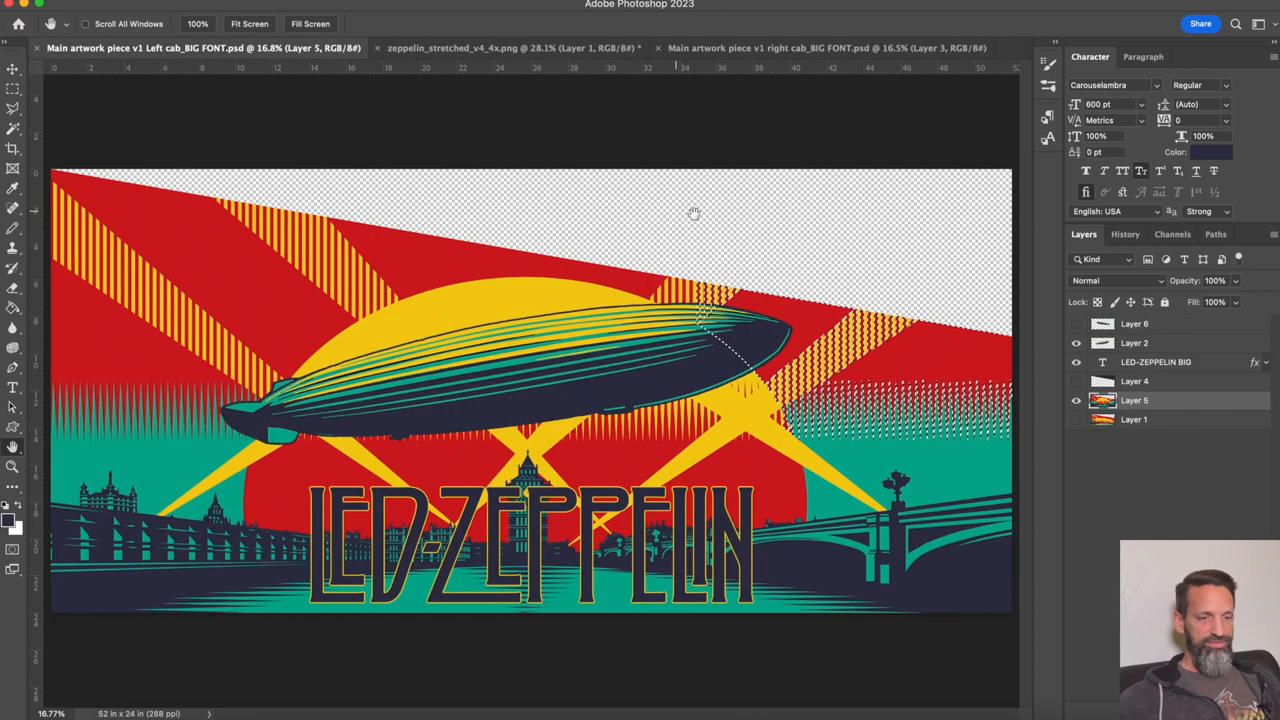
pyautogui.rightClick(1156, 362)
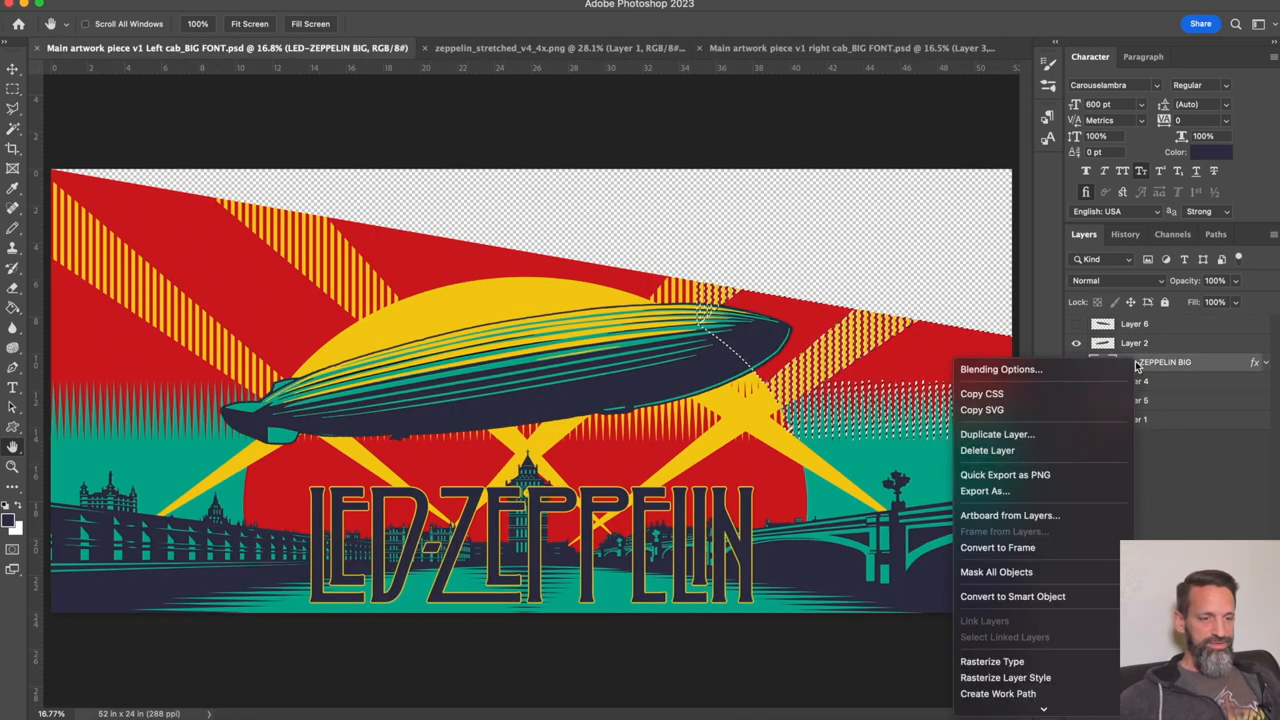
pyautogui.click(996, 434)
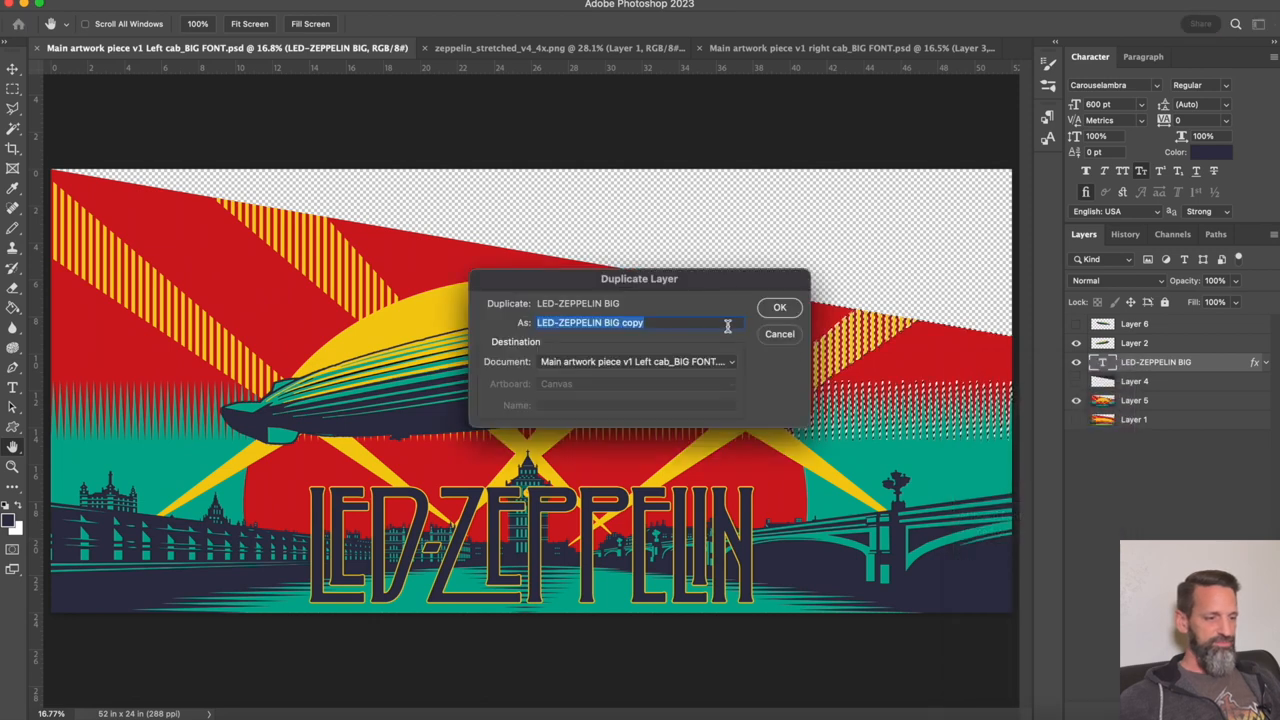
pyautogui.click(636, 362)
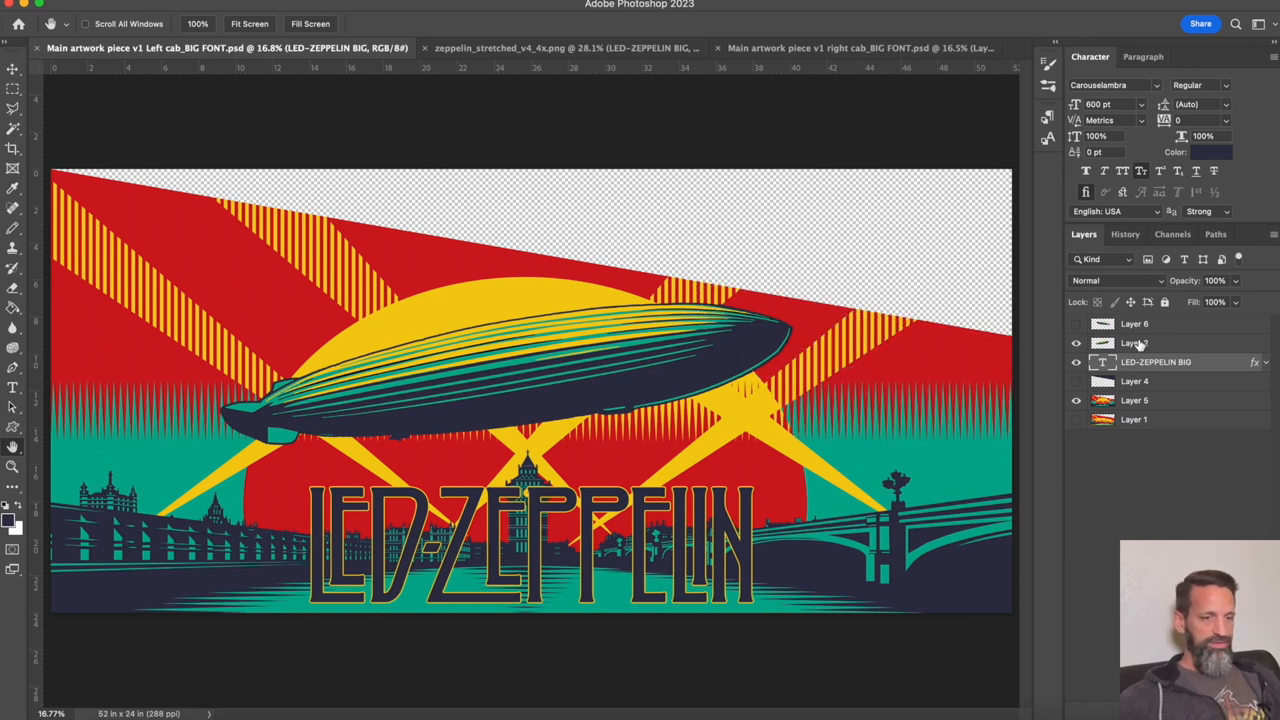
pyautogui.click(1134, 342)
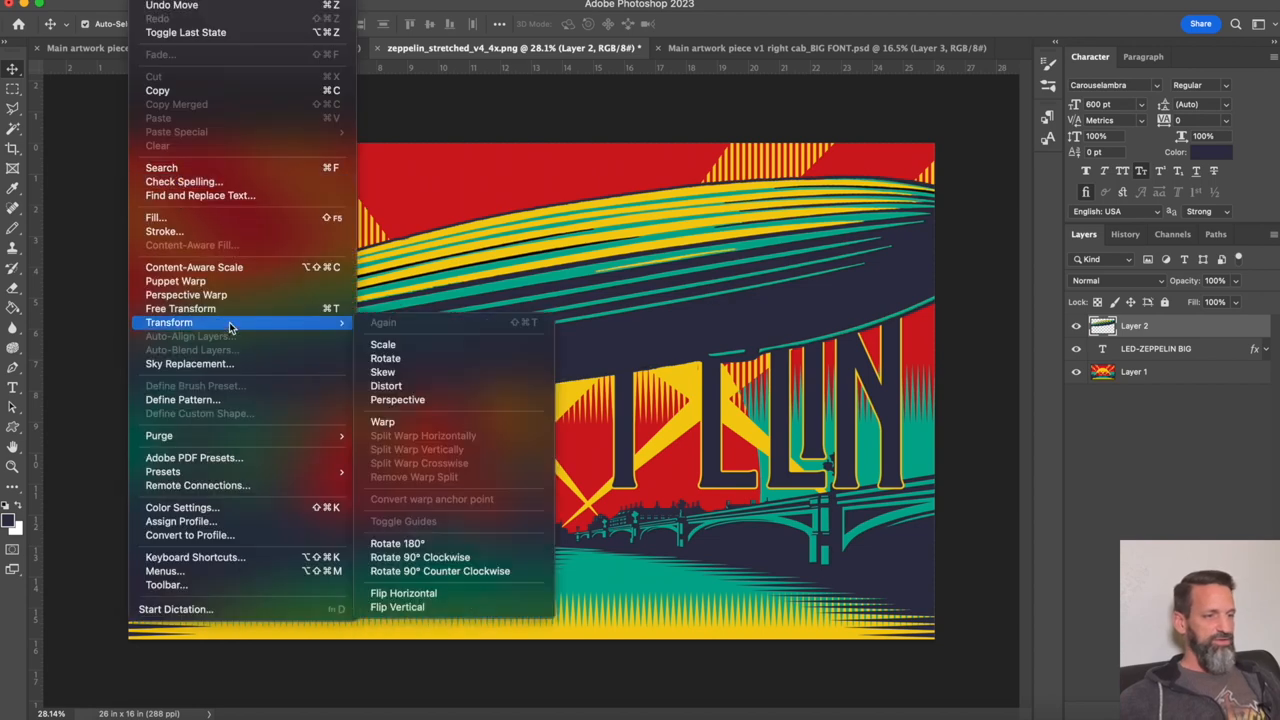
# Shrink the zeppelin to fit near the top and drag the LED-ZEPPELIN logo down beneath it.
pyautogui.click(180, 308)
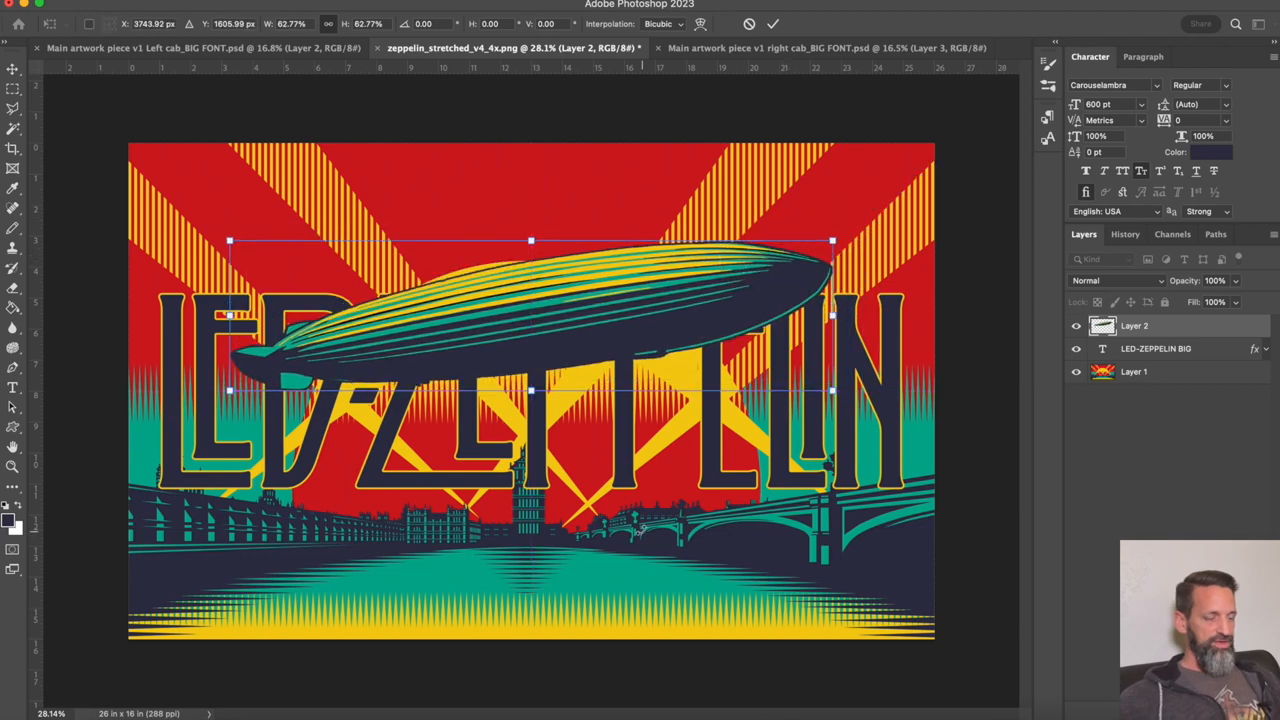
pyautogui.moveTo(752, 100)
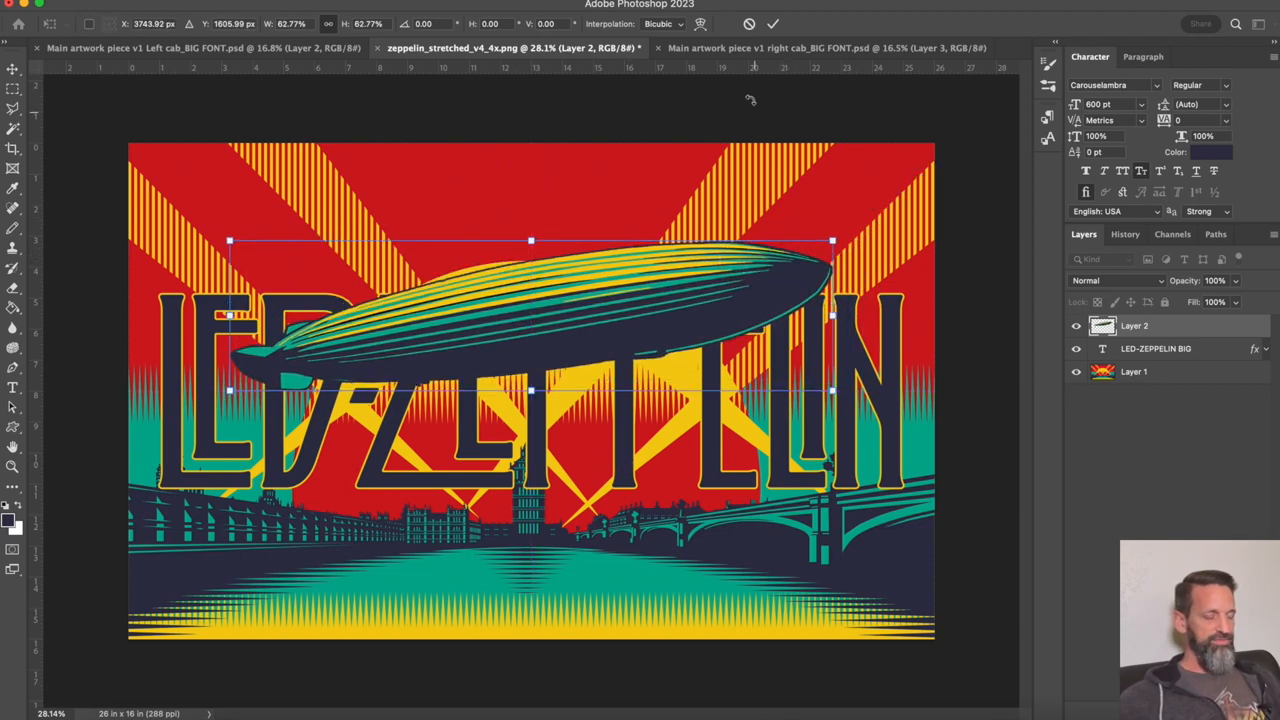
pyautogui.moveTo(660, 310); pyautogui.dragTo(660, 300)
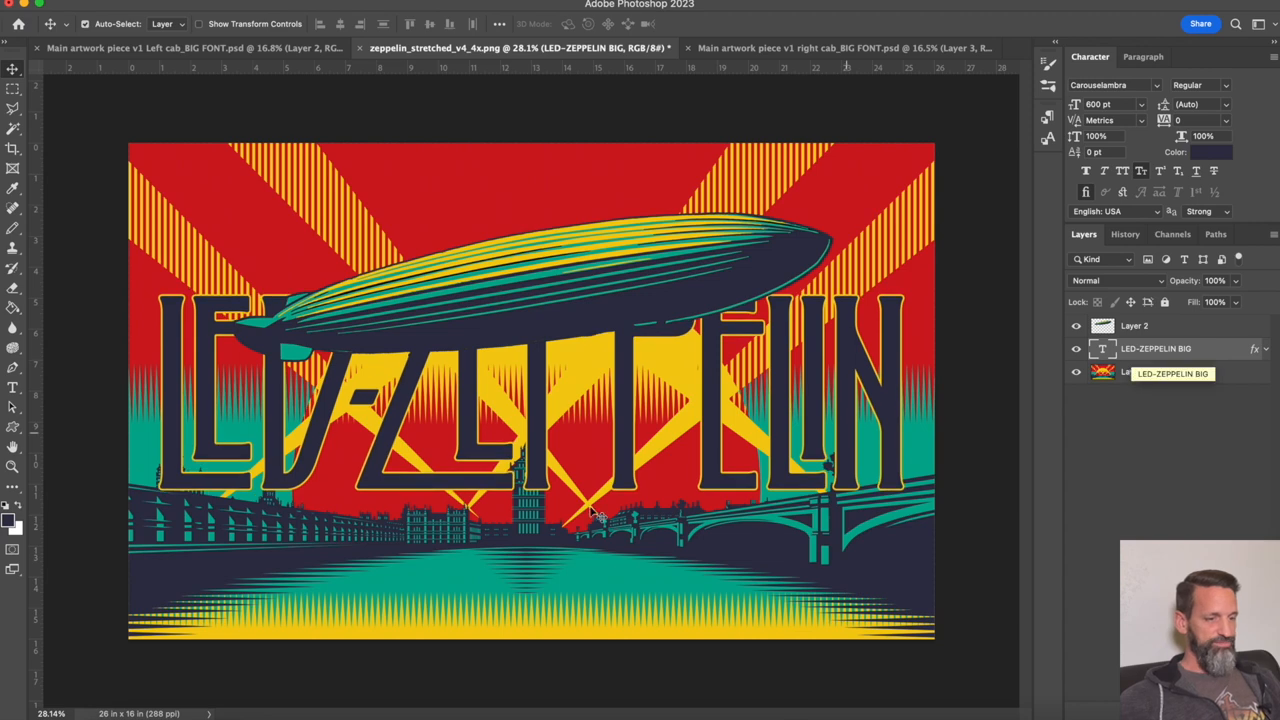
pyautogui.moveTo(540, 400); pyautogui.dragTo(540, 576)
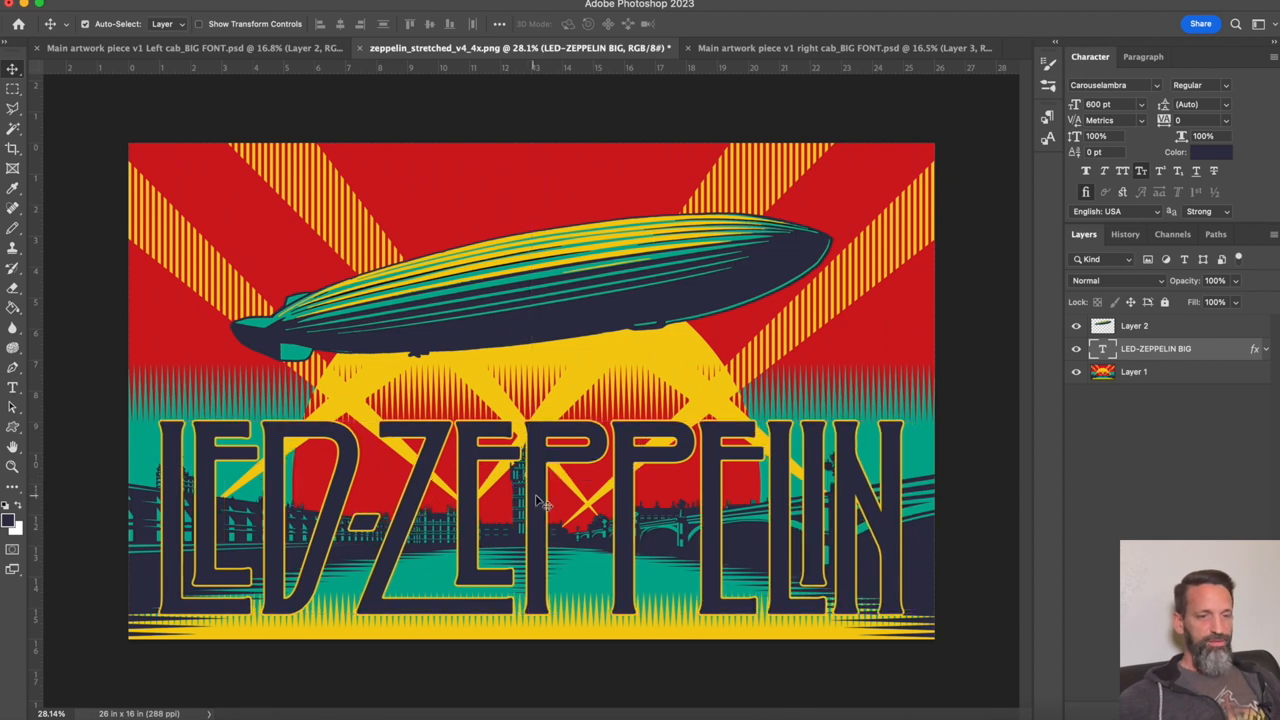
# Reduce the logo's font size to 500 pt and reposition it beneath the zeppelin.
pyautogui.click(1100, 104)
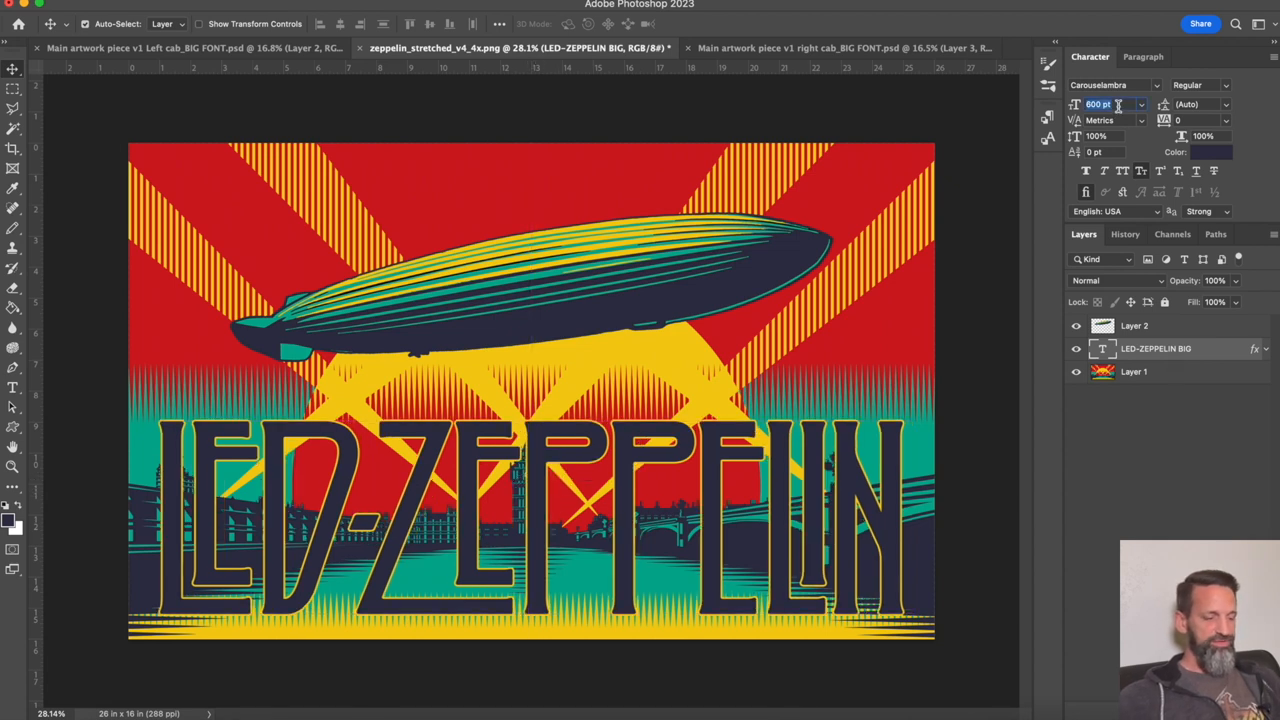
pyautogui.write('500')
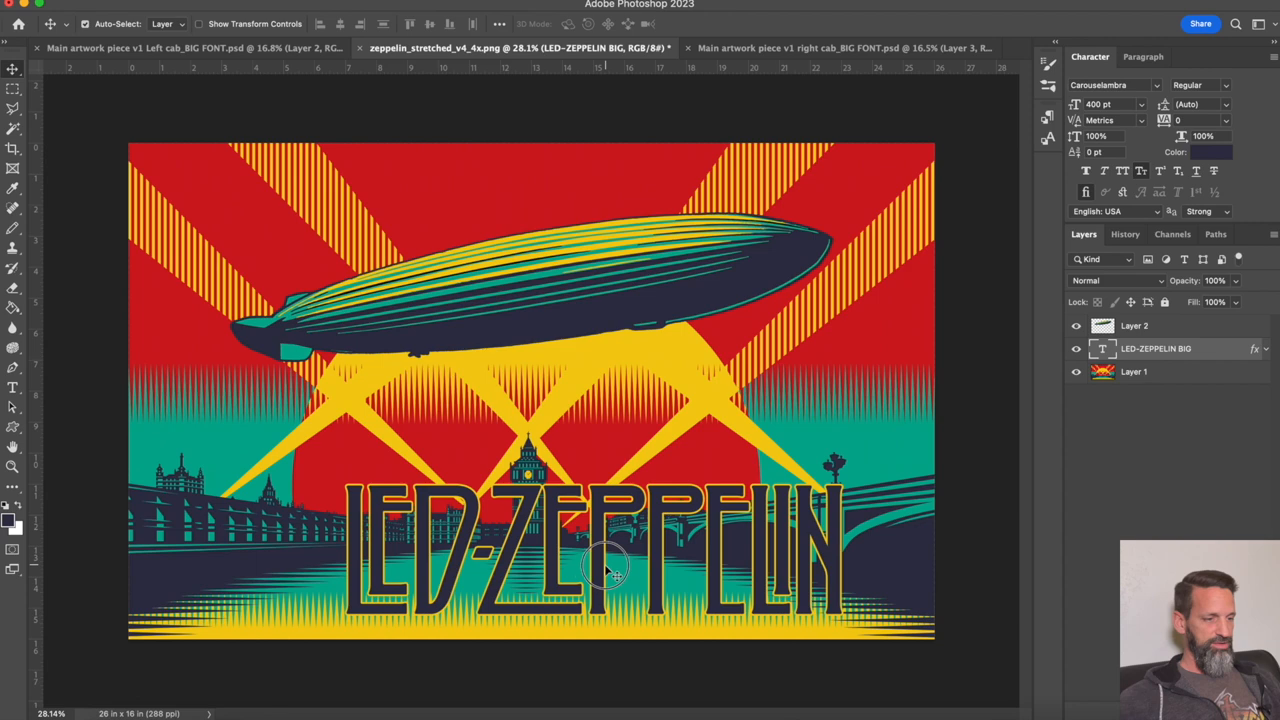
pyautogui.moveTo(610, 570); pyautogui.dragTo(548, 570)
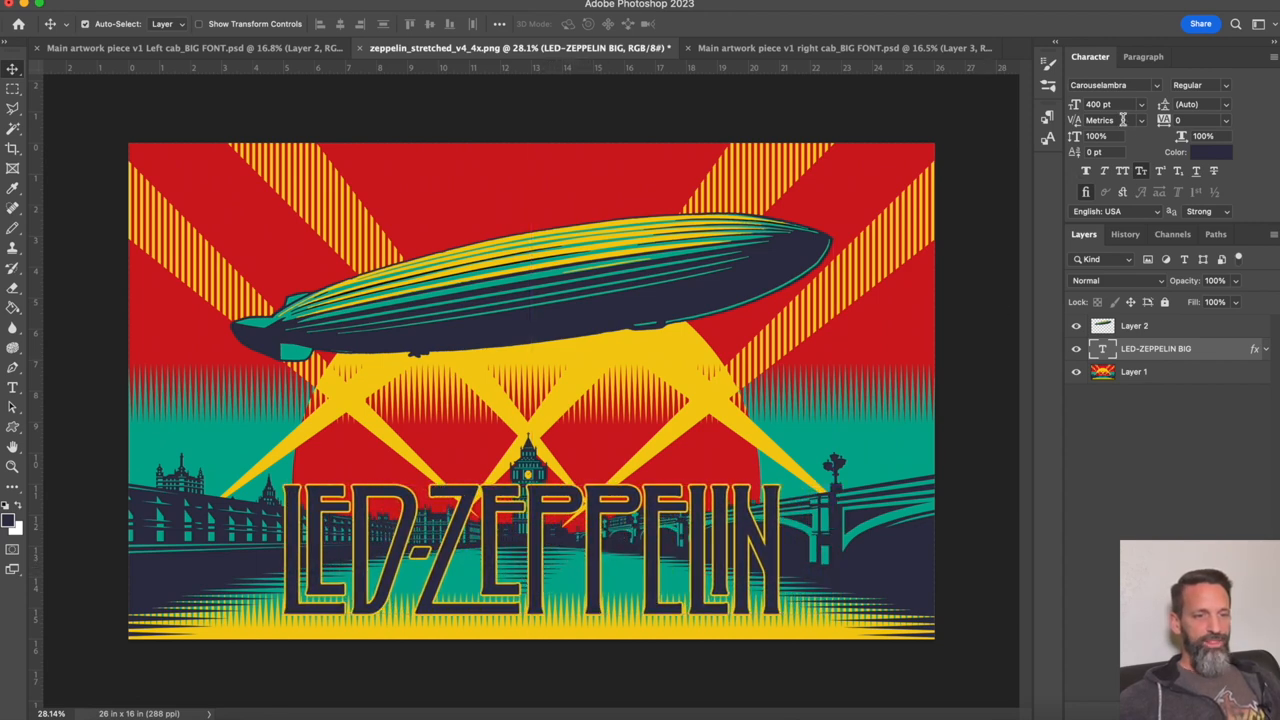
# Try horizontal scales of 150% and 180%, dismiss the invalid-entry alert, and settle on 80.
pyautogui.click(1208, 136)
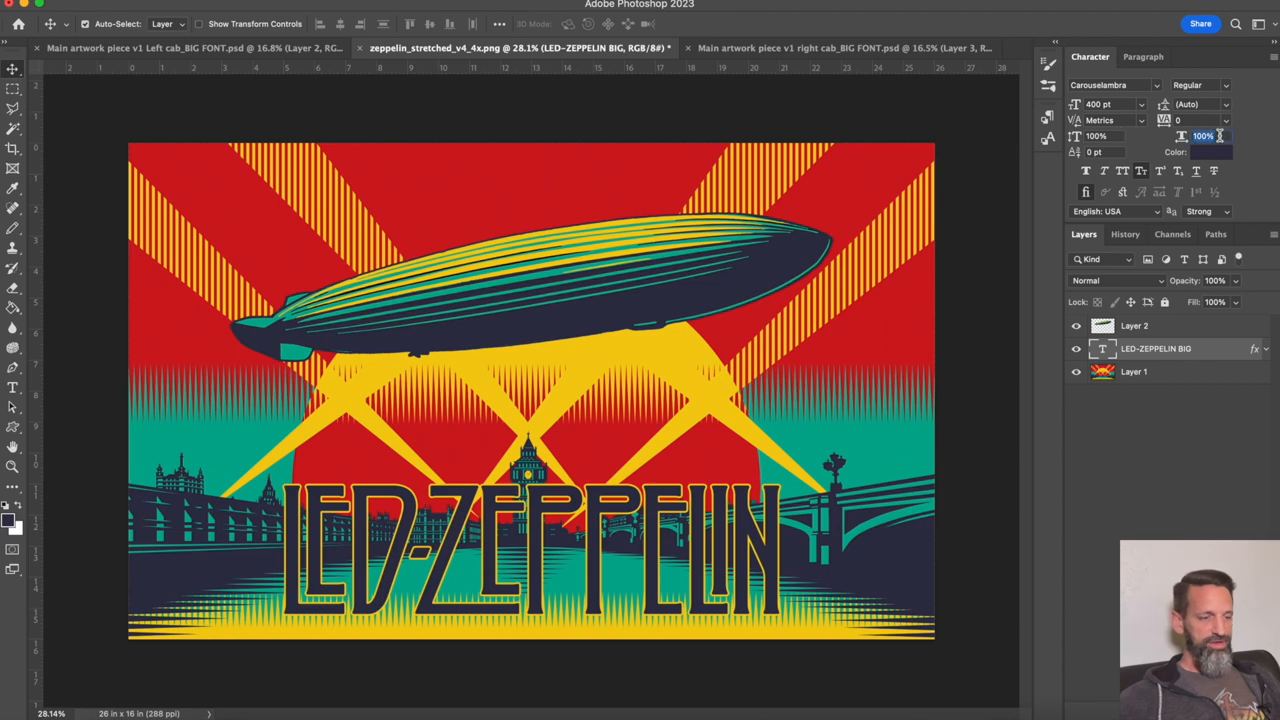
pyautogui.write('150%')
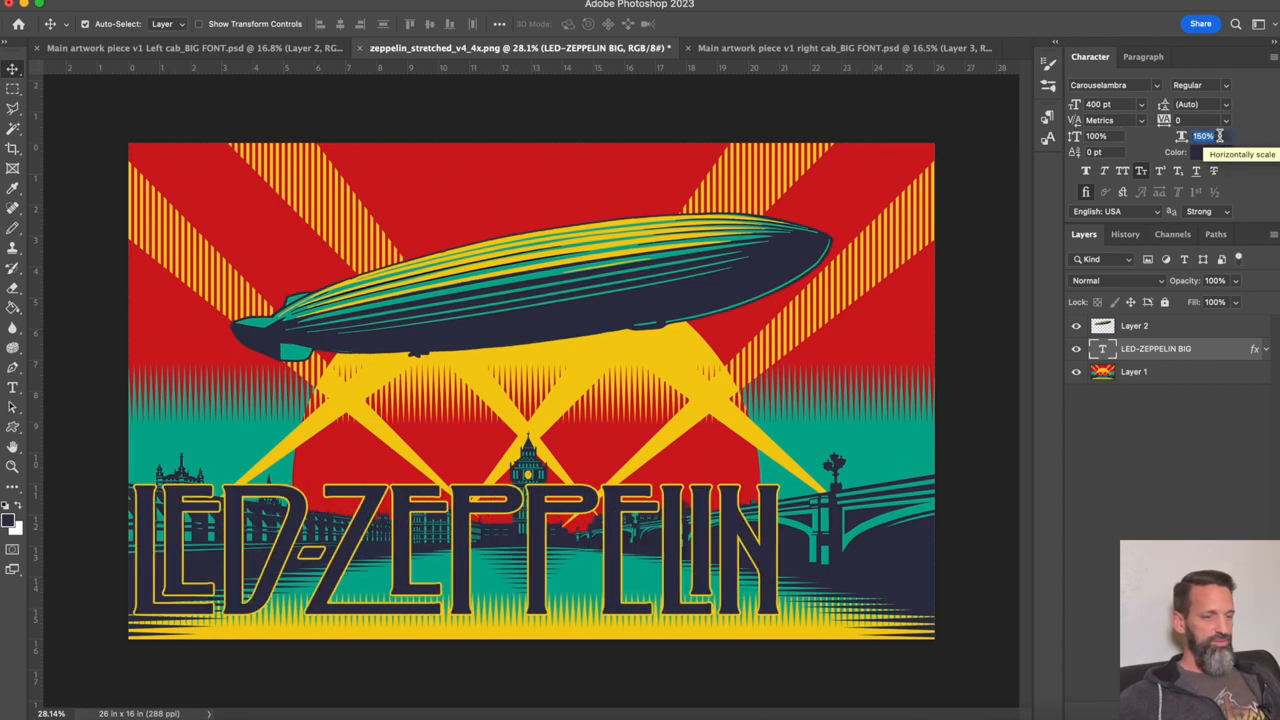
pyautogui.write('180%')
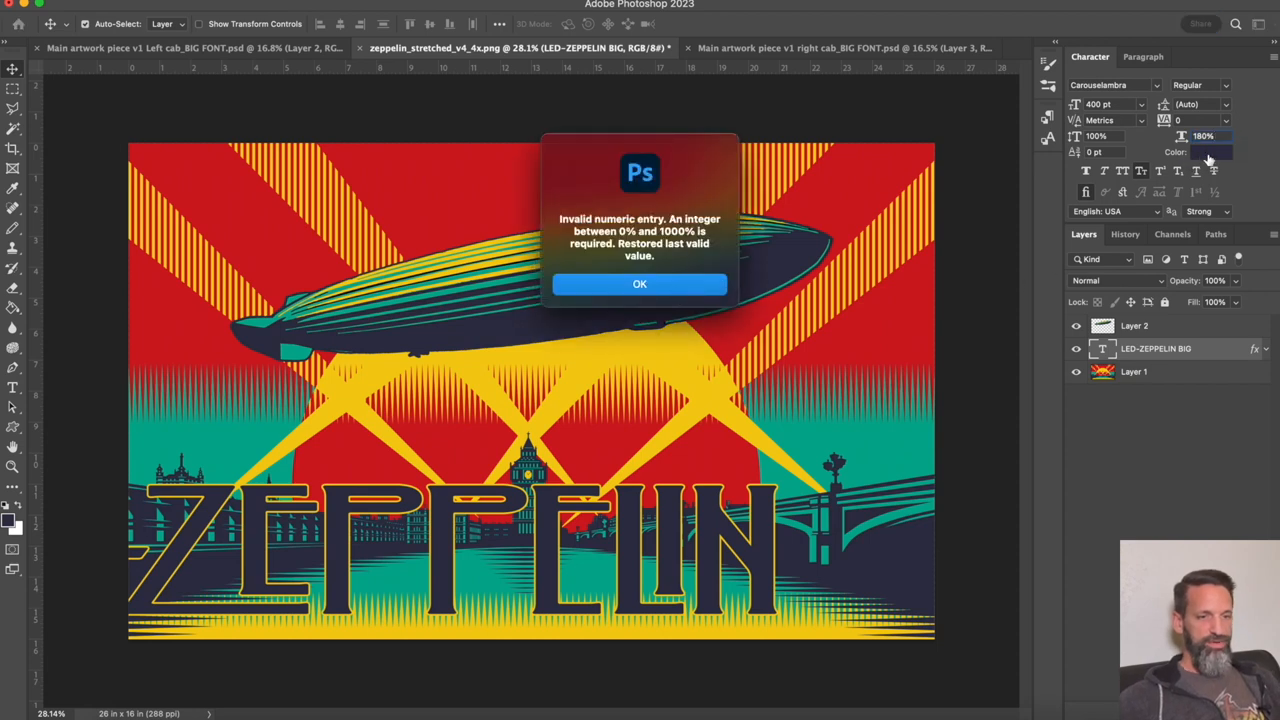
pyautogui.click(640, 284)
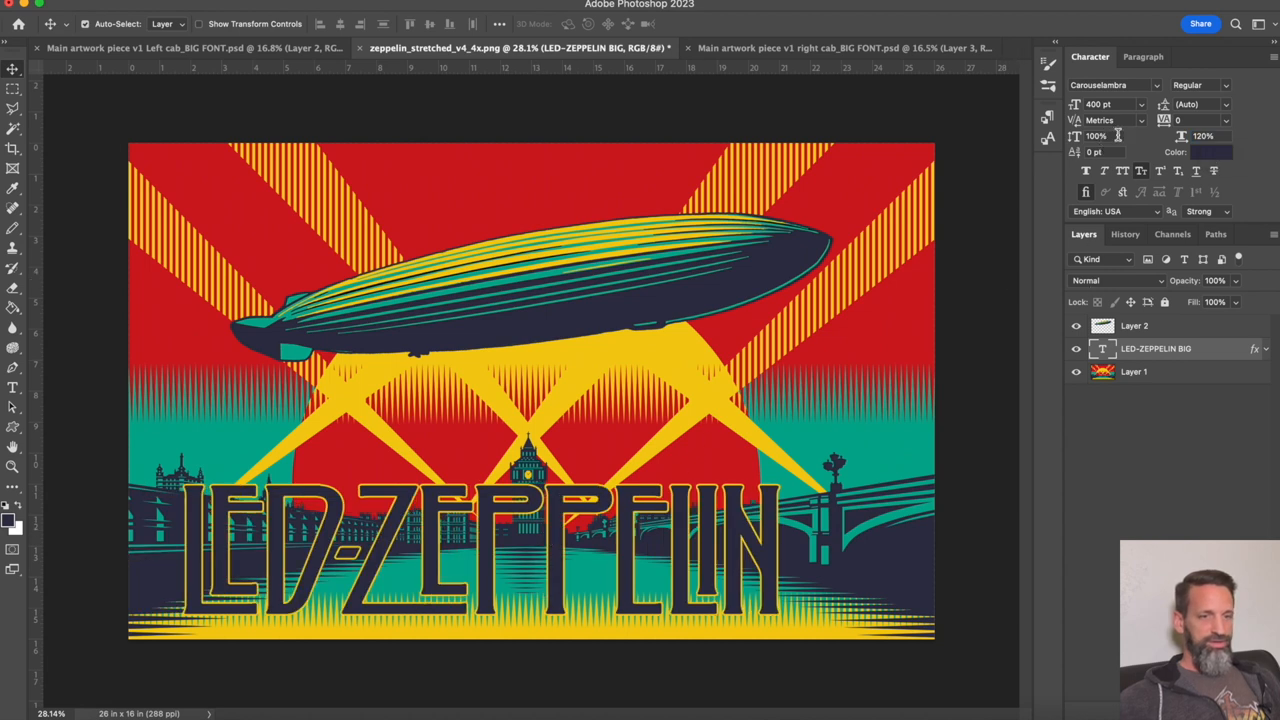
pyautogui.write('80')
pyautogui.write('30')
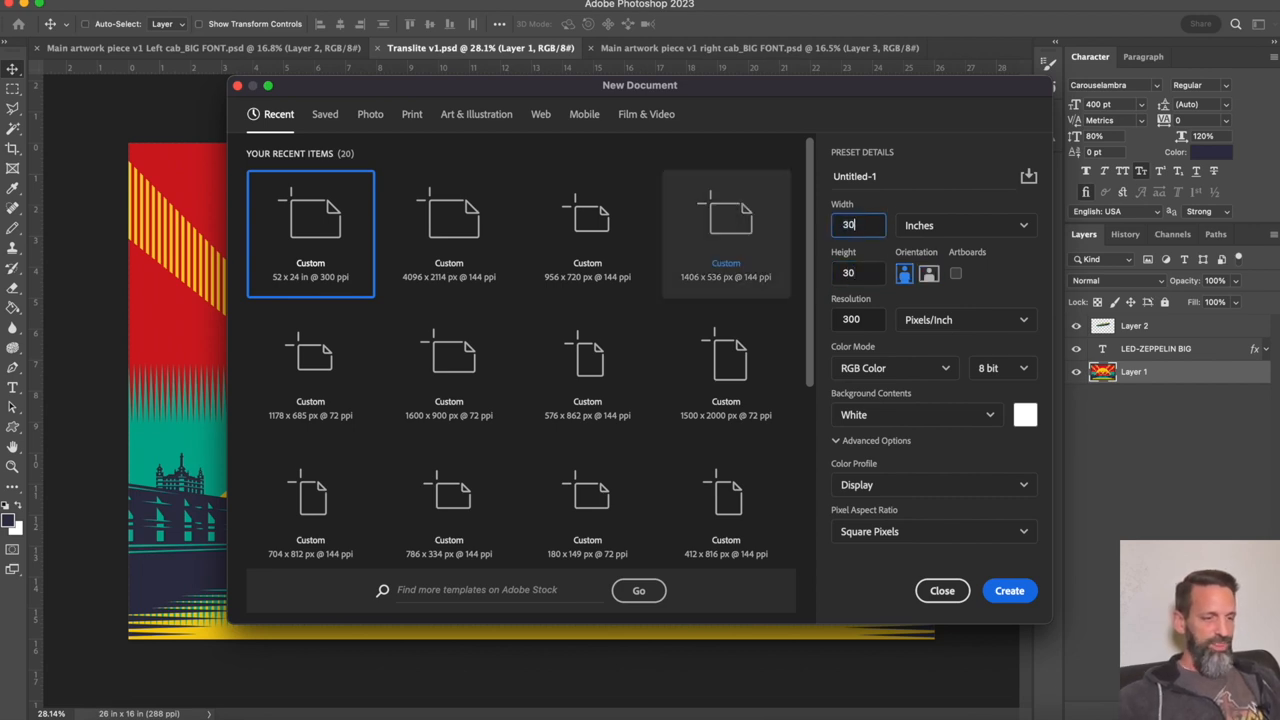
# Create the new 11 × 30-inch 300 ppi document and add a vertical centre guide.
pyautogui.click(1008, 590)
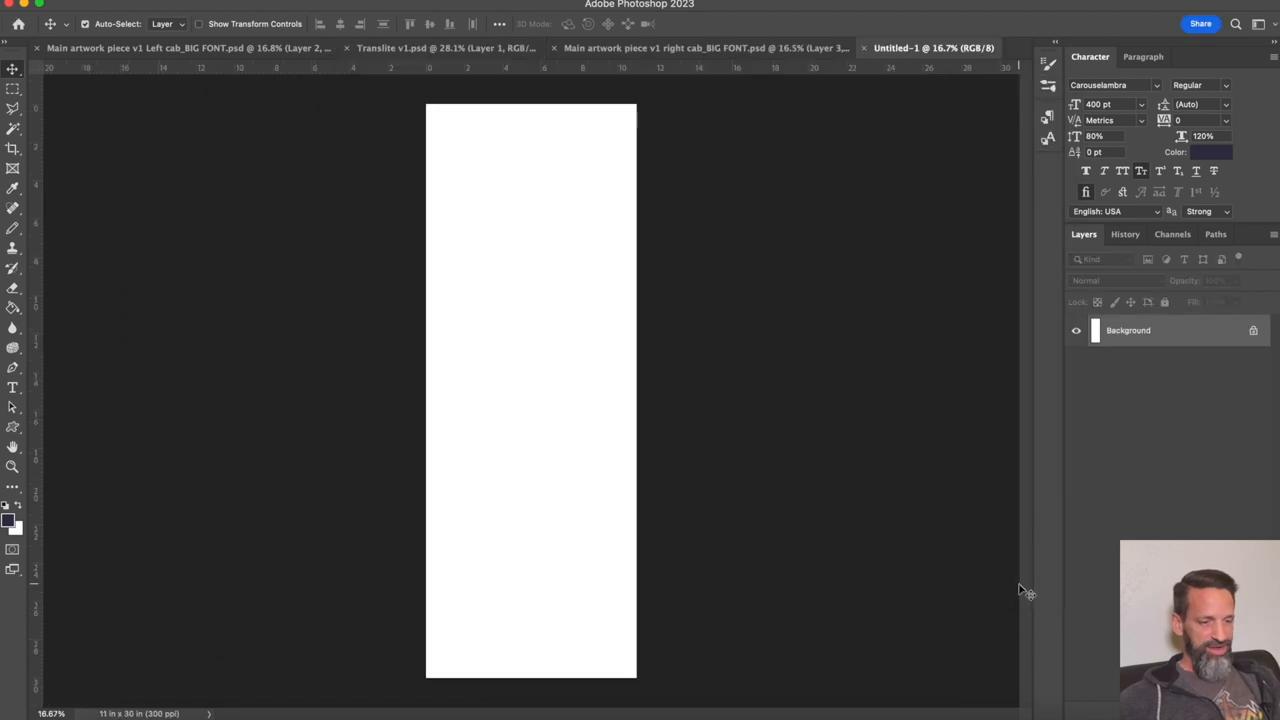
pyautogui.moveTo(668, 470)
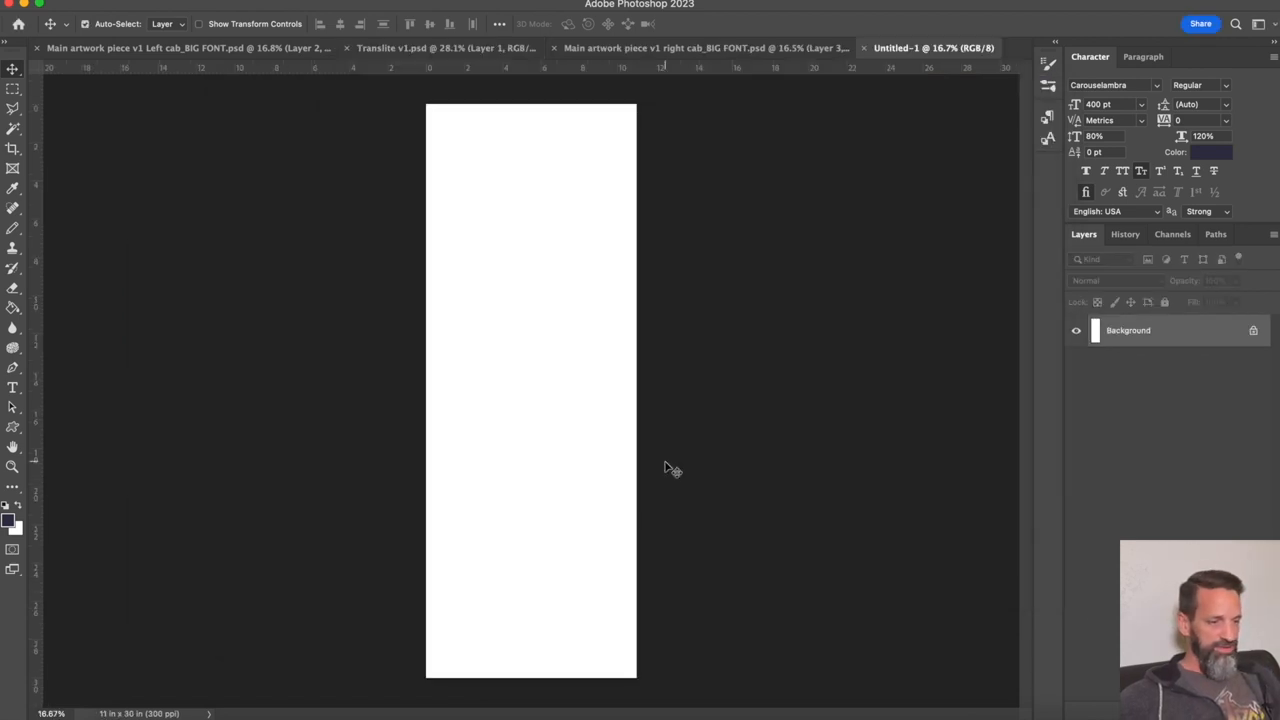
pyautogui.moveTo(32, 292)
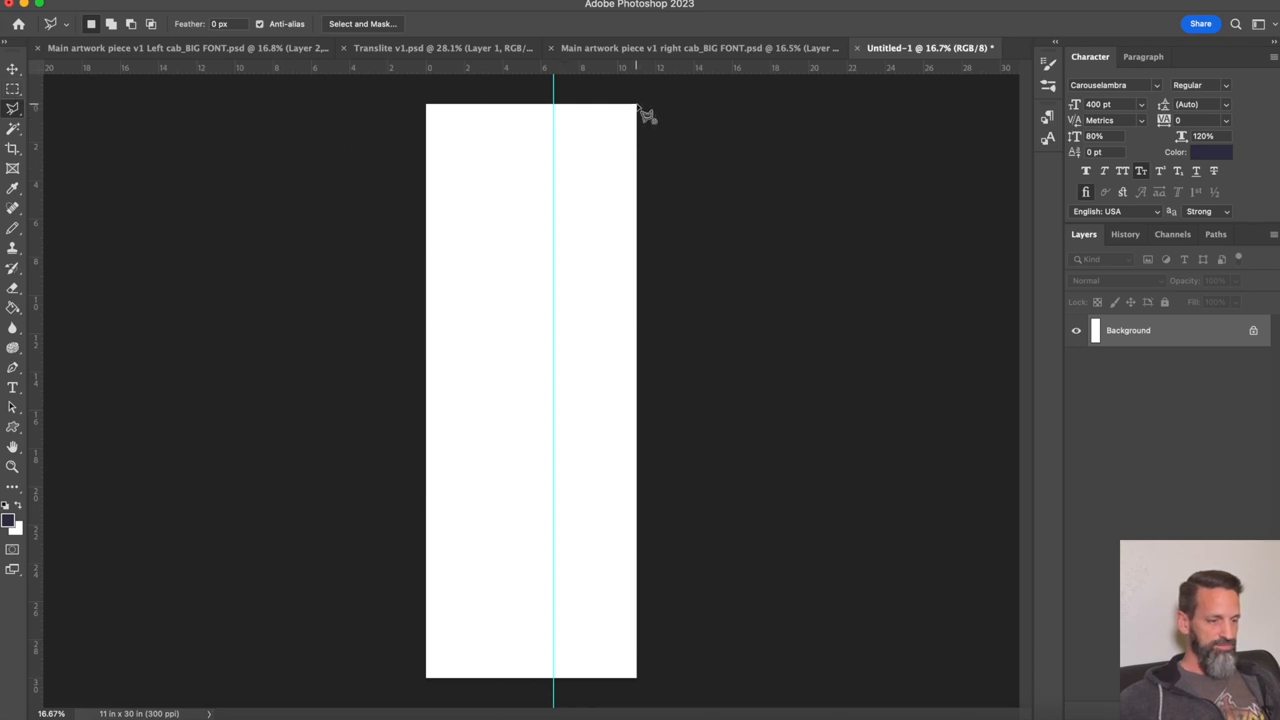
pyautogui.moveTo(636, 108); pyautogui.dragTo(558, 680)
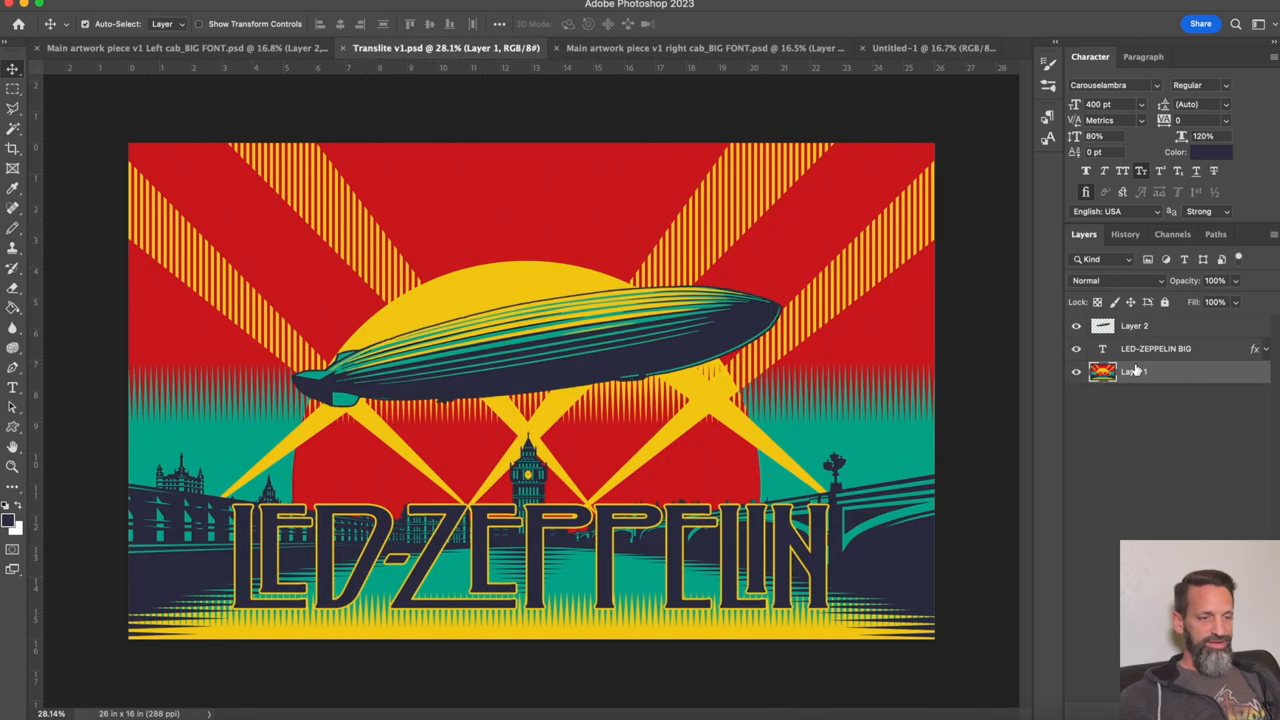
# Copy the sunset scene Layer 1 into Untitled-1 and position it inside the tall panel.
pyautogui.click(758, 48)
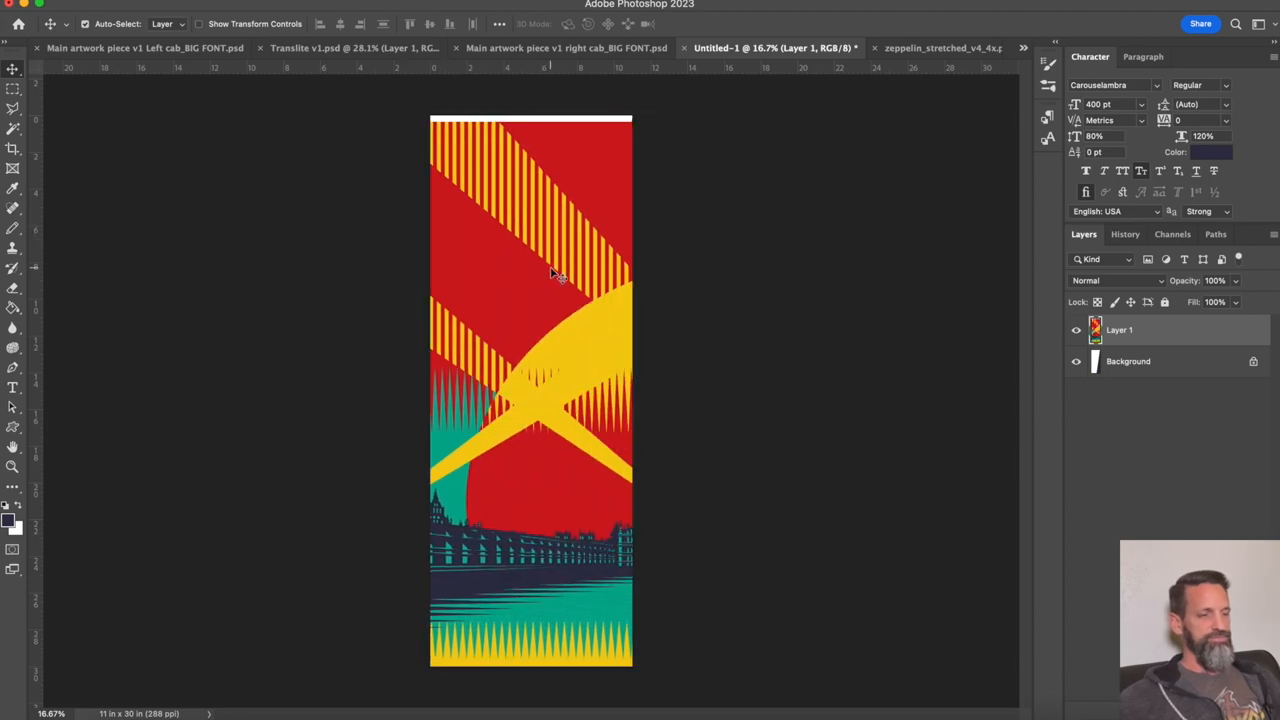
pyautogui.moveTo(556, 276); pyautogui.dragTo(464, 264)
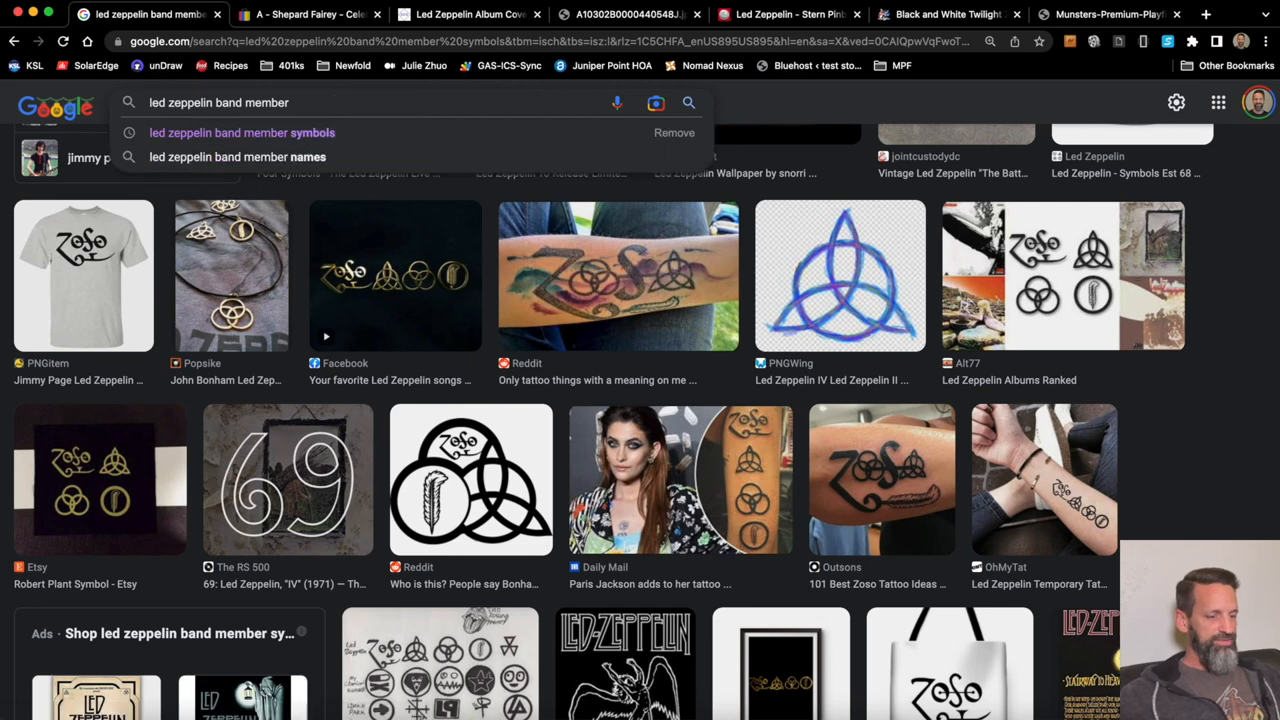
# Search Google Images for 'led zeppelin icarus'.
pyautogui.write('led zeppelin icaru')
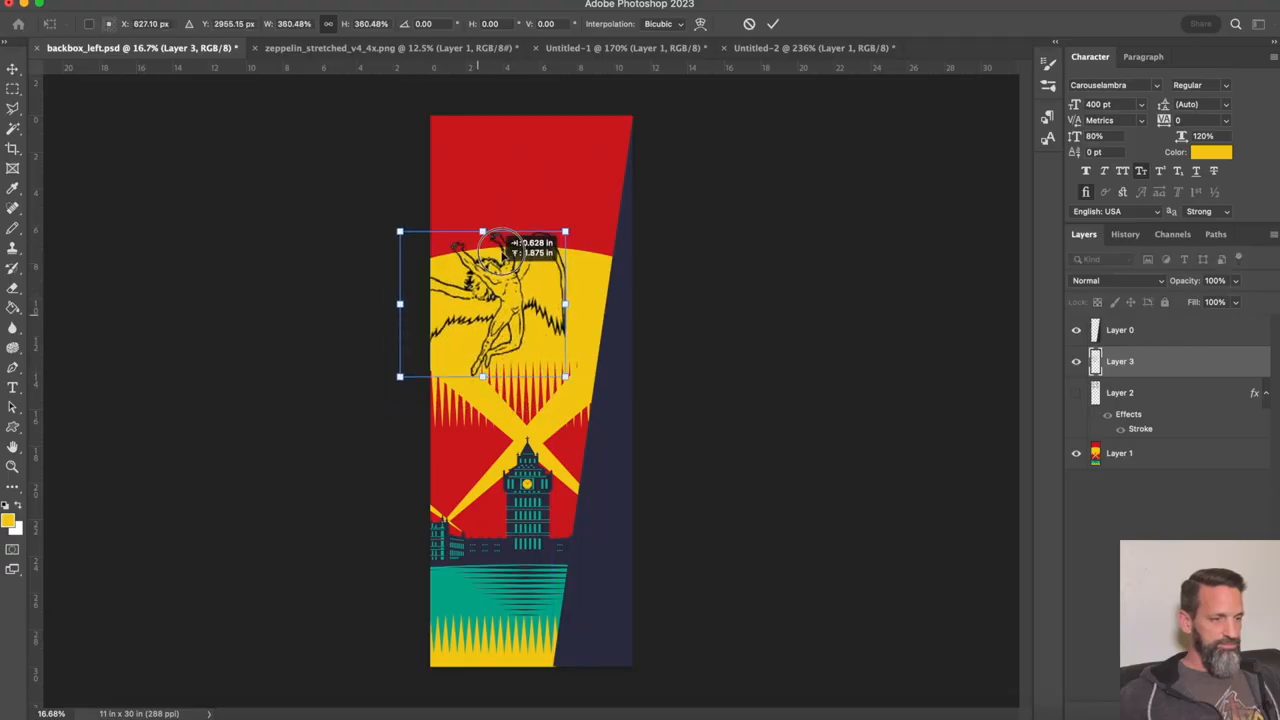
# Resize the Icarus angel and move it up to the top of the panel.
pyautogui.moveTo(500, 300); pyautogui.dragTo(528, 196)
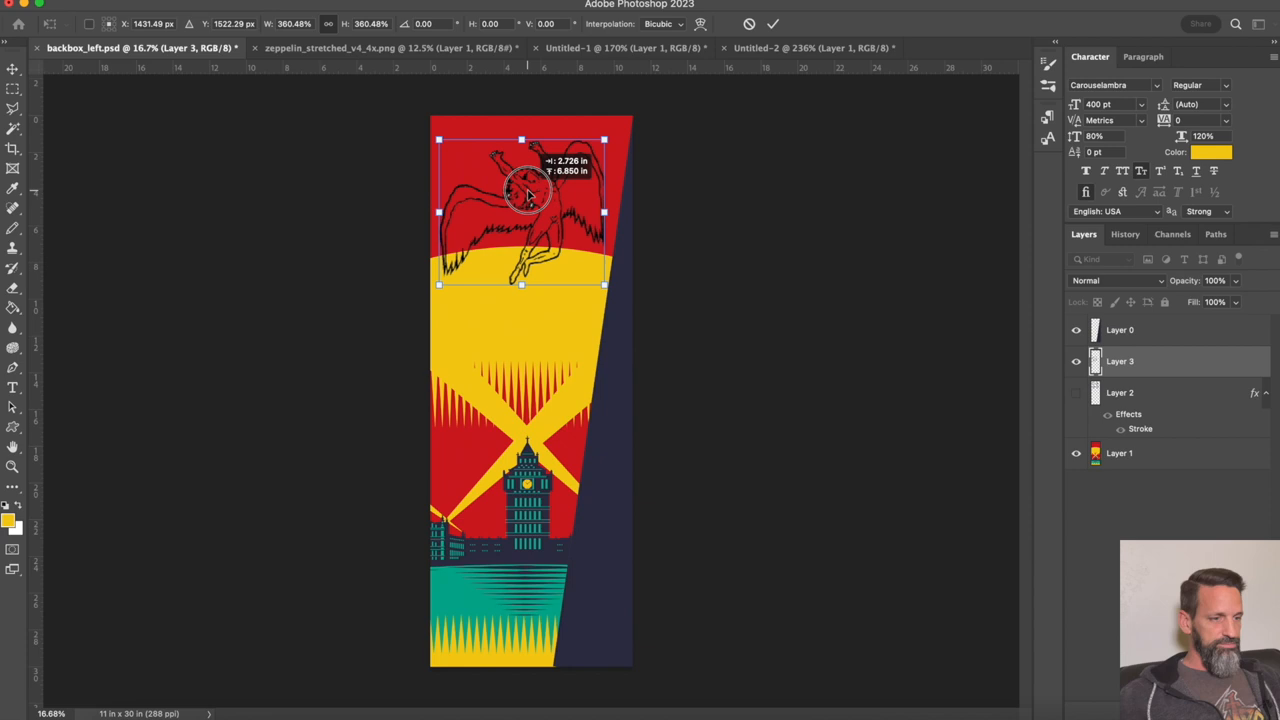
pyautogui.moveTo(530, 196); pyautogui.dragTo(524, 224)
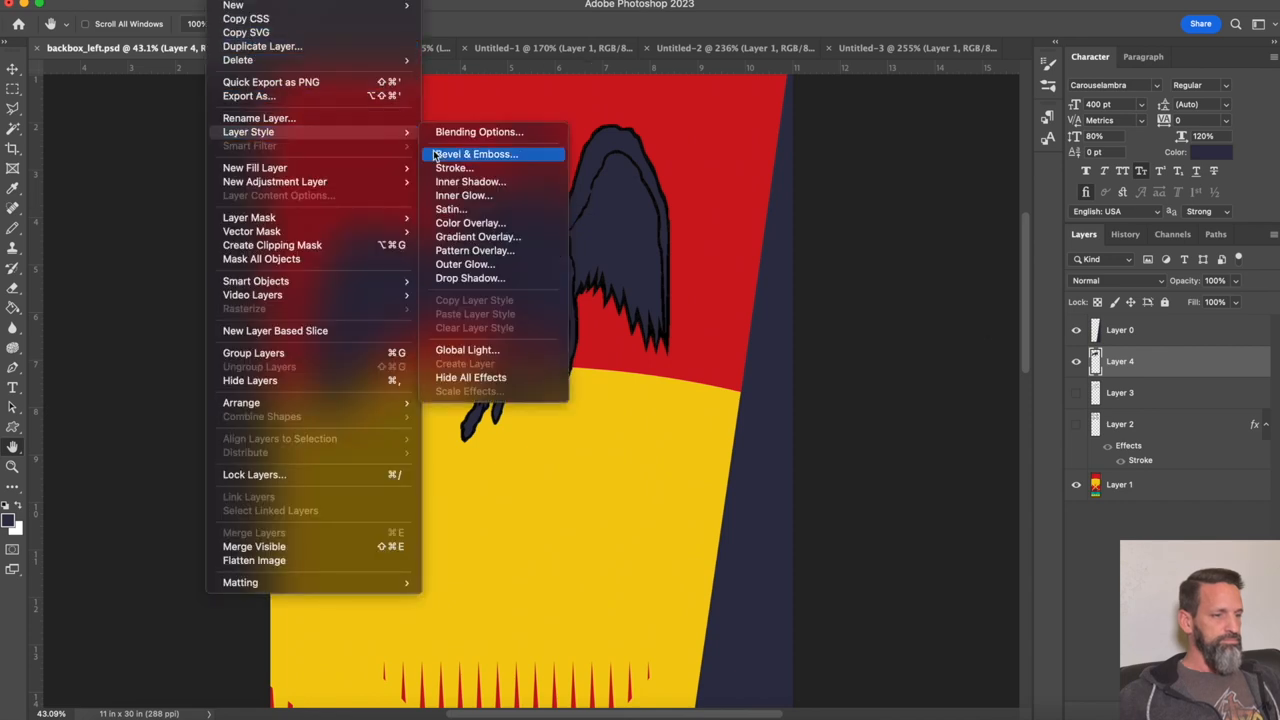
# Give the angel layer a yellow stroke outline and fit the whole panel in the window.
pyautogui.click(452, 168)
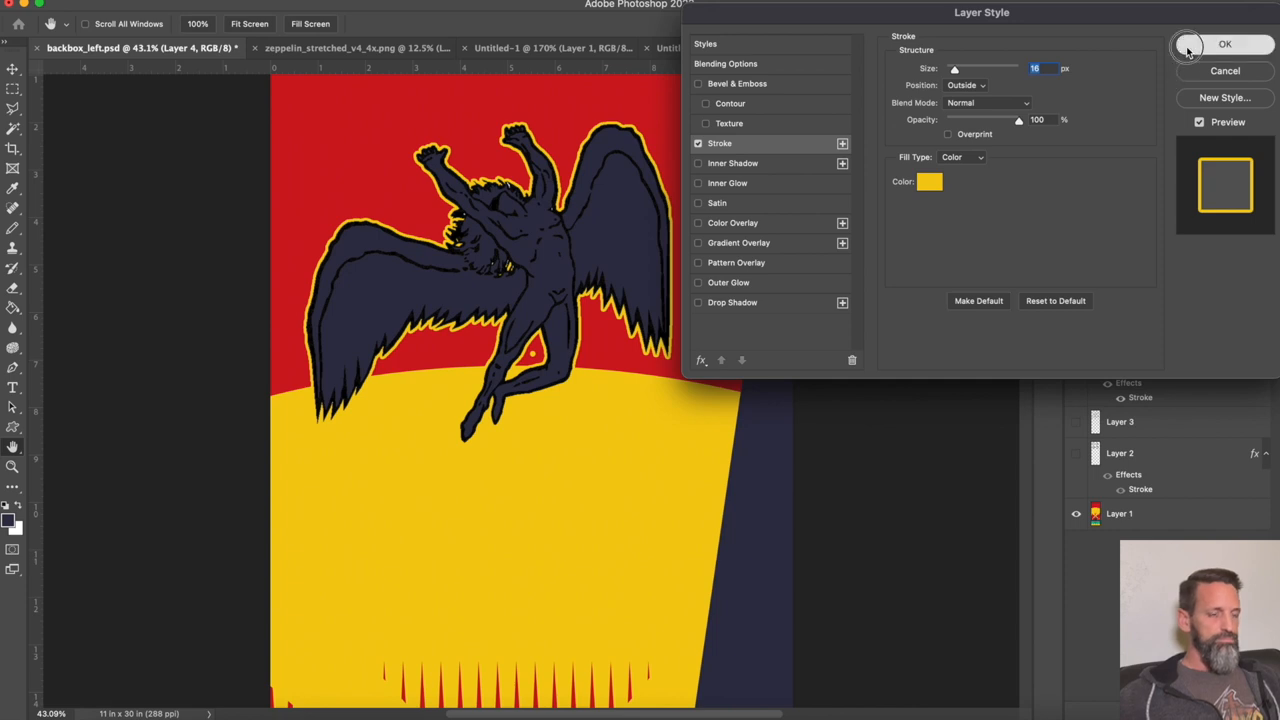
pyautogui.click(1224, 42)
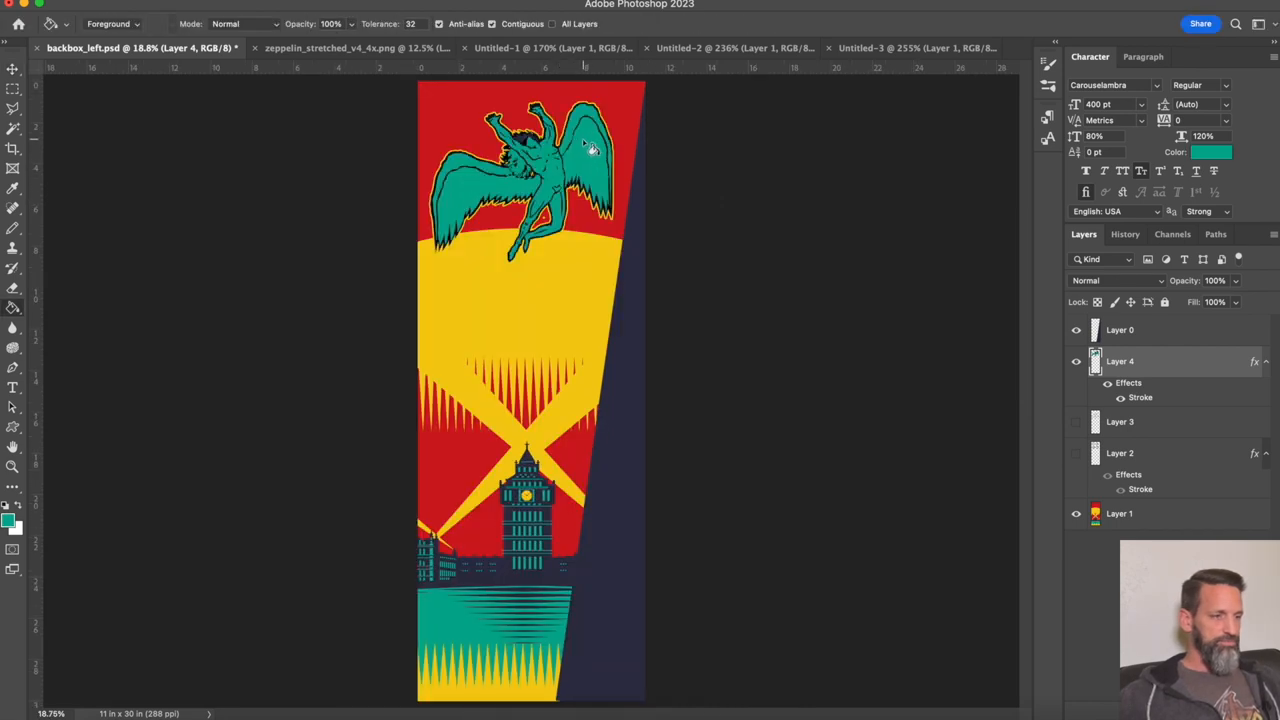
pyautogui.moveTo(680, 274)
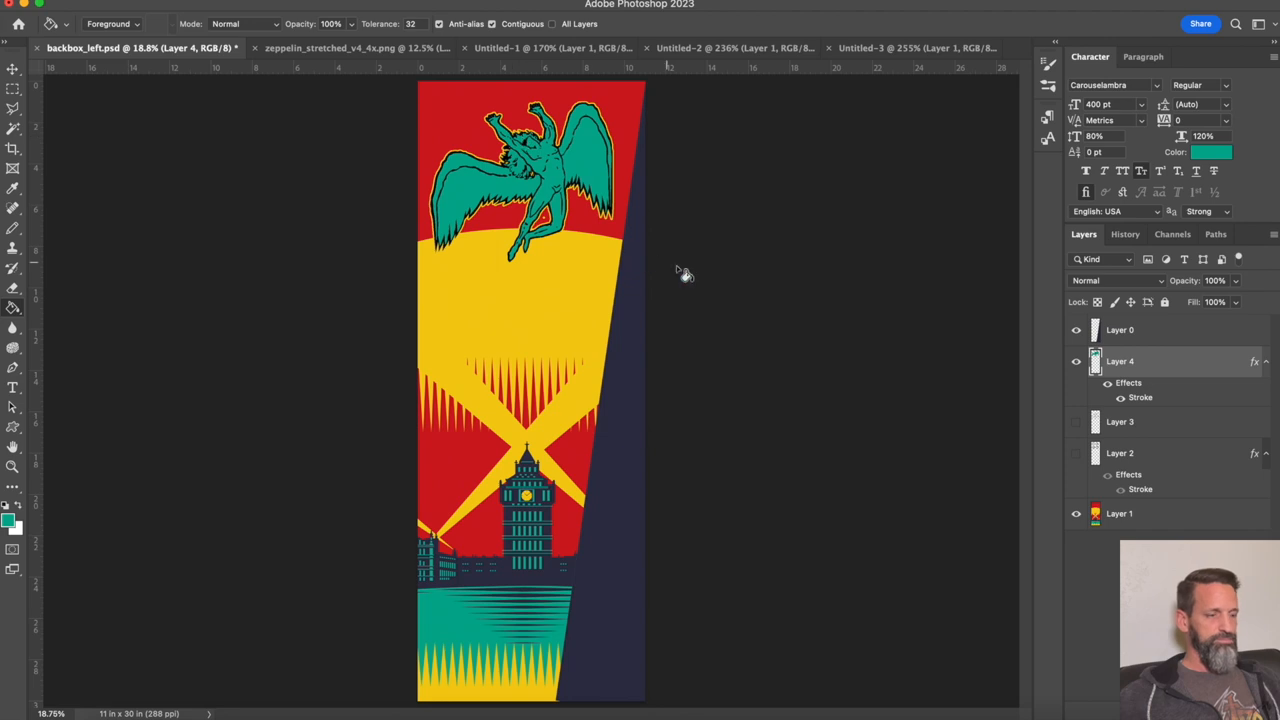
pyautogui.moveTo(720, 272)
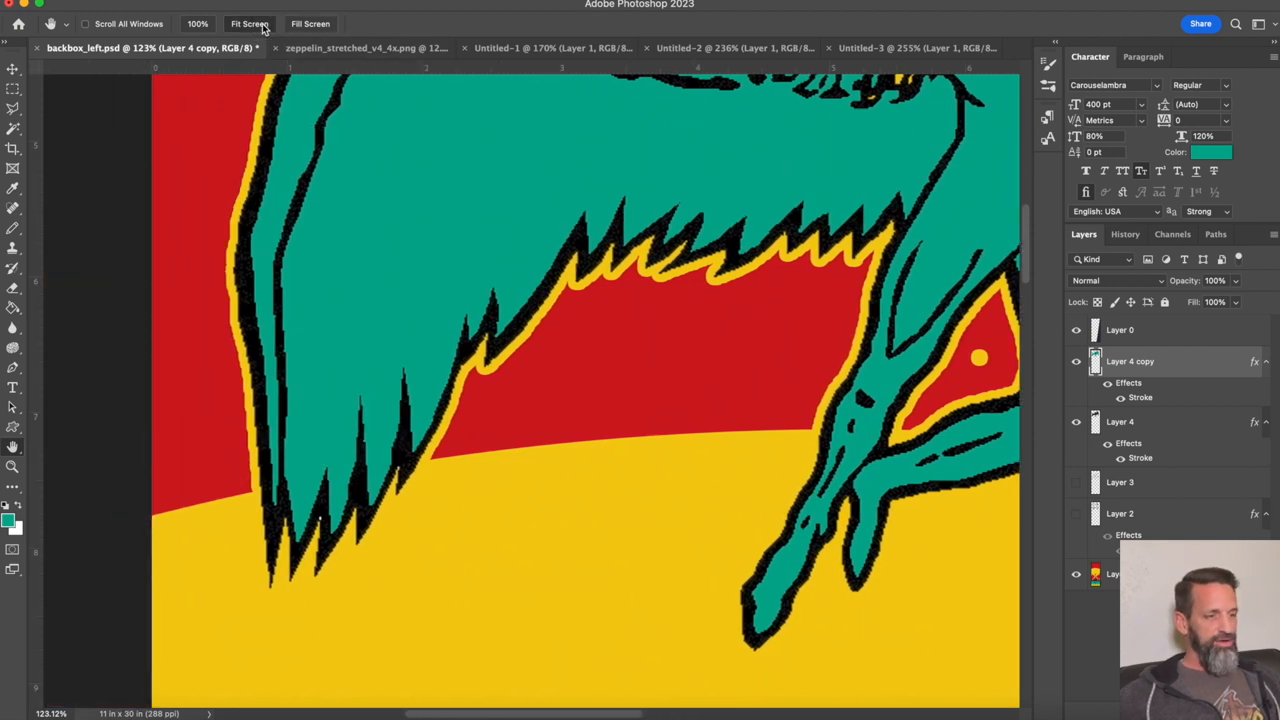
pyautogui.click(248, 24)
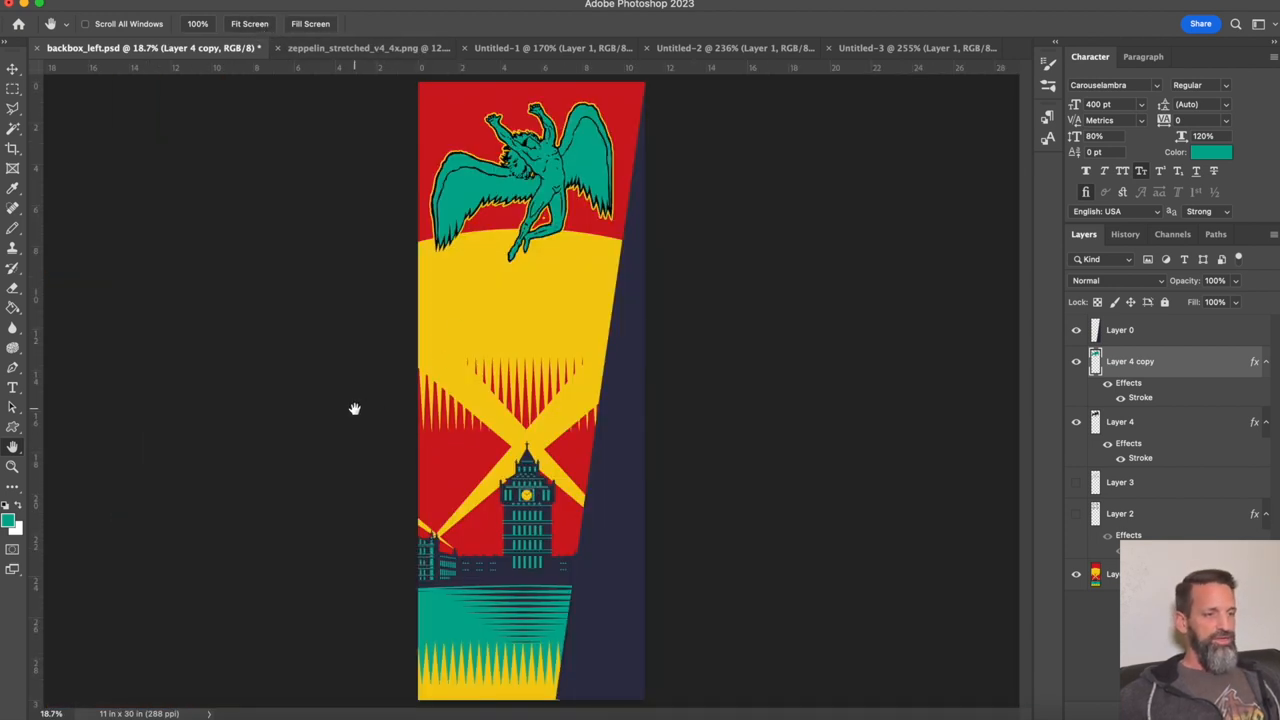